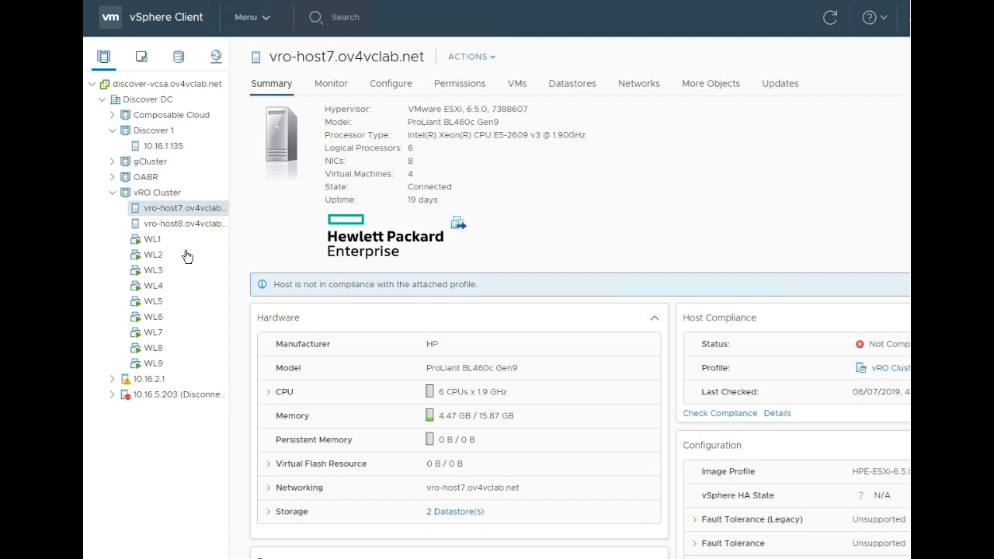
{"action": "mouse_move", "coordinate": [187, 235]}
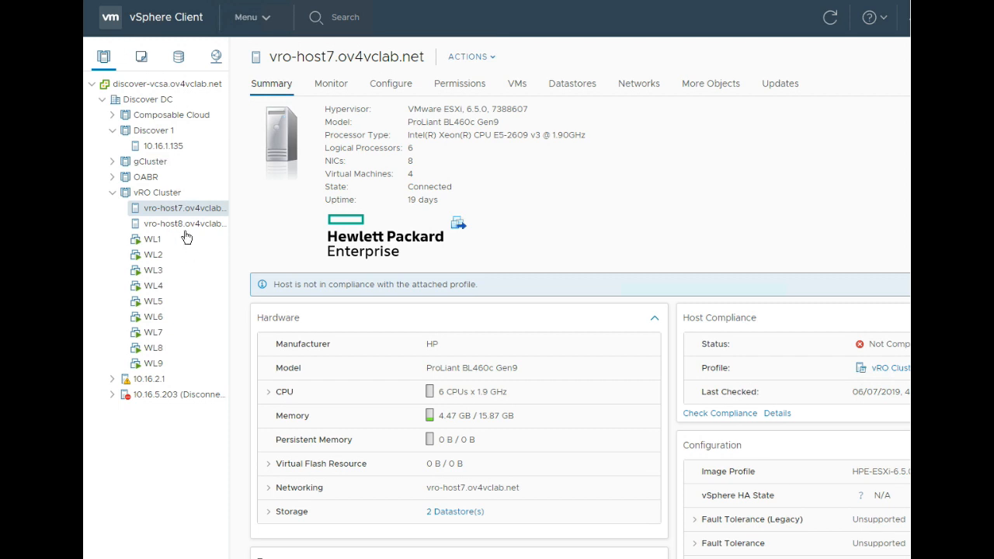
{"action": "mouse_move", "coordinate": [185, 232]}
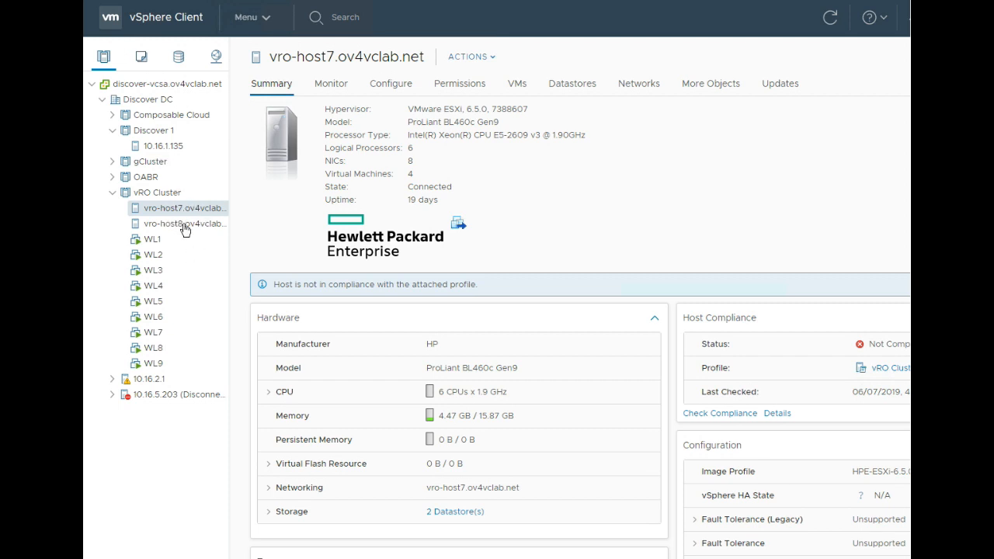
{"action": "mouse_move", "coordinate": [273, 177]}
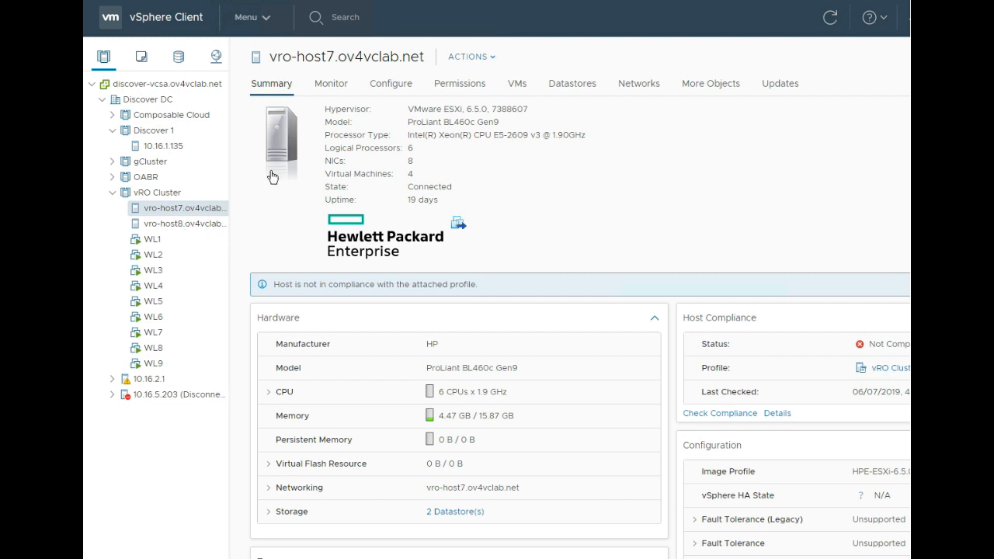
{"action": "mouse_move", "coordinate": [330, 88]}
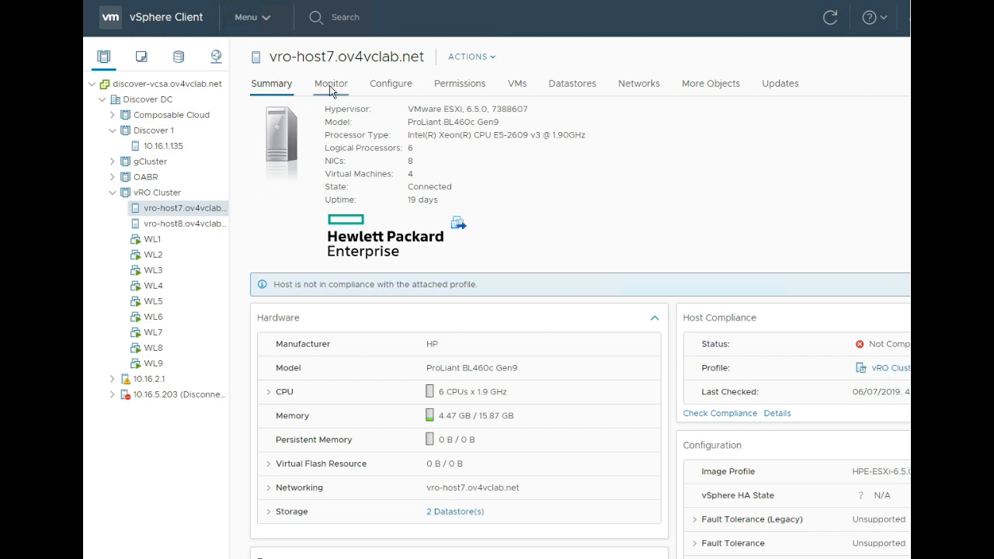
Show vro-host7's HPE Server Hardware overview under the Monitor tab.
{"action": "left_click", "coordinate": [330, 83]}
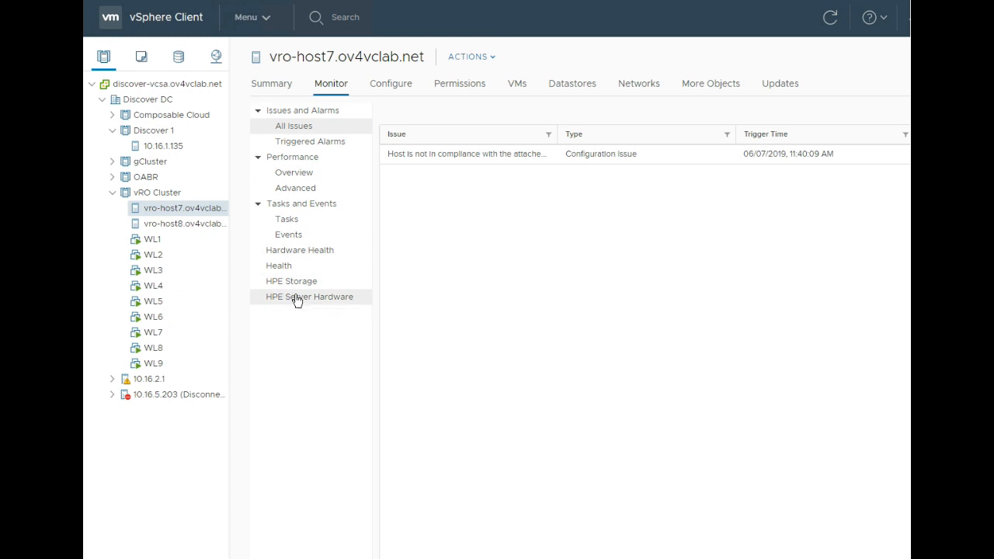
{"action": "left_click", "coordinate": [311, 297]}
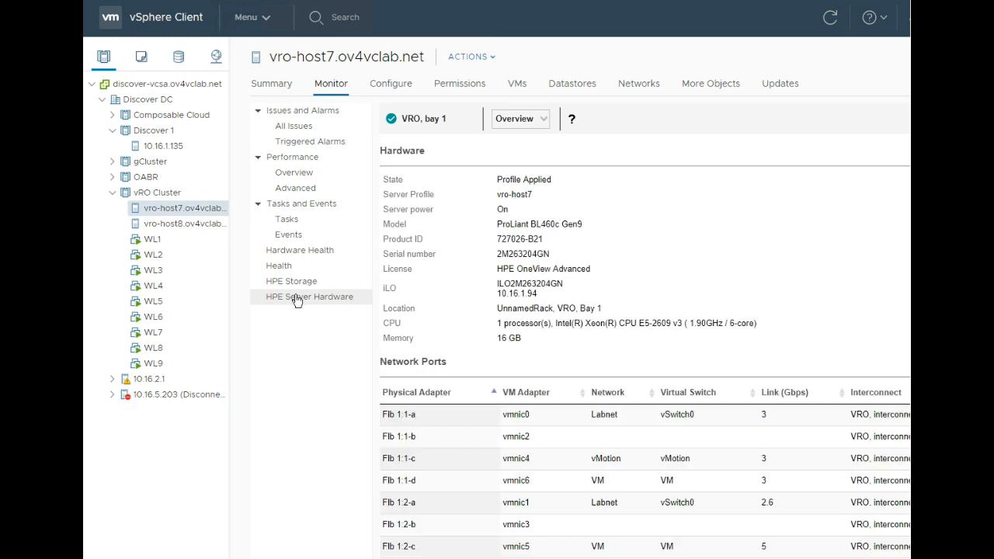
{"action": "mouse_move", "coordinate": [461, 275]}
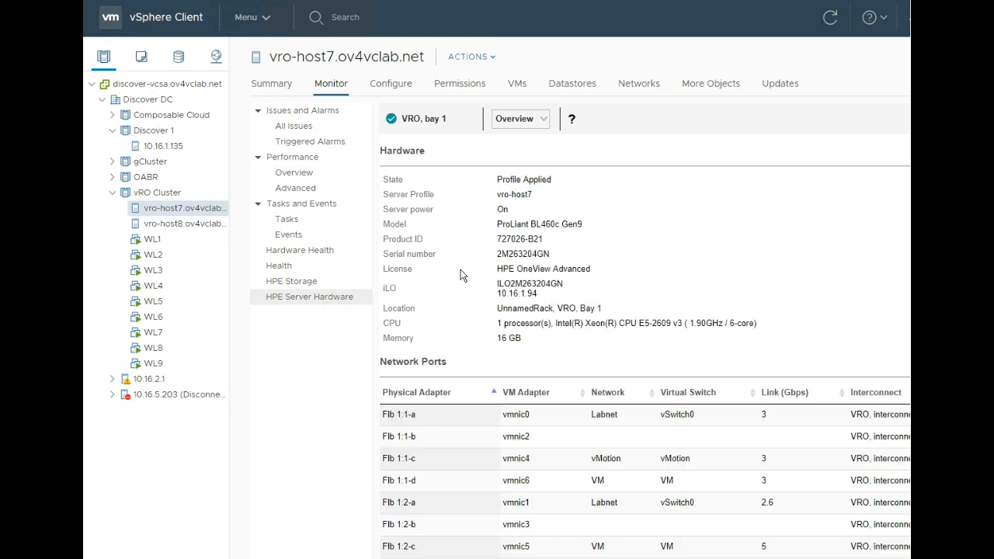
{"action": "mouse_move", "coordinate": [483, 183]}
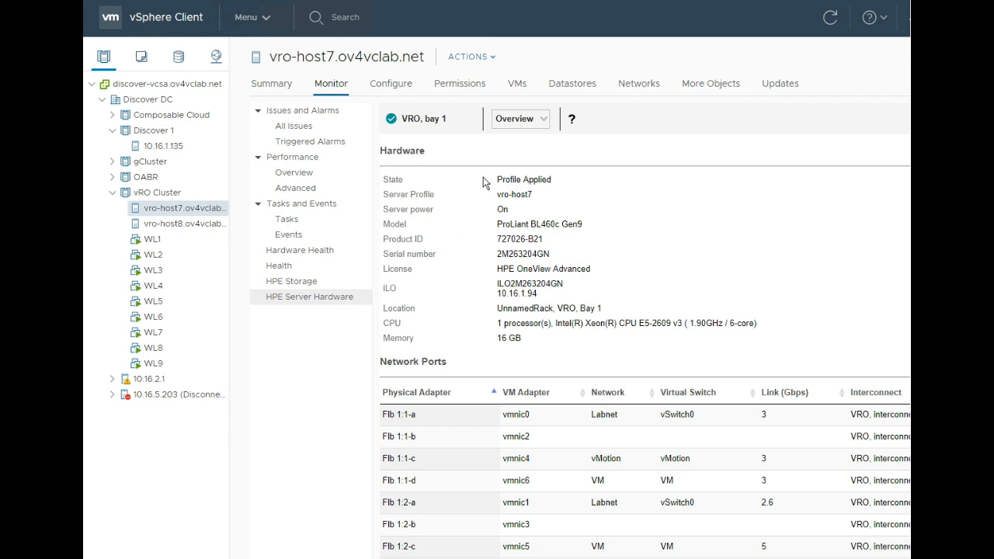
{"action": "mouse_move", "coordinate": [475, 212]}
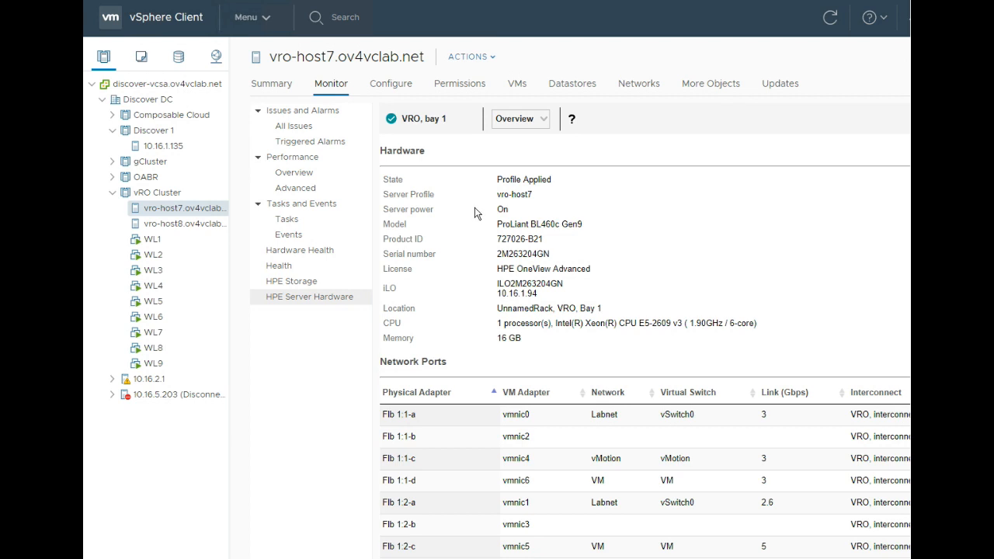
{"action": "mouse_move", "coordinate": [466, 286]}
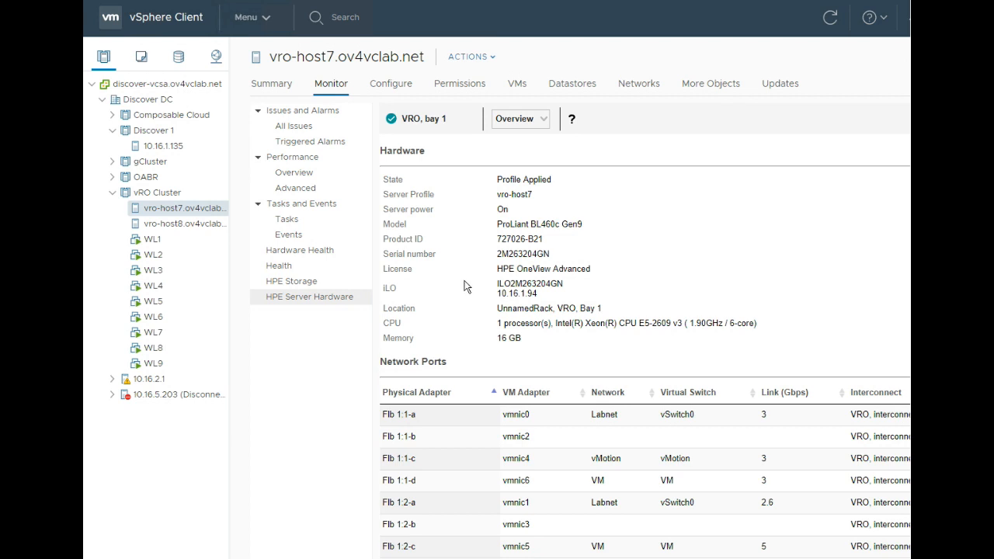
{"action": "mouse_move", "coordinate": [469, 310]}
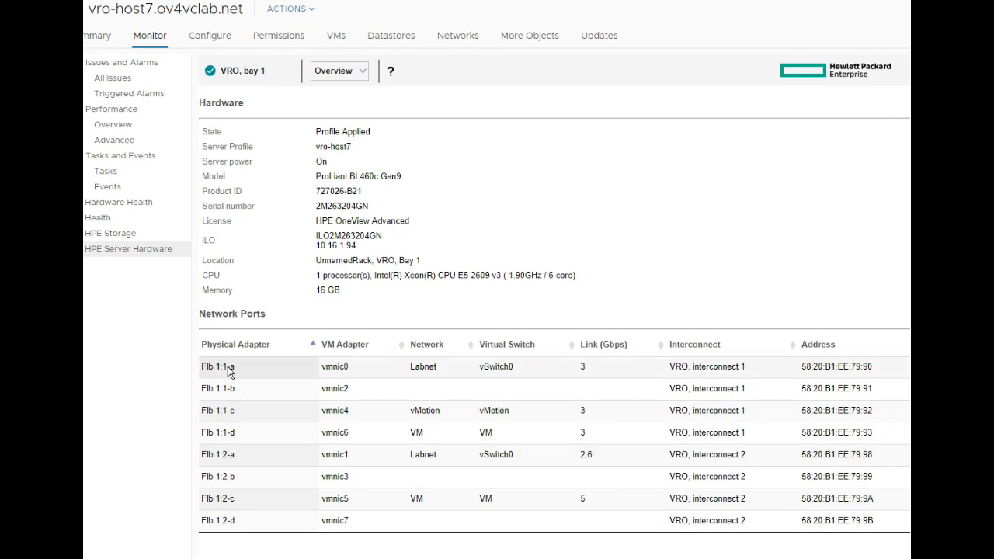
{"action": "mouse_move", "coordinate": [367, 373]}
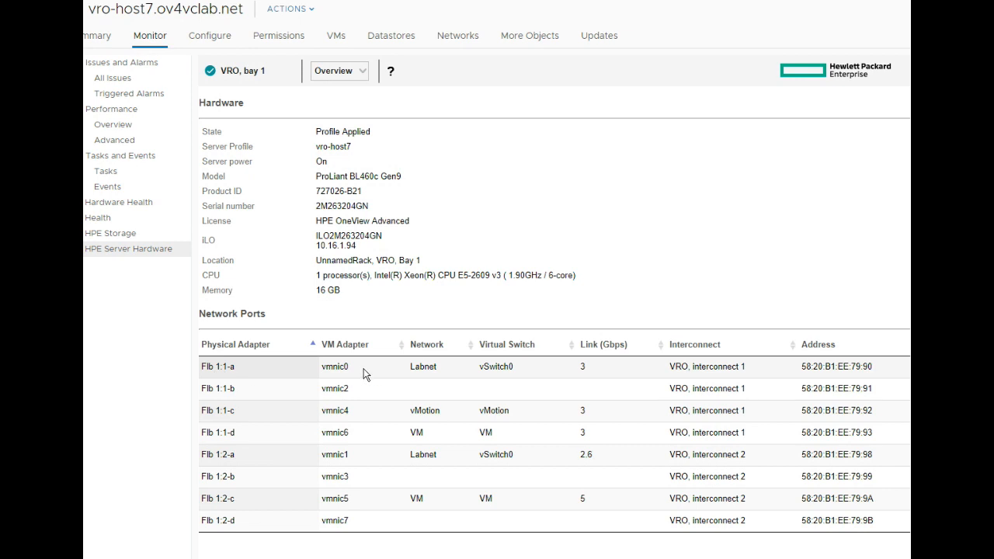
{"action": "mouse_move", "coordinate": [293, 373]}
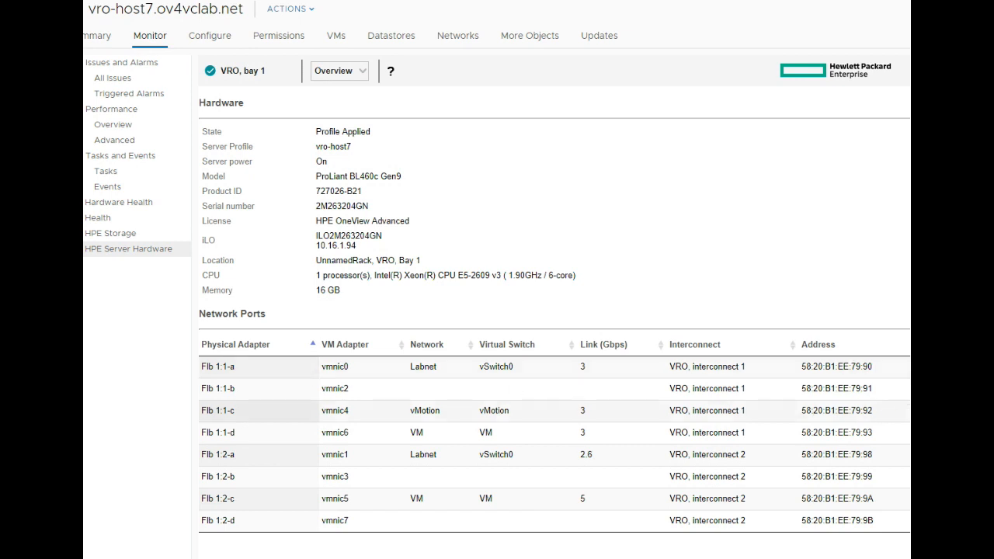
{"action": "scroll", "scroll_direction": "down", "scroll_amount": 3}
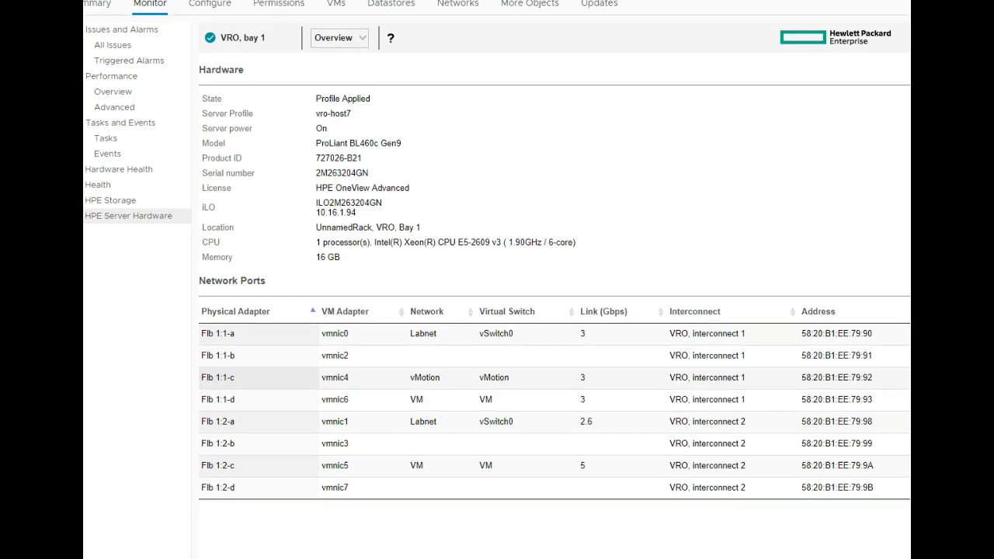
{"action": "scroll", "scroll_direction": "down", "scroll_amount": 3}
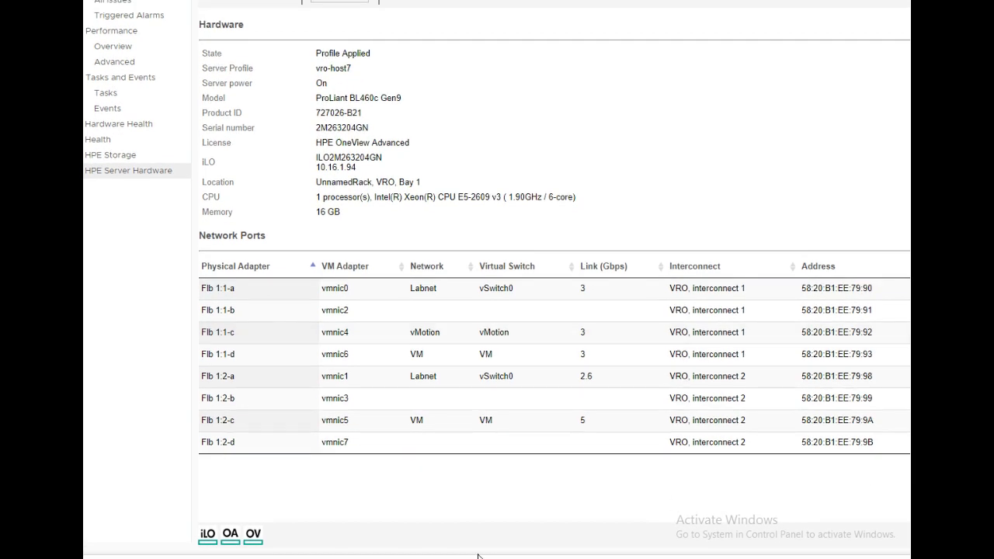
{"action": "mouse_move", "coordinate": [207, 540]}
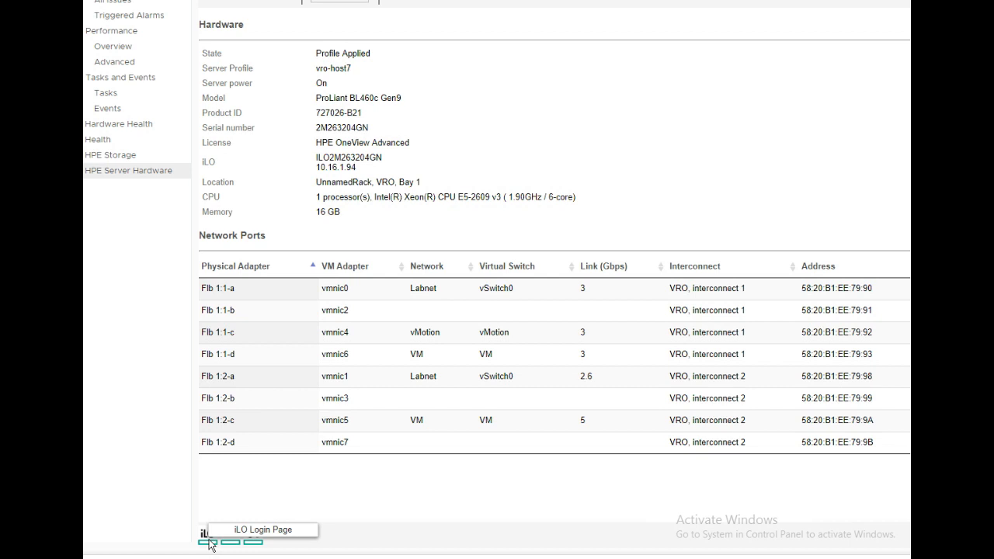
{"action": "mouse_move", "coordinate": [241, 551]}
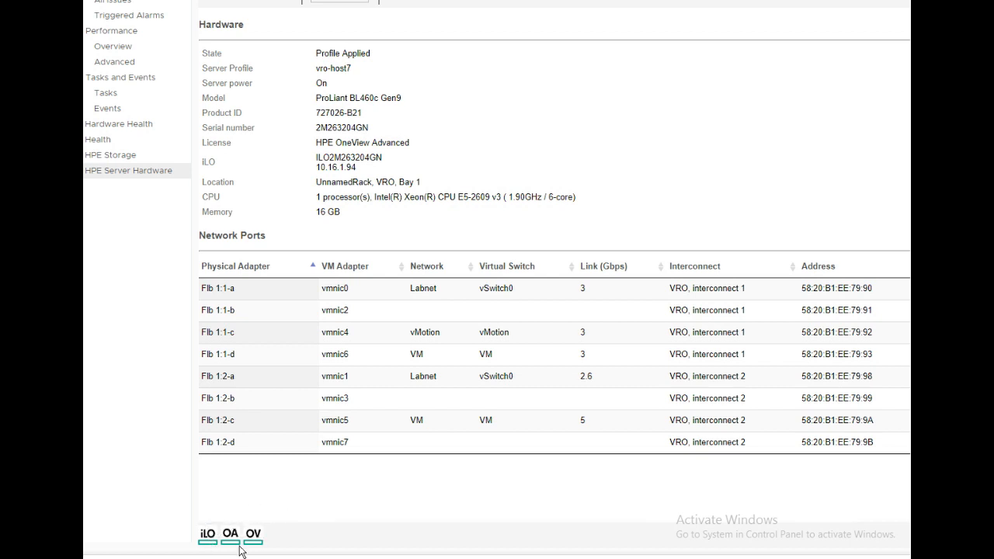
{"action": "mouse_move", "coordinate": [240, 505]}
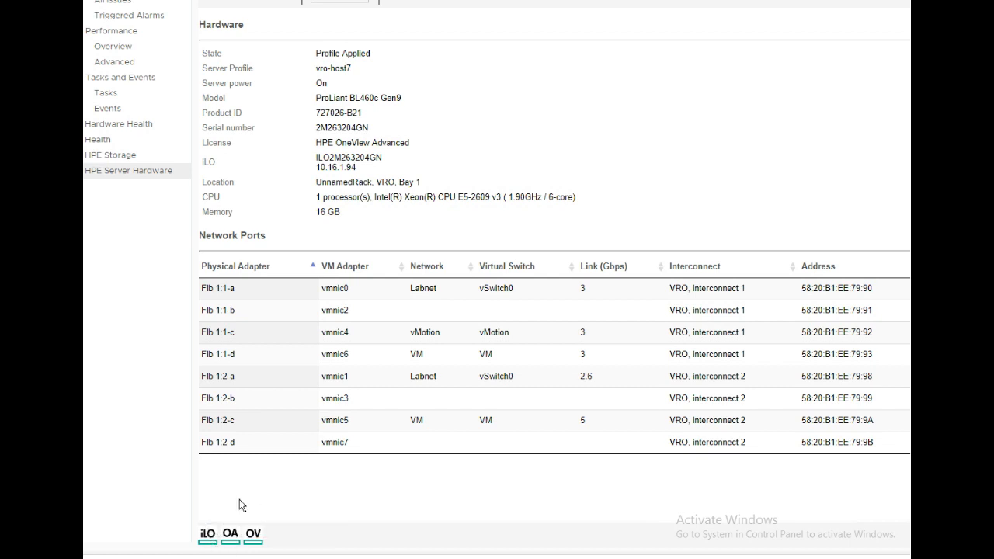
{"action": "mouse_move", "coordinate": [256, 481]}
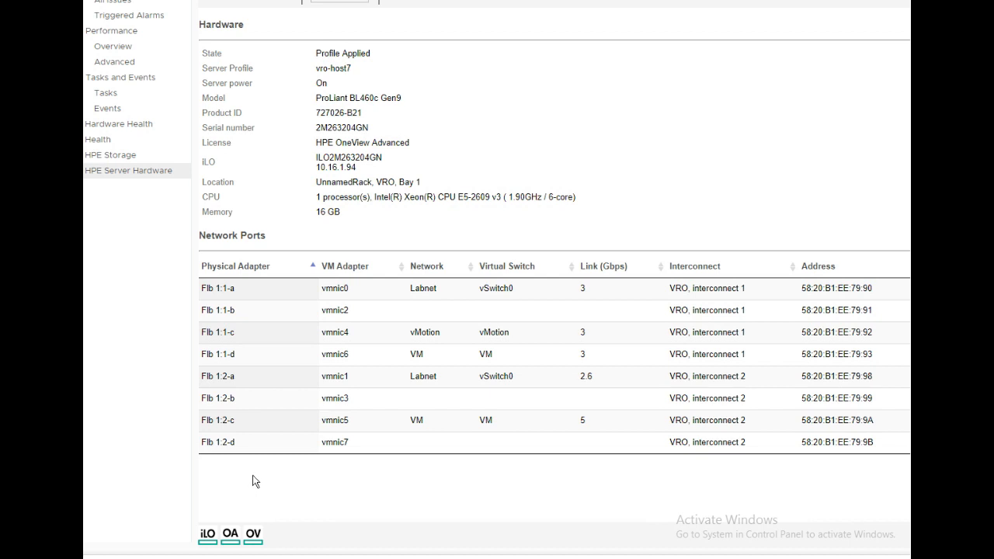
{"action": "mouse_move", "coordinate": [252, 534]}
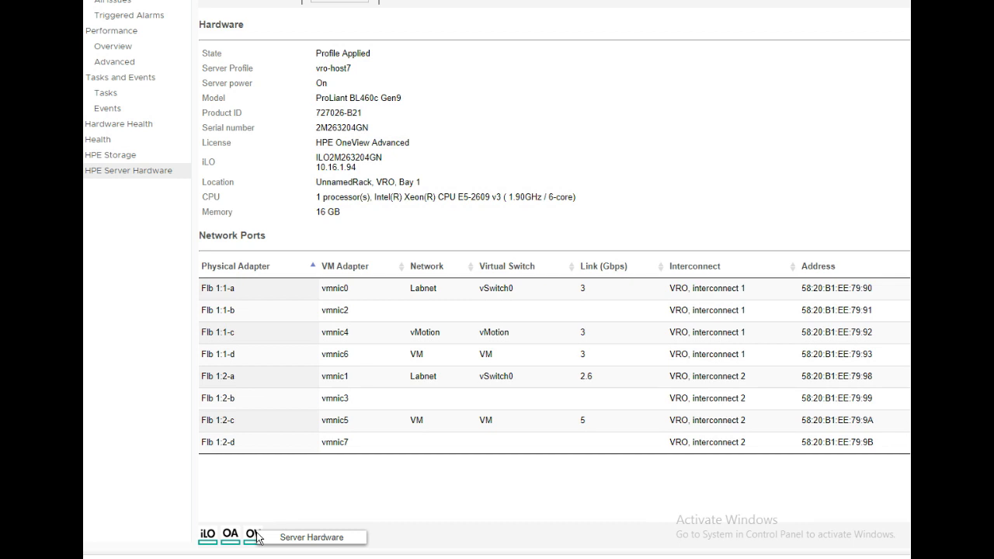
{"action": "mouse_move", "coordinate": [230, 533]}
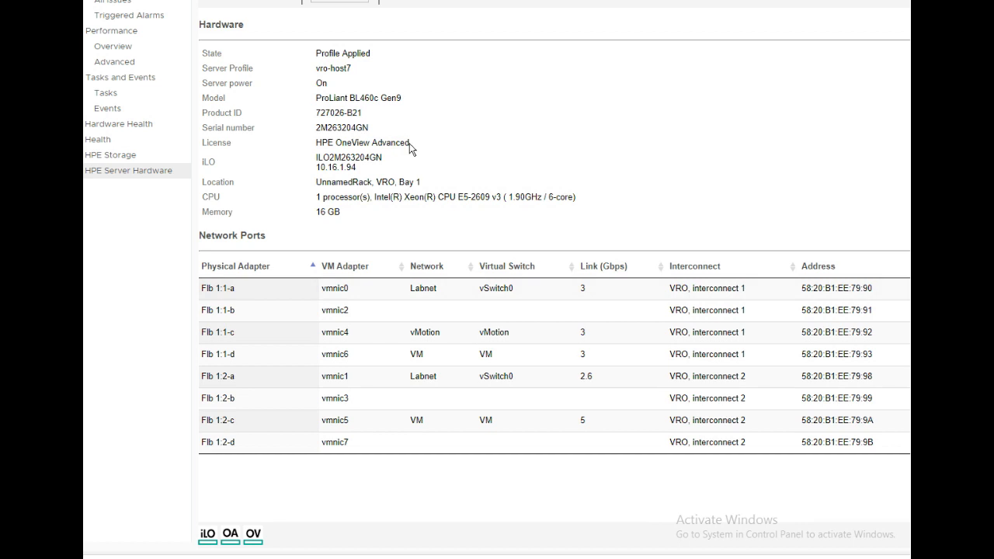
{"action": "scroll", "scroll_direction": "up", "scroll_amount": 3}
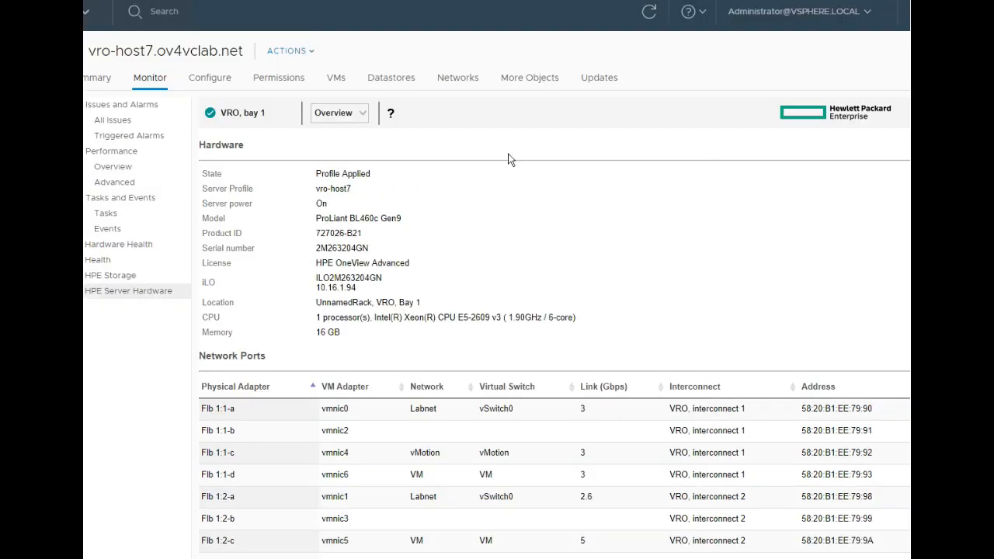
Switch the hardware view to Firmware and scroll through vro-host7's installed component versions.
{"action": "left_click", "coordinate": [338, 112]}
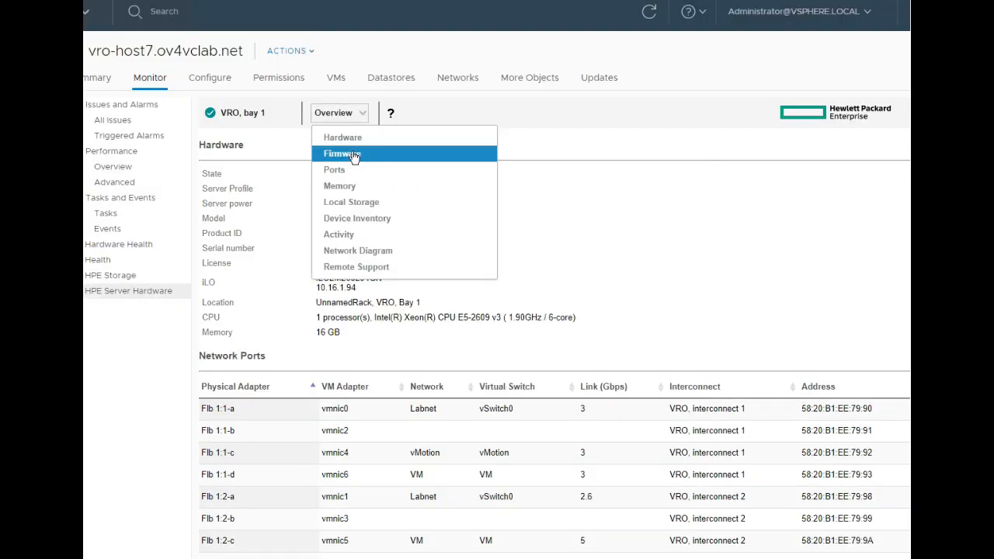
{"action": "left_click", "coordinate": [342, 153]}
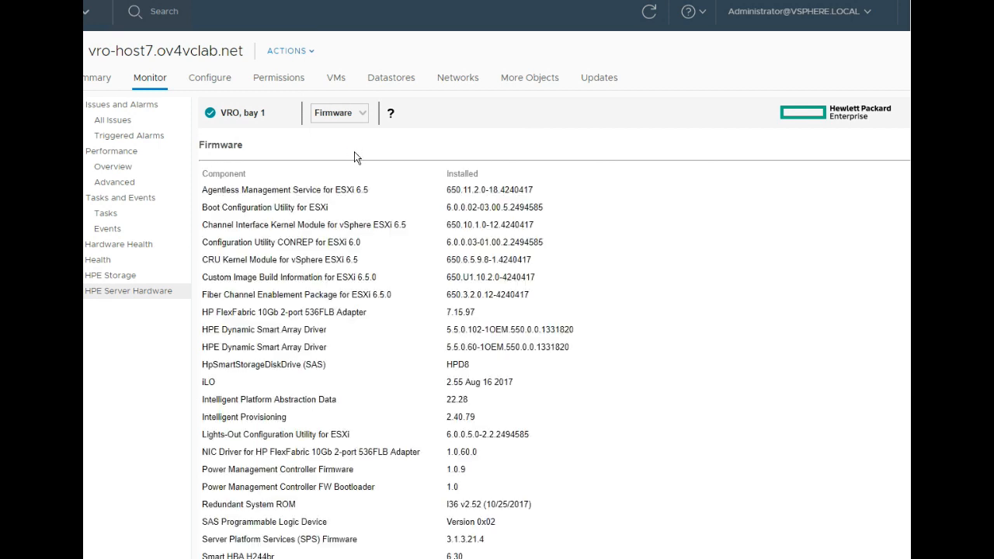
{"action": "mouse_move", "coordinate": [432, 247]}
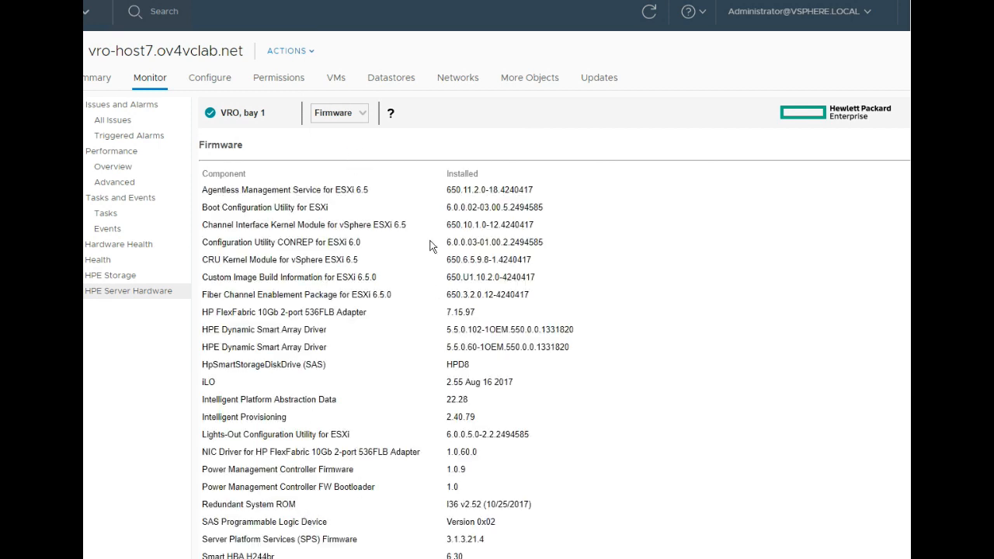
{"action": "mouse_move", "coordinate": [466, 318]}
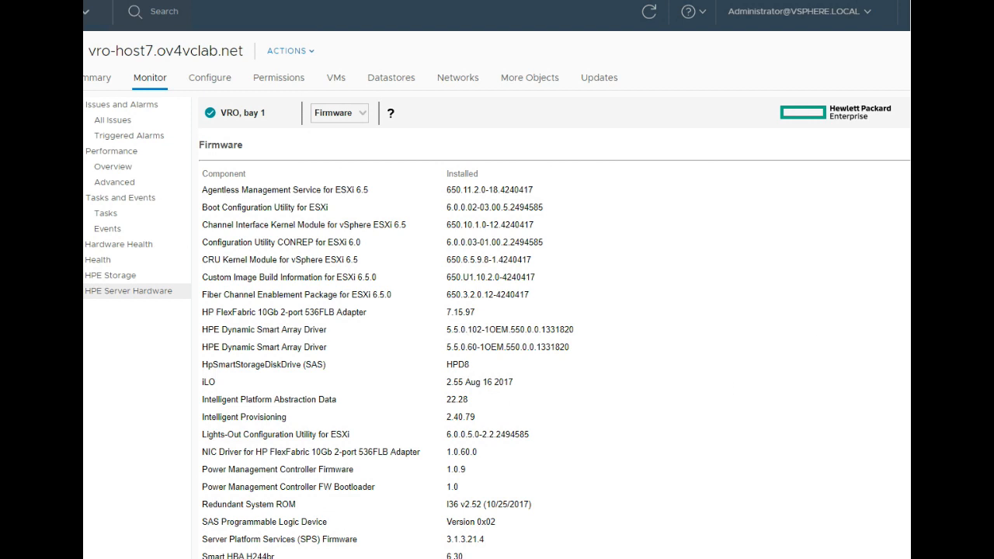
{"action": "scroll", "scroll_direction": "down", "scroll_amount": 3}
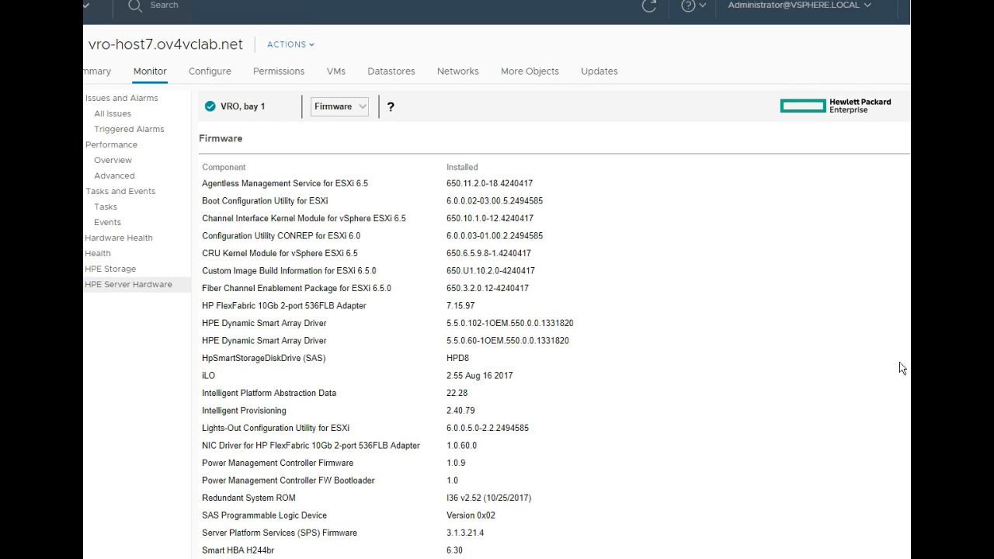
{"action": "mouse_move", "coordinate": [823, 383]}
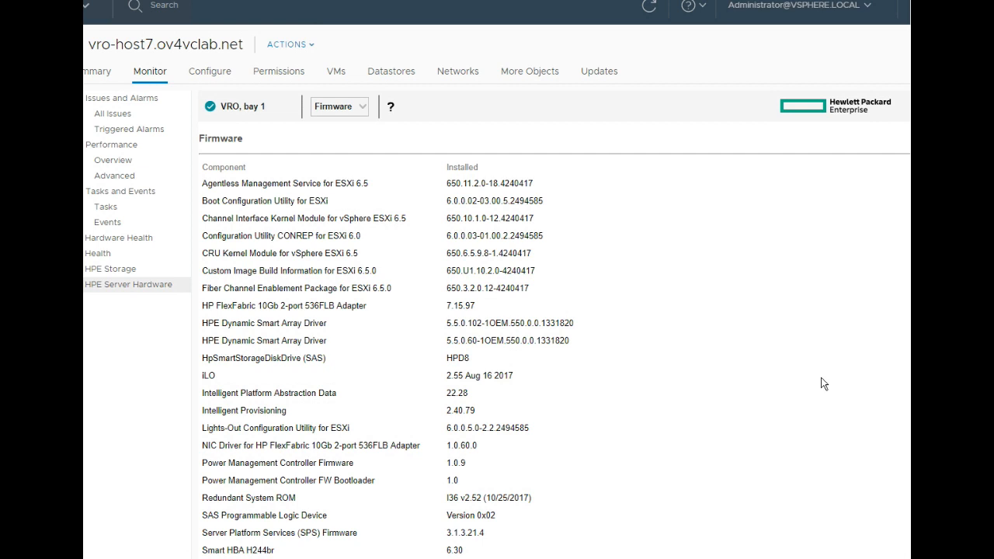
{"action": "mouse_move", "coordinate": [366, 121]}
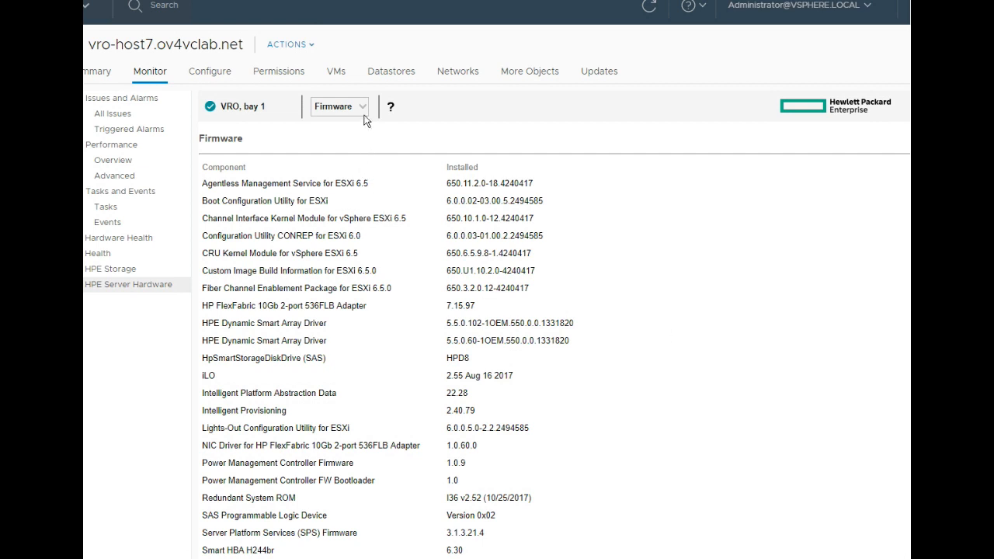
Open the hardware view dropdown over the firmware list.
{"action": "left_click", "coordinate": [340, 106]}
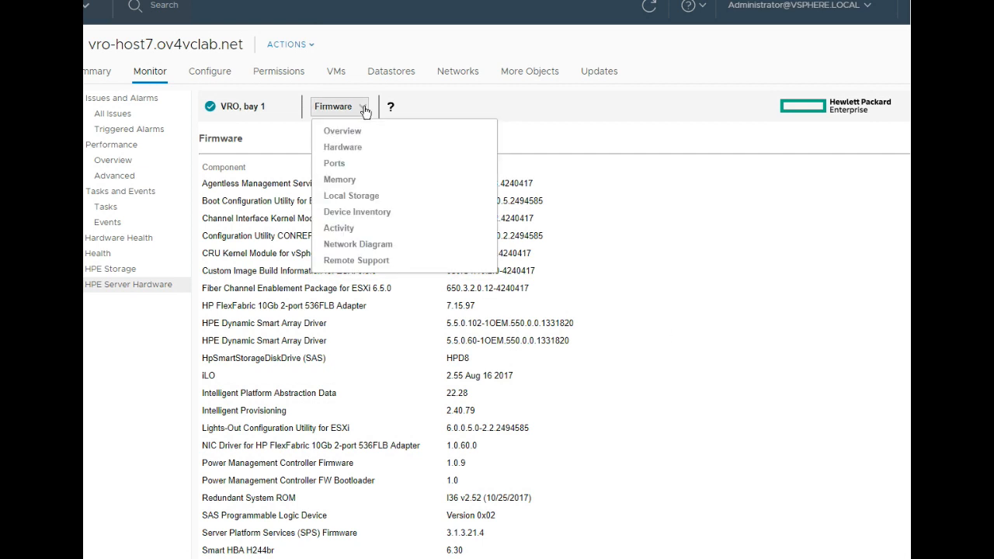
{"action": "mouse_move", "coordinate": [345, 167]}
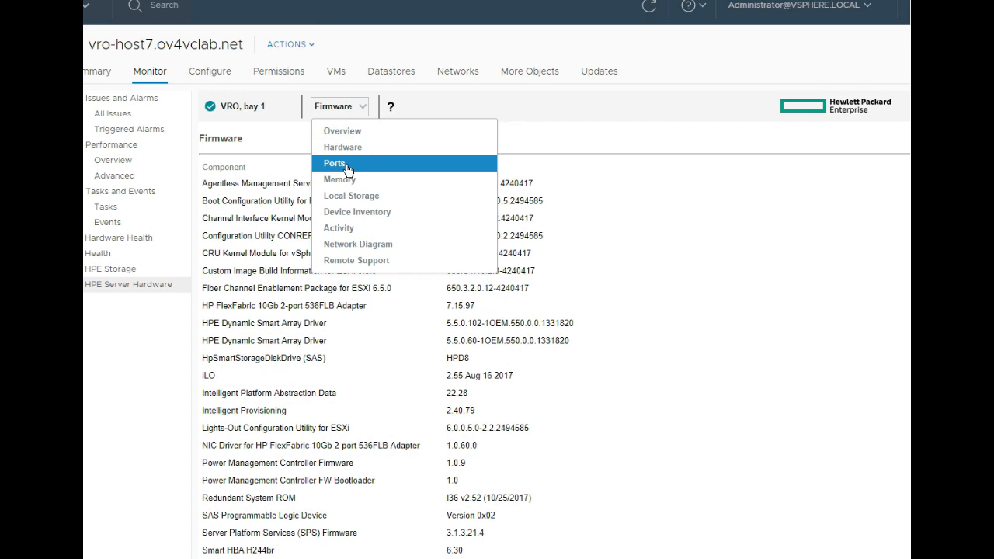
{"action": "mouse_move", "coordinate": [350, 195]}
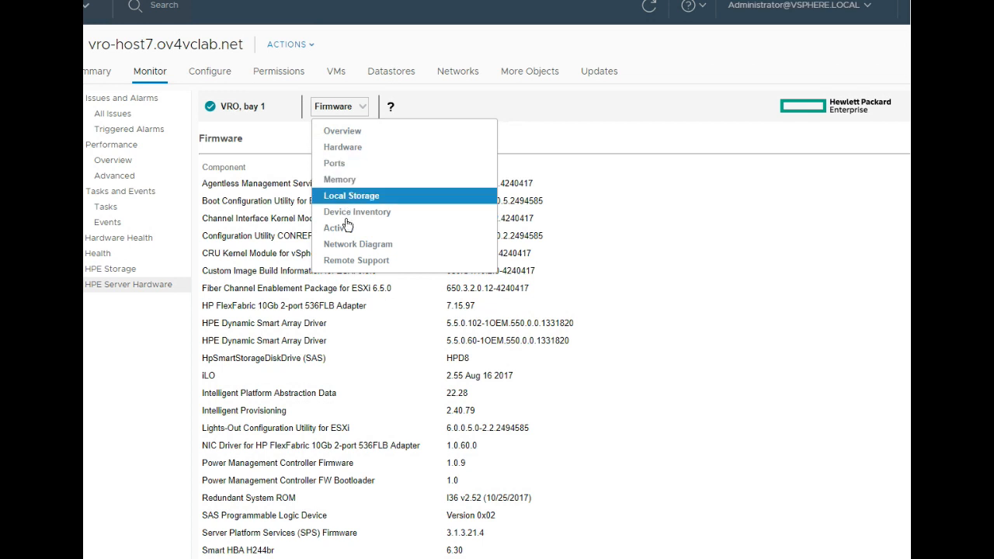
{"action": "mouse_move", "coordinate": [357, 244]}
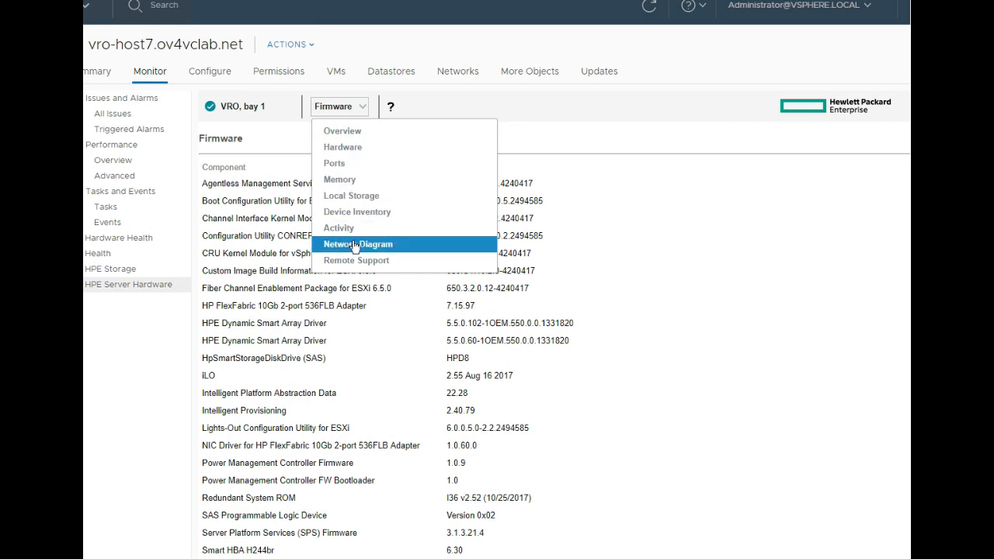
Choose Network Diagram to display vro-host7's vSwitch-to-FlexFabric connections.
{"action": "left_click", "coordinate": [358, 243]}
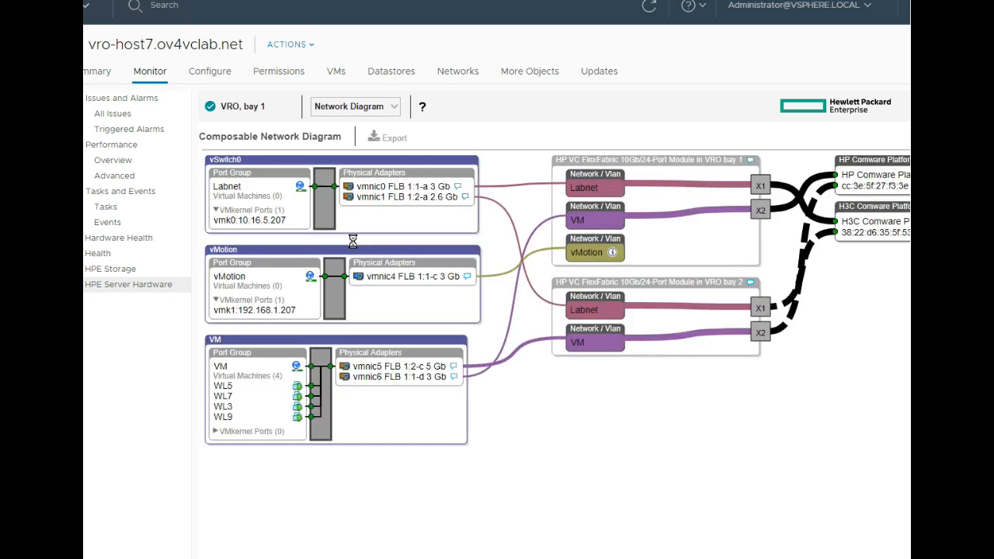
{"action": "mouse_move", "coordinate": [196, 240]}
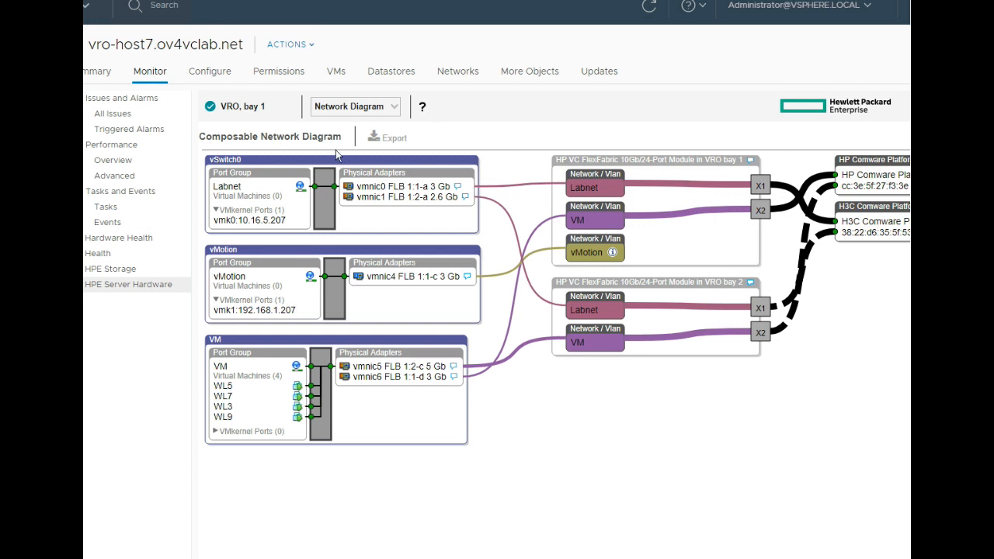
{"action": "mouse_move", "coordinate": [239, 439]}
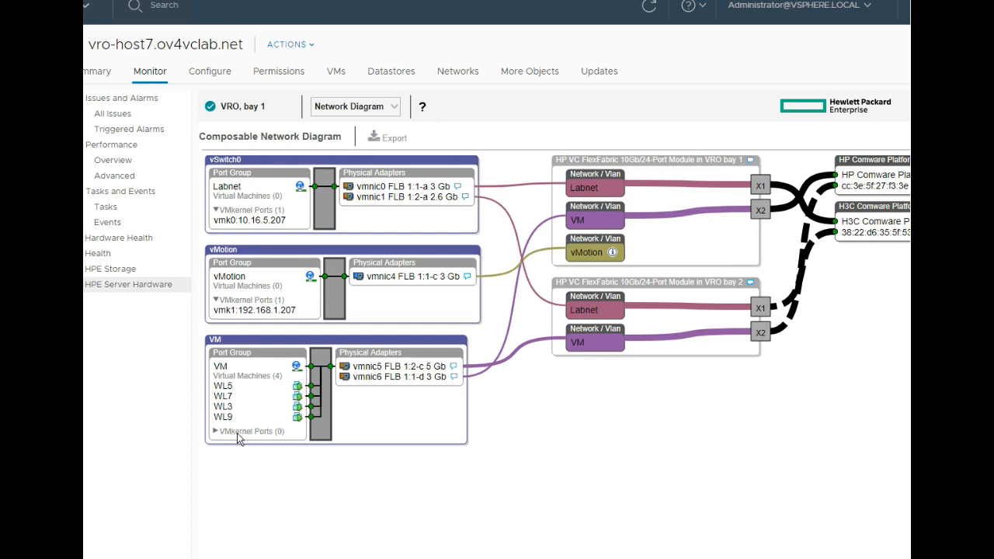
{"action": "mouse_move", "coordinate": [279, 220]}
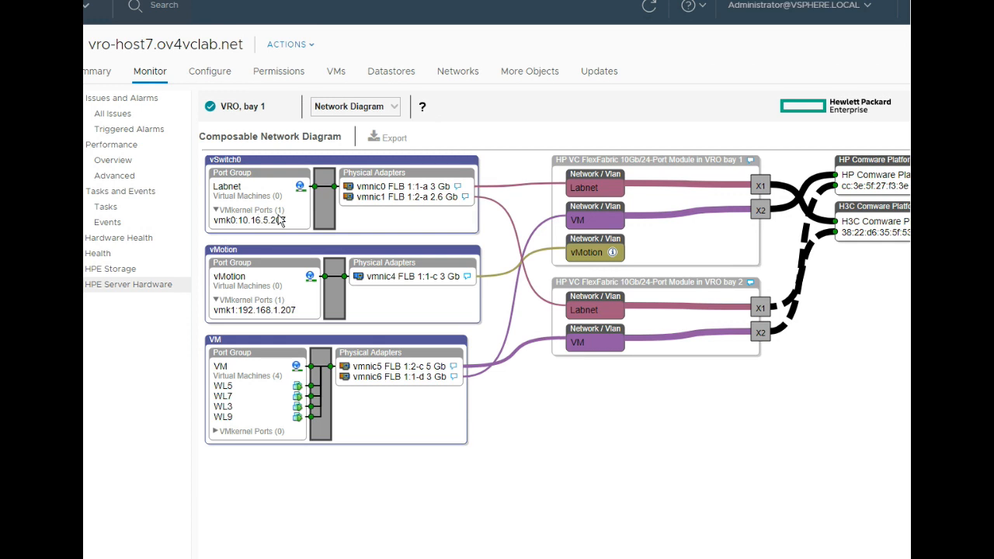
{"action": "mouse_move", "coordinate": [386, 194]}
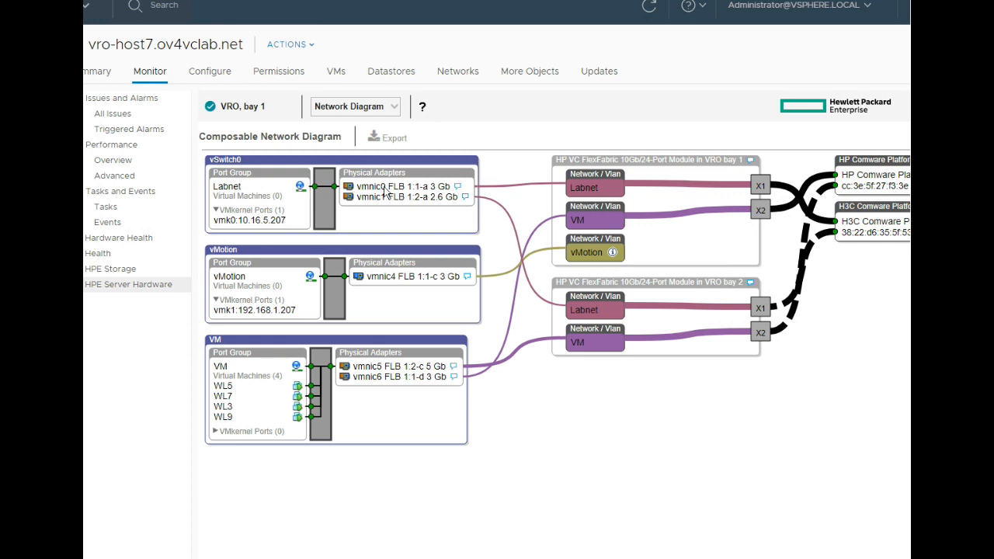
{"action": "mouse_move", "coordinate": [395, 192]}
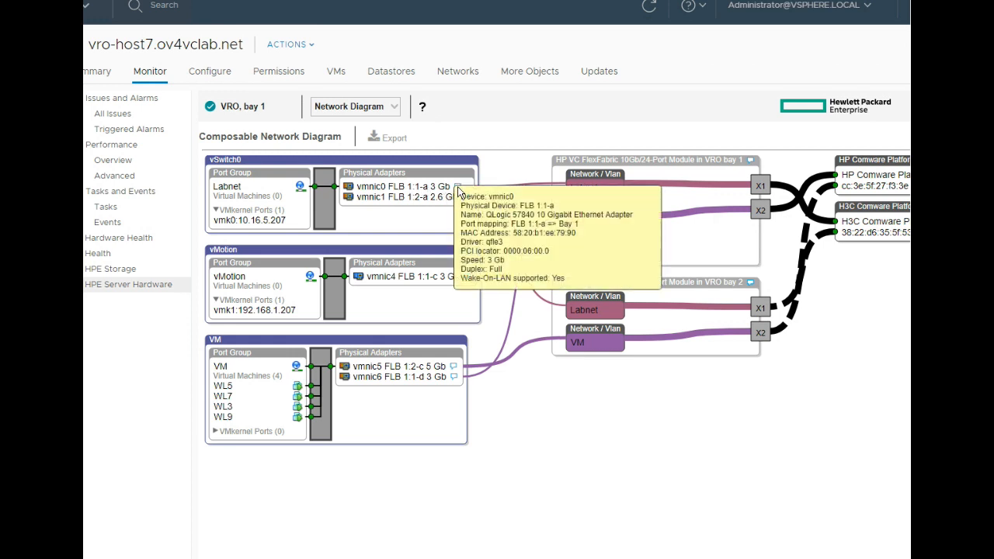
{"action": "mouse_move", "coordinate": [605, 501]}
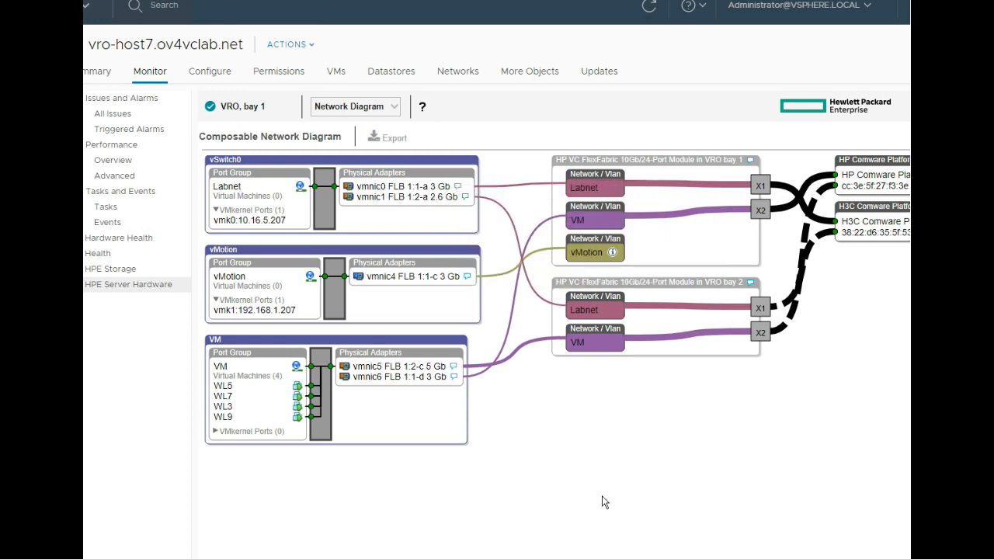
{"action": "mouse_move", "coordinate": [699, 501]}
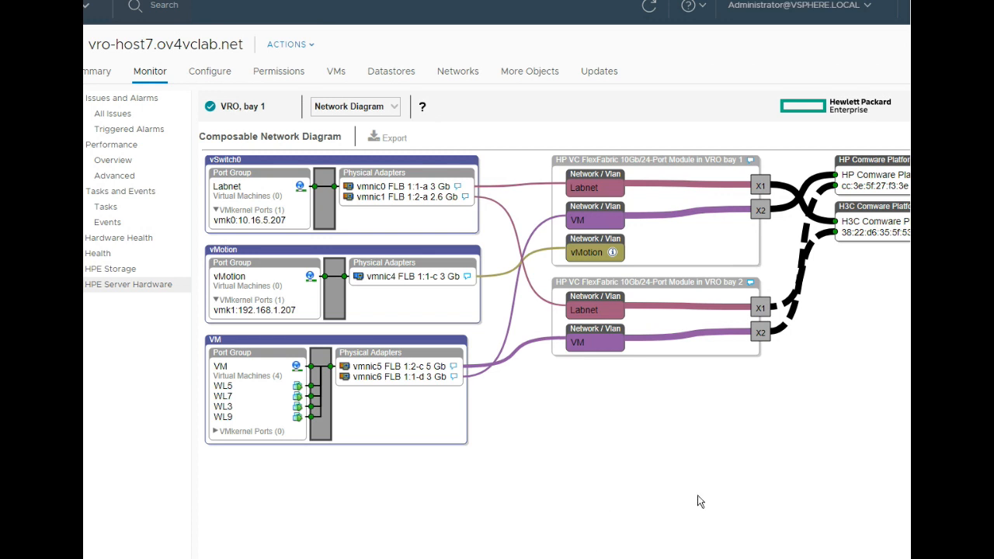
{"action": "mouse_move", "coordinate": [659, 273]}
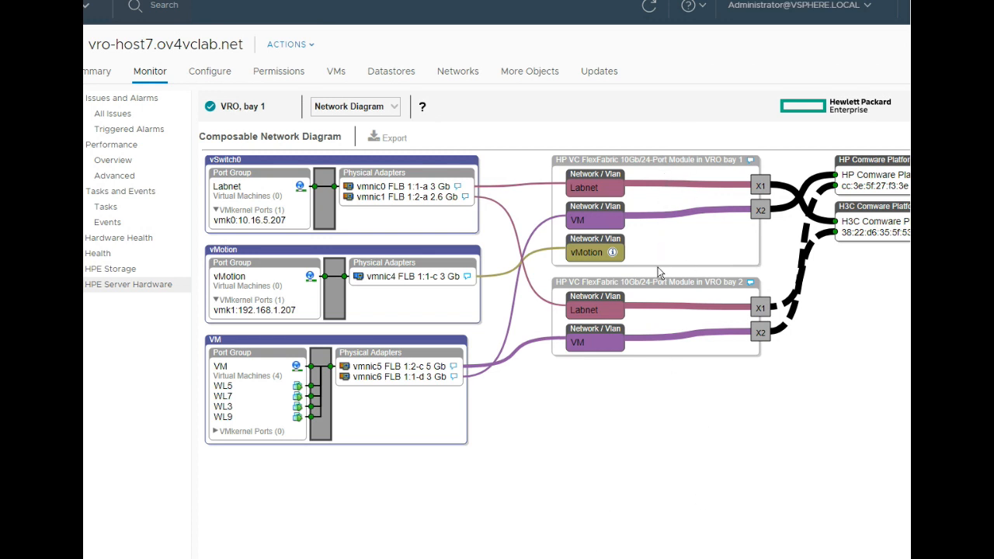
{"action": "mouse_move", "coordinate": [660, 414]}
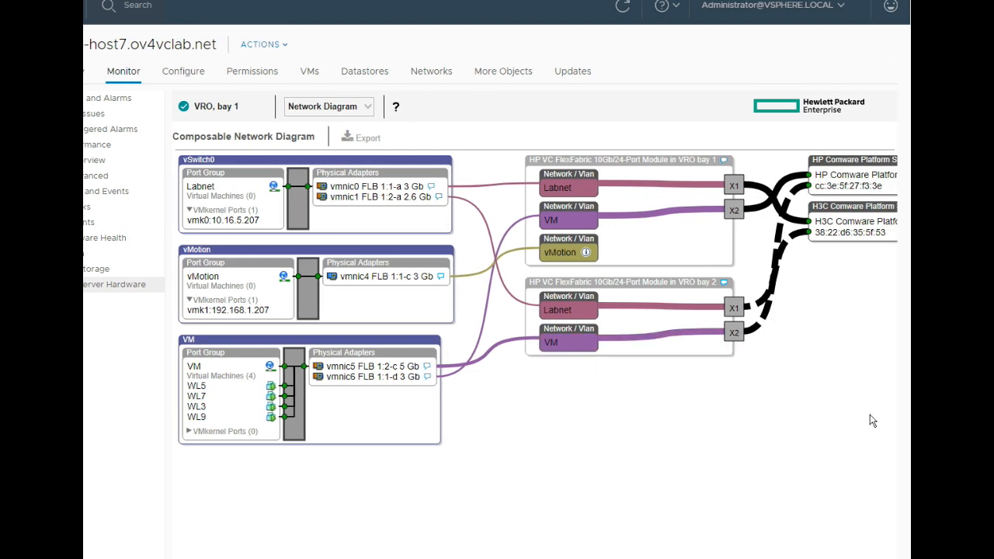
{"action": "mouse_move", "coordinate": [838, 170]}
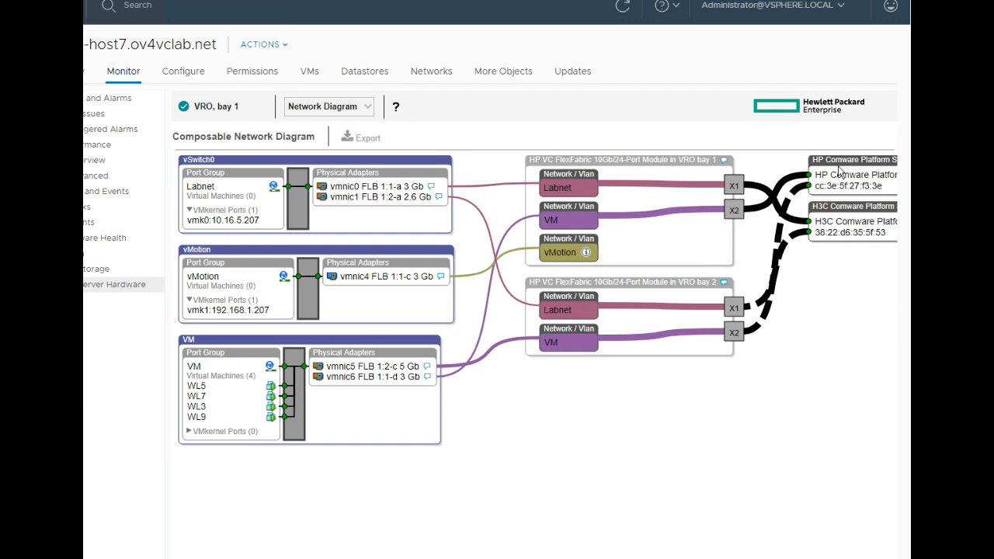
{"action": "mouse_move", "coordinate": [830, 237]}
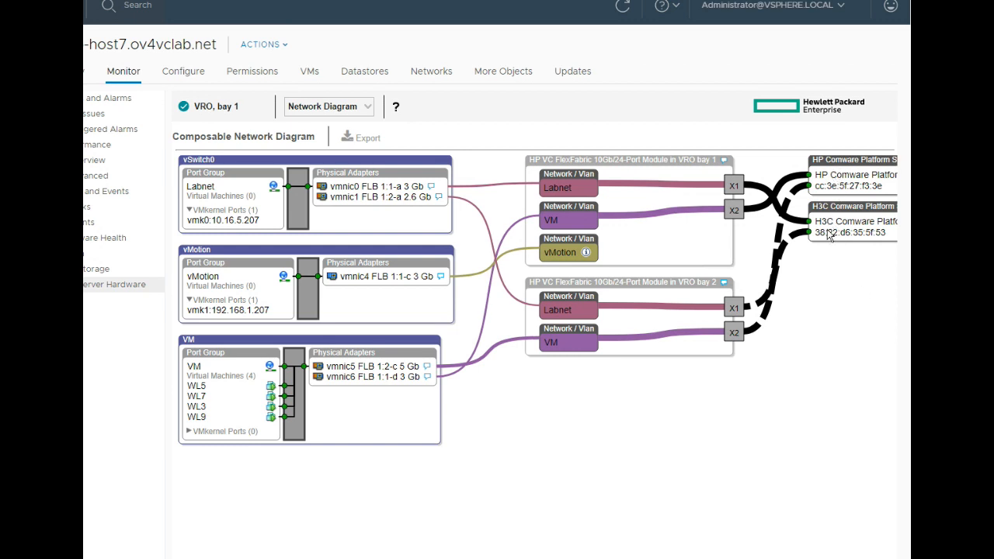
{"action": "mouse_move", "coordinate": [825, 260]}
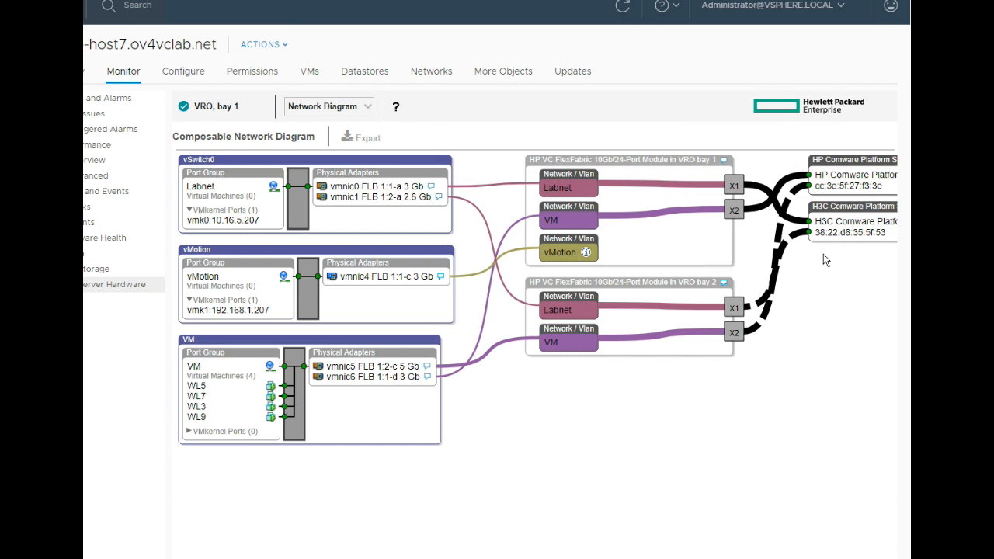
{"action": "mouse_move", "coordinate": [636, 455]}
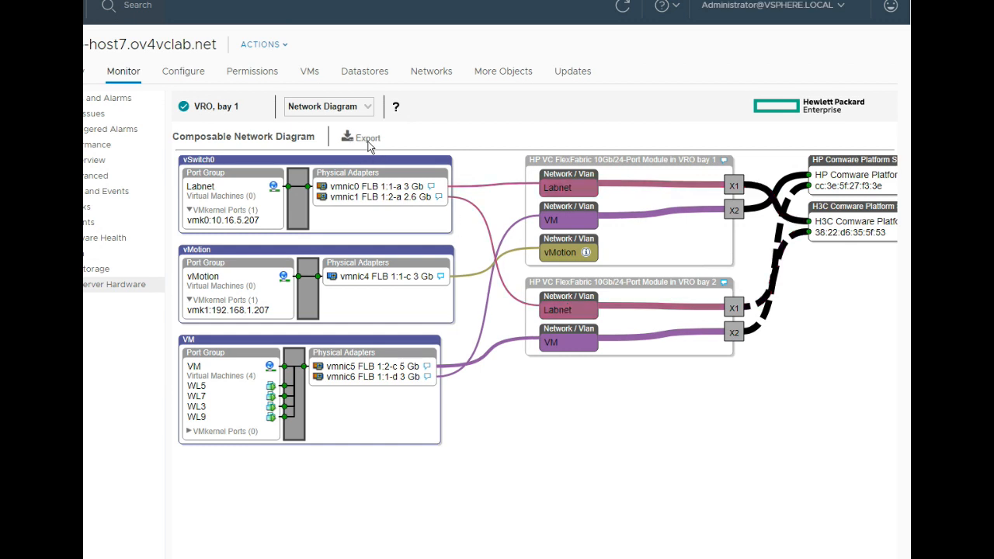
{"action": "mouse_move", "coordinate": [368, 137]}
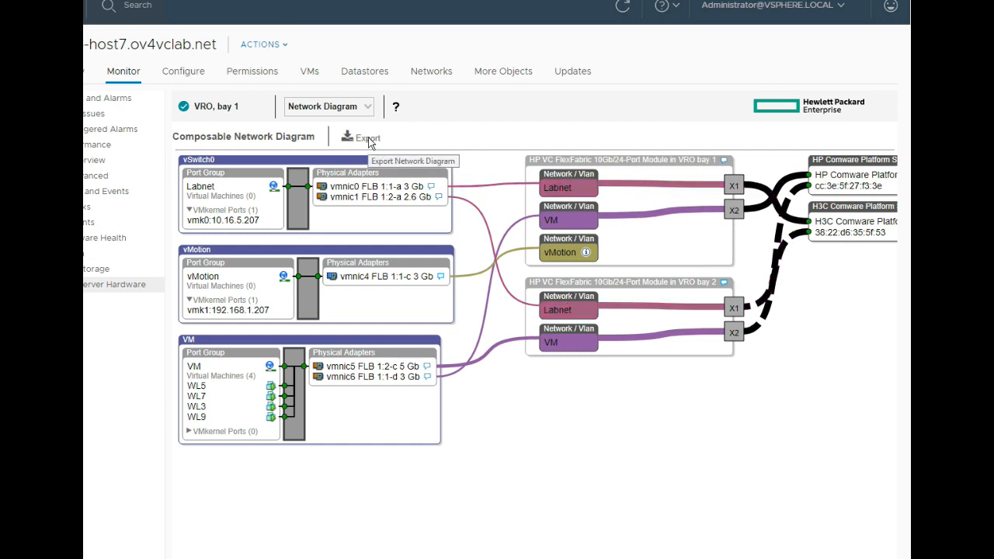
{"action": "mouse_move", "coordinate": [376, 103]}
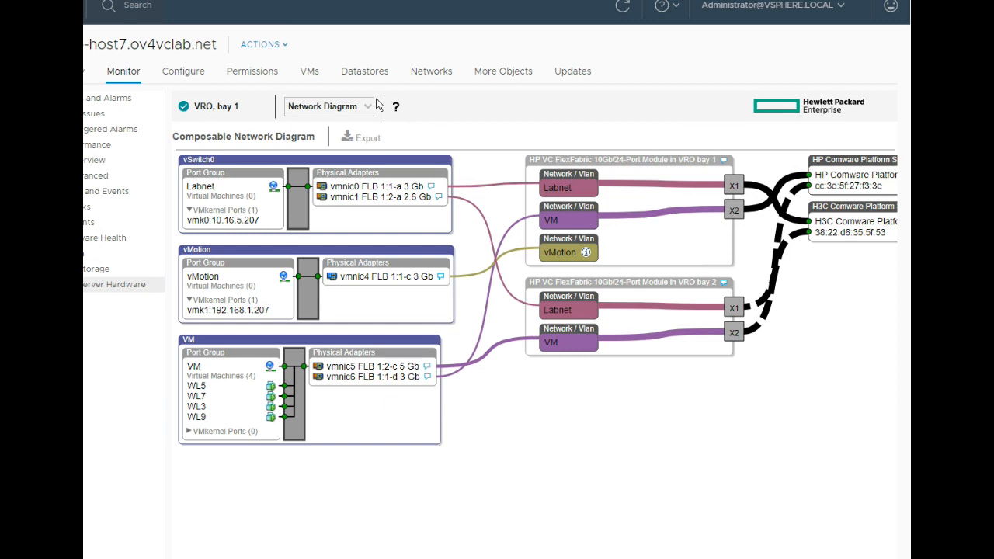
{"action": "mouse_move", "coordinate": [369, 111]}
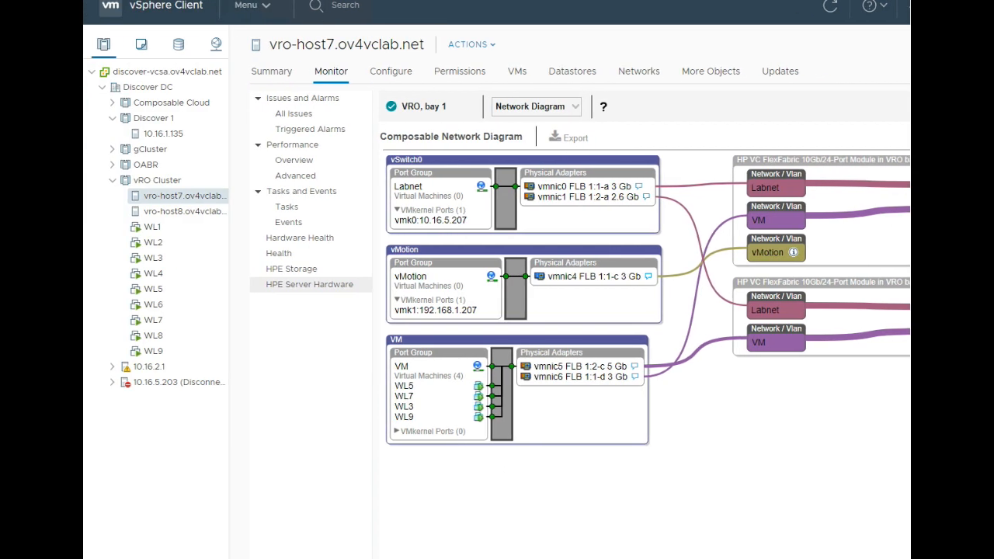
{"action": "mouse_move", "coordinate": [160, 542]}
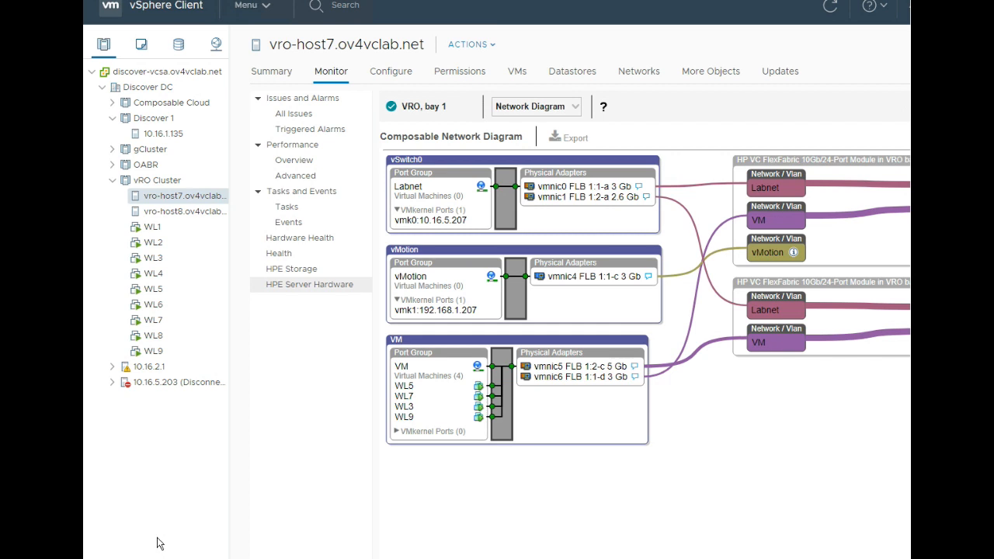
{"action": "mouse_move", "coordinate": [175, 532]}
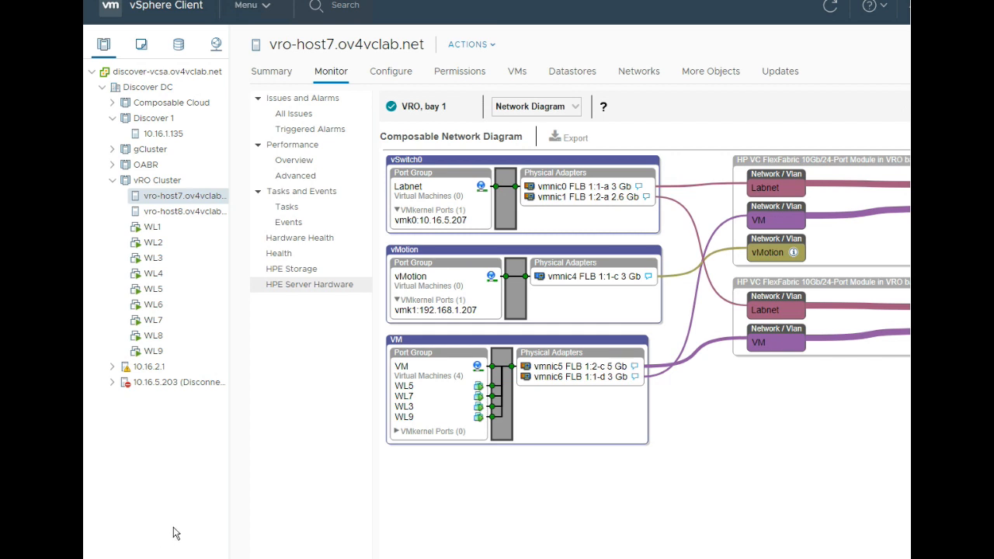
{"action": "mouse_move", "coordinate": [215, 185]}
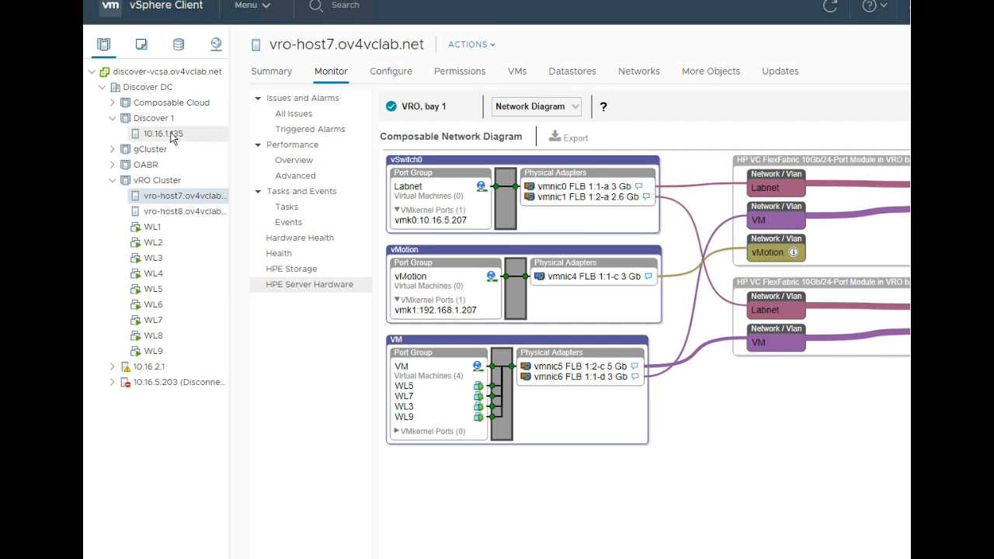
Select host 10.16.1.135 and switch its hardware view to Memory.
{"action": "left_click", "coordinate": [162, 133]}
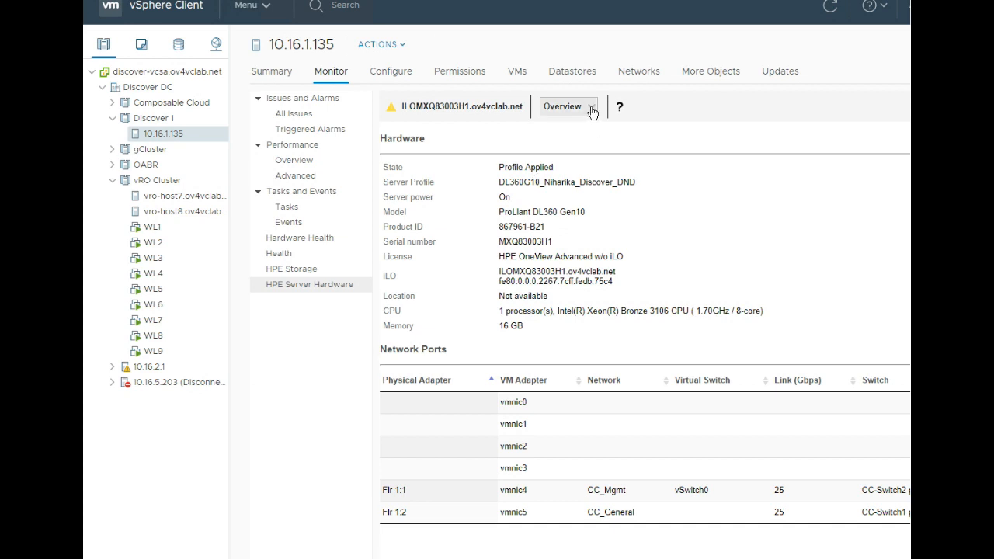
{"action": "left_click", "coordinate": [567, 106]}
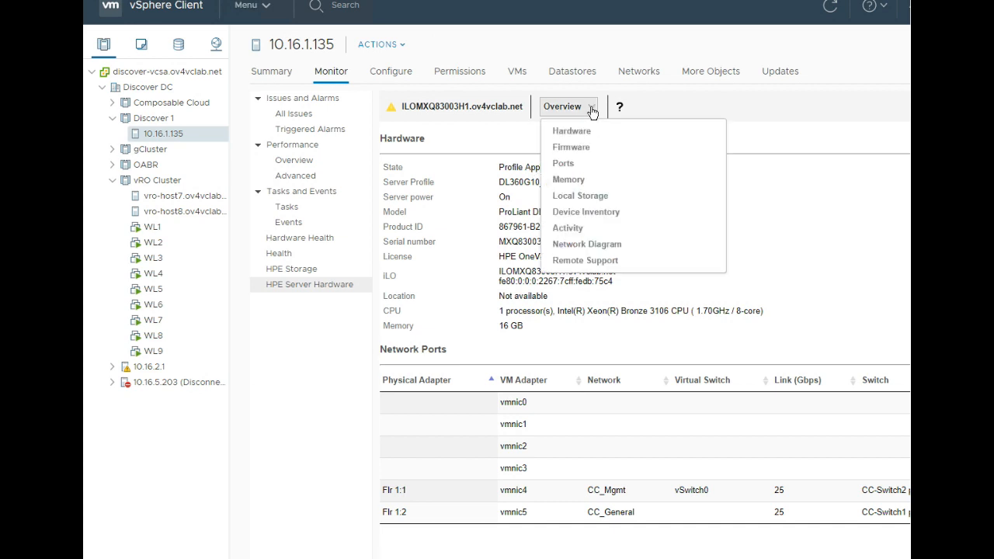
{"action": "mouse_move", "coordinate": [563, 163]}
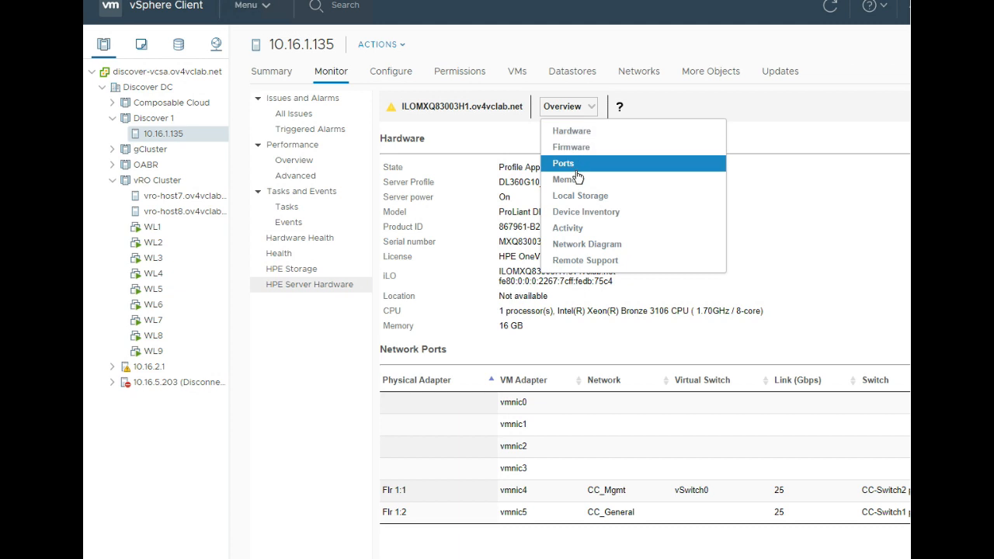
{"action": "left_click", "coordinate": [564, 180]}
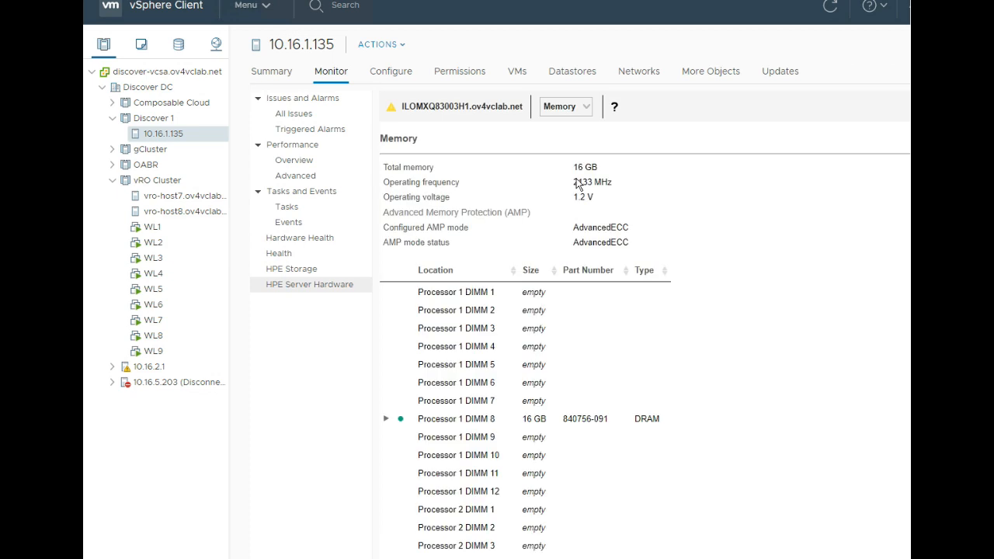
{"action": "mouse_move", "coordinate": [581, 298]}
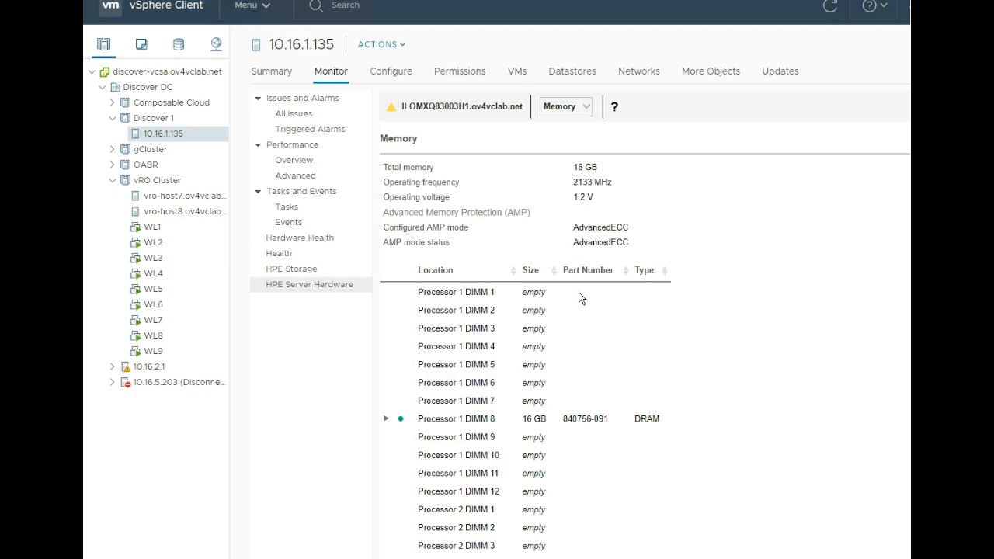
{"action": "mouse_move", "coordinate": [580, 297]}
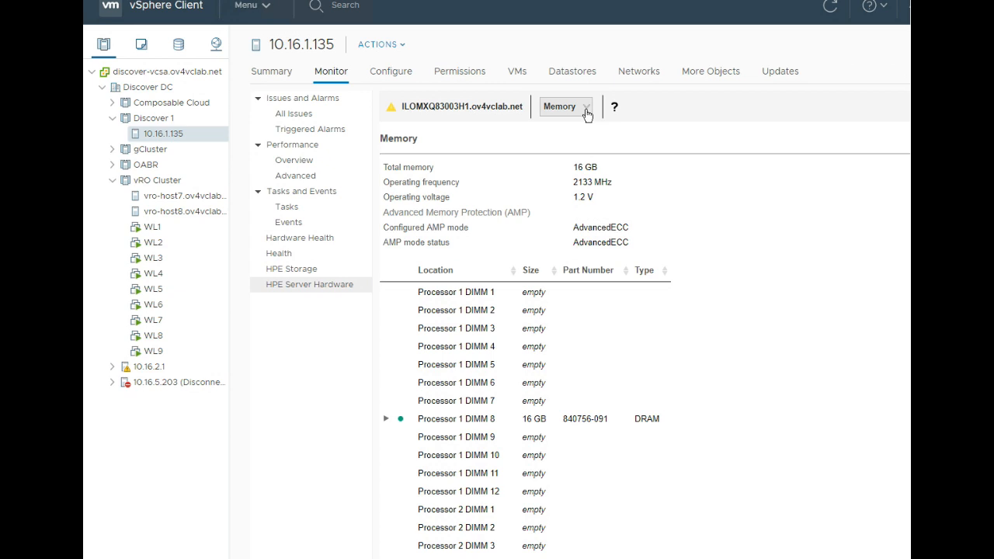
Open the hardware view dropdown over host 10.16.1.135's memory page.
{"action": "left_click", "coordinate": [564, 107]}
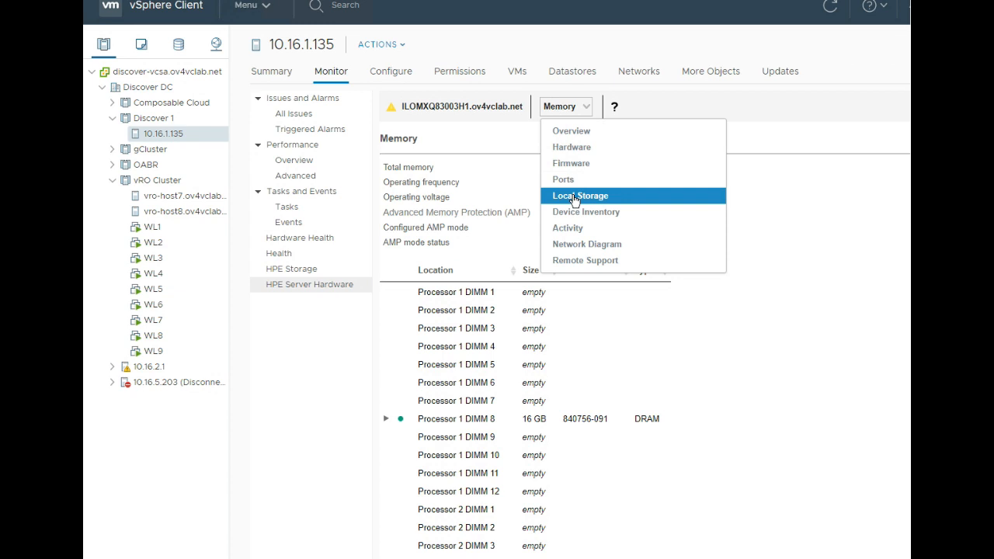
{"action": "mouse_move", "coordinate": [586, 211]}
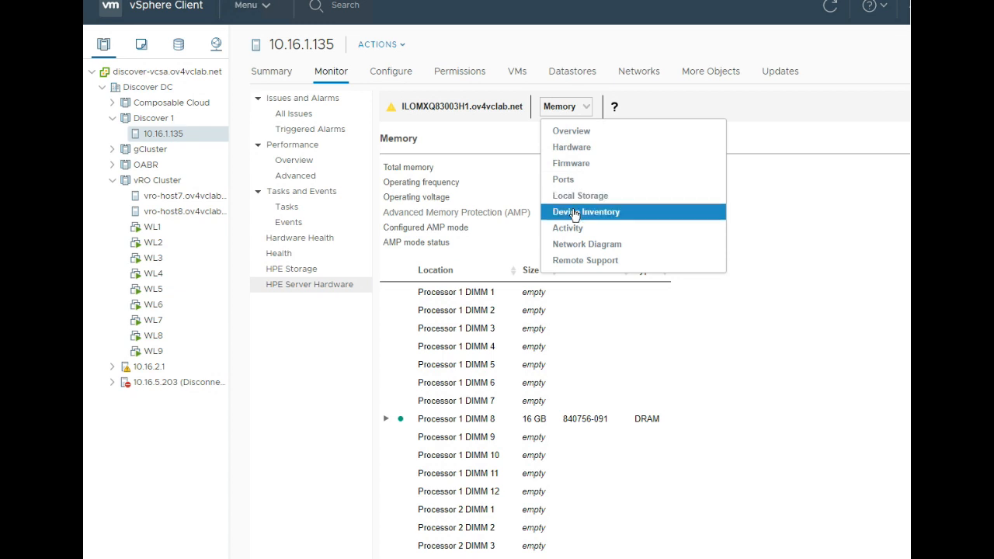
Choose Device Inventory to list PCI-E slots and embedded devices.
{"action": "left_click", "coordinate": [586, 211]}
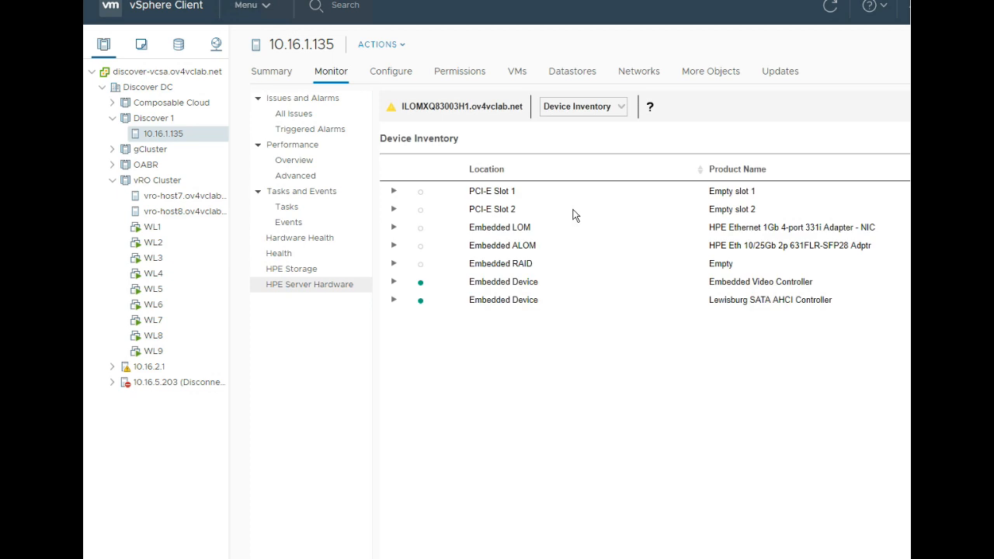
{"action": "mouse_move", "coordinate": [574, 223]}
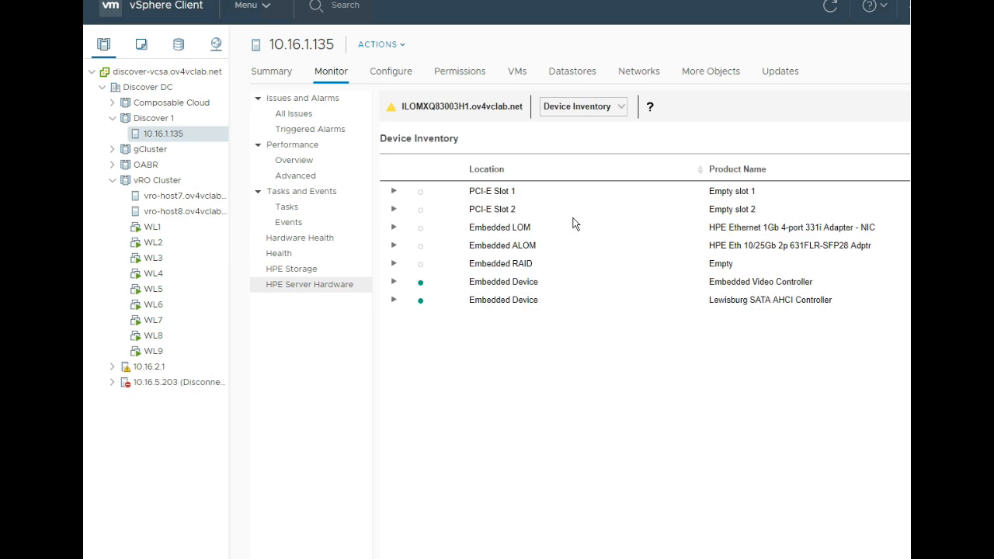
{"action": "mouse_move", "coordinate": [578, 225]}
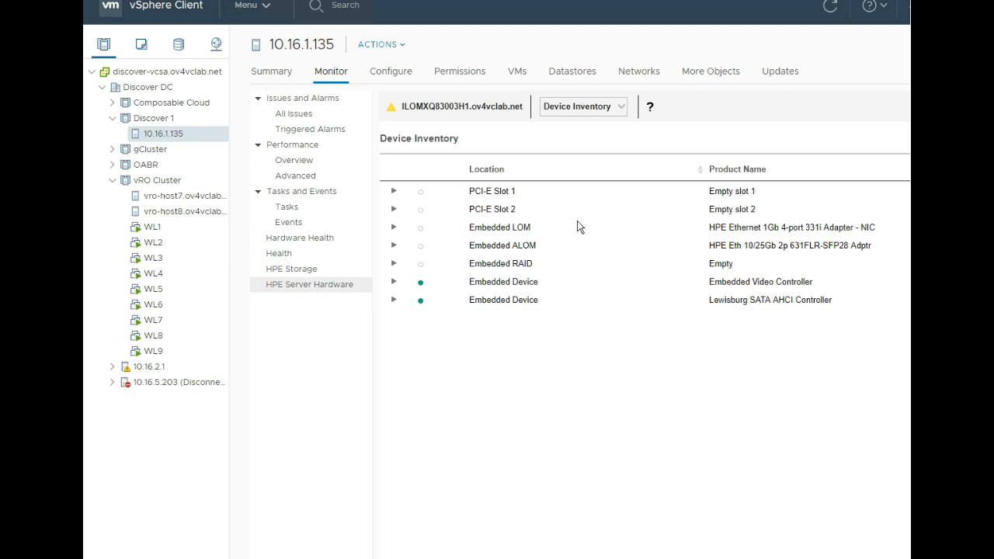
{"action": "mouse_move", "coordinate": [552, 200]}
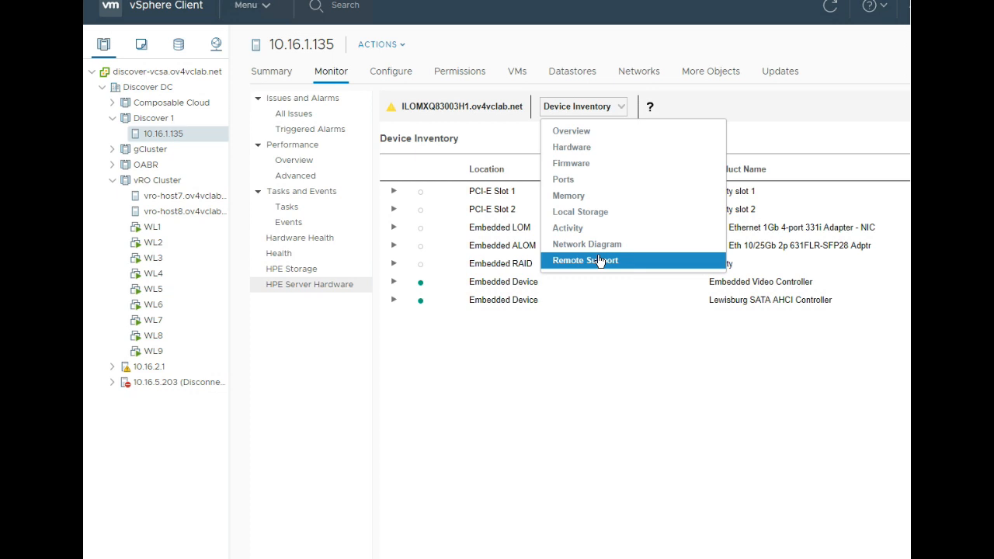
Show the Activity view with the Update Failed Error 50 warning.
{"action": "left_click", "coordinate": [567, 227]}
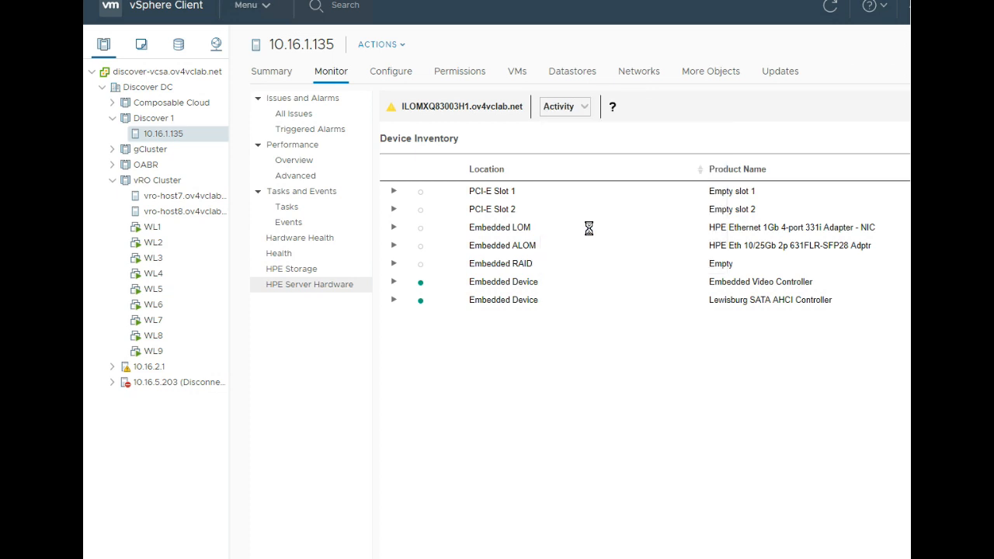
{"action": "left_click", "coordinate": [564, 106]}
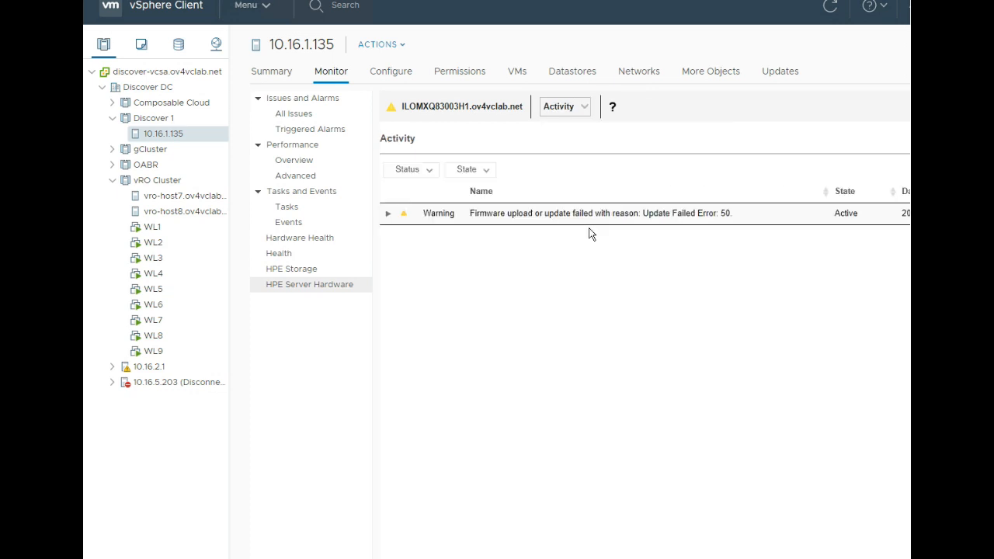
{"action": "mouse_move", "coordinate": [583, 232]}
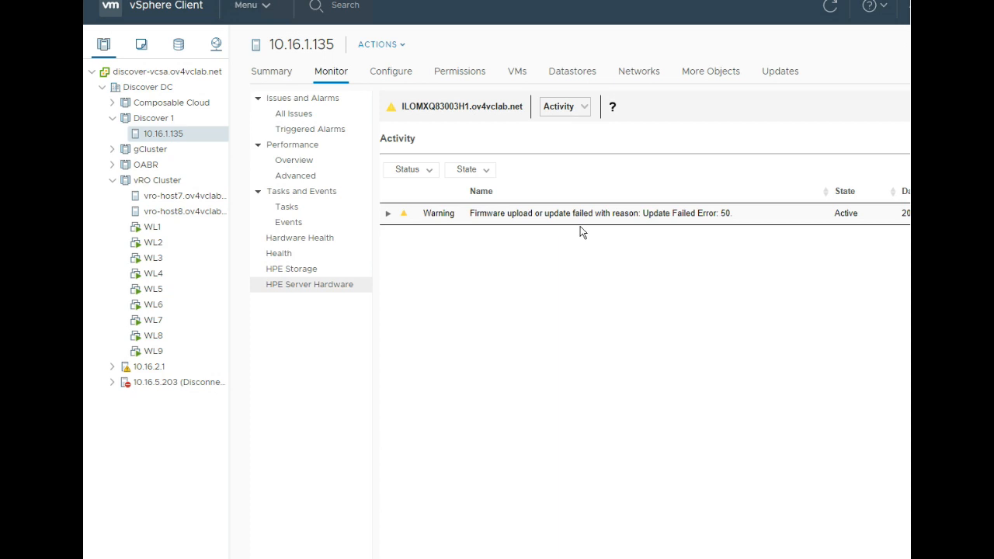
{"action": "mouse_move", "coordinate": [587, 282]}
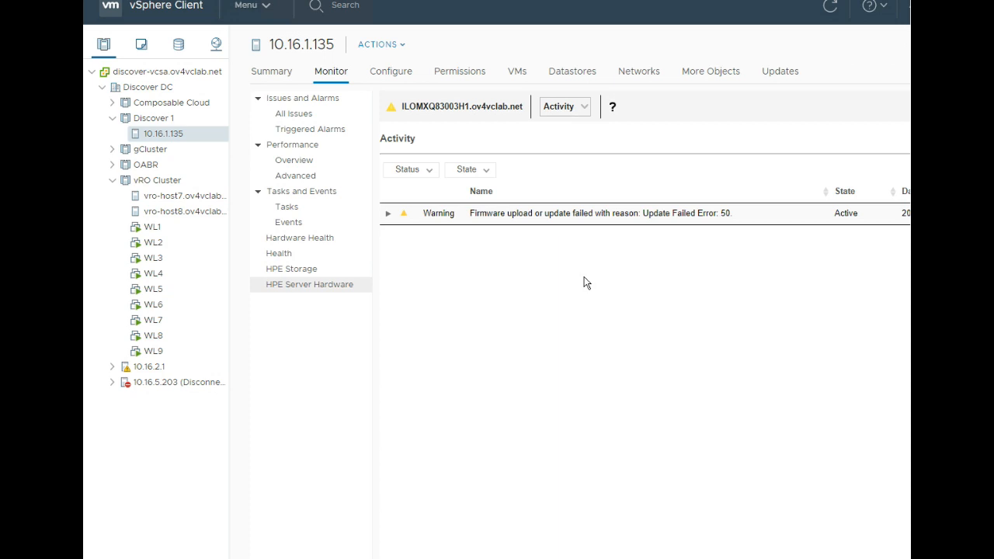
{"action": "mouse_move", "coordinate": [586, 111]}
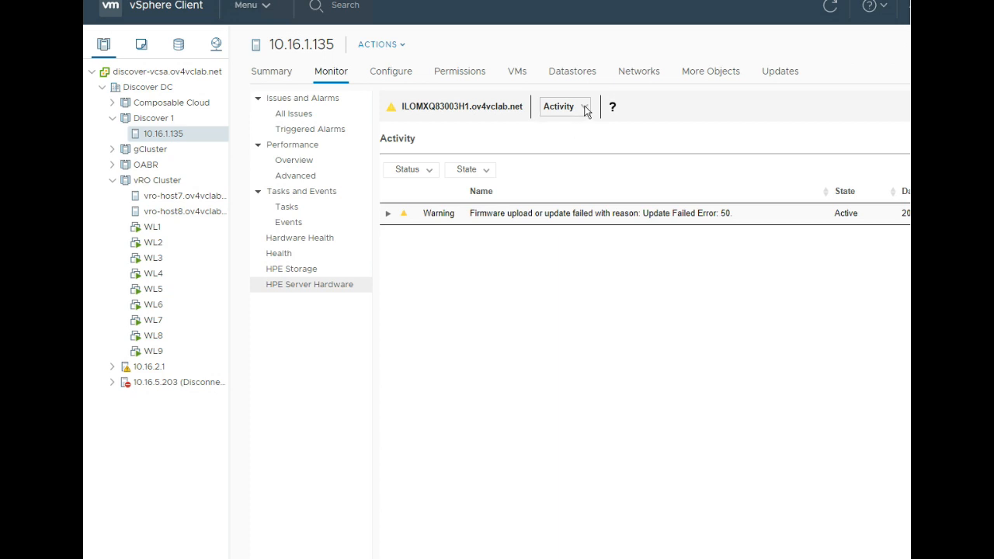
{"action": "left_click", "coordinate": [564, 106]}
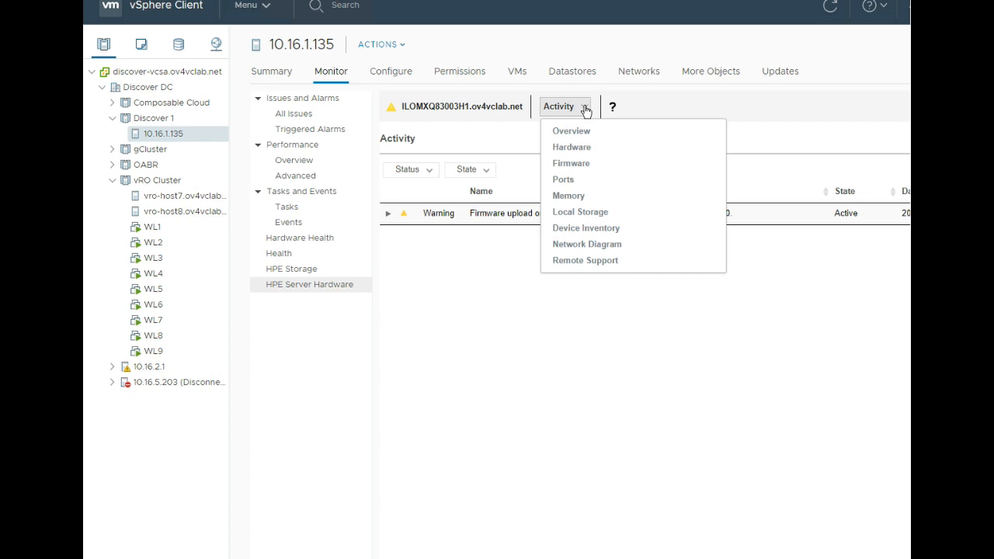
{"action": "mouse_move", "coordinate": [587, 244]}
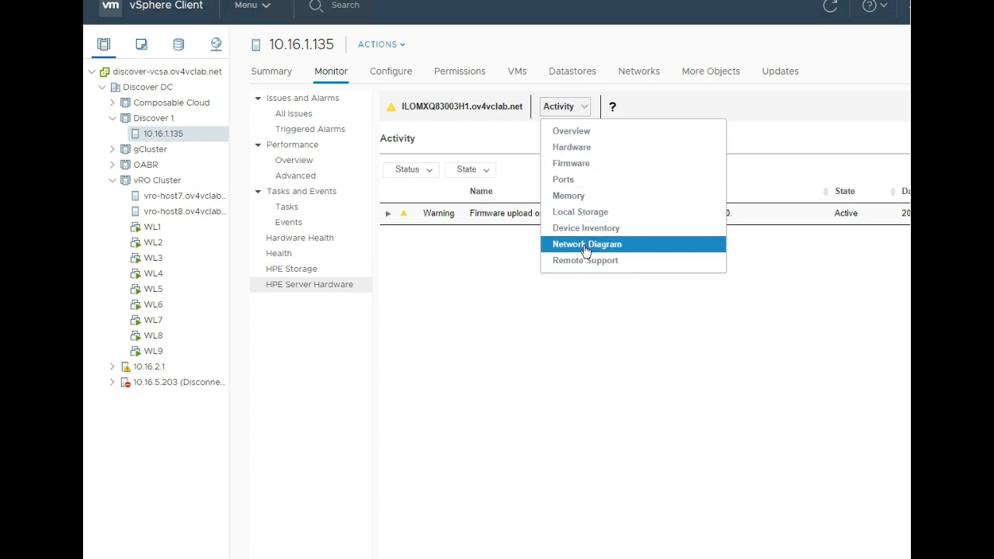
Choose Network Diagram to show vSwitch0's link to CC_Mgmt VLAN 100.
{"action": "left_click", "coordinate": [587, 243]}
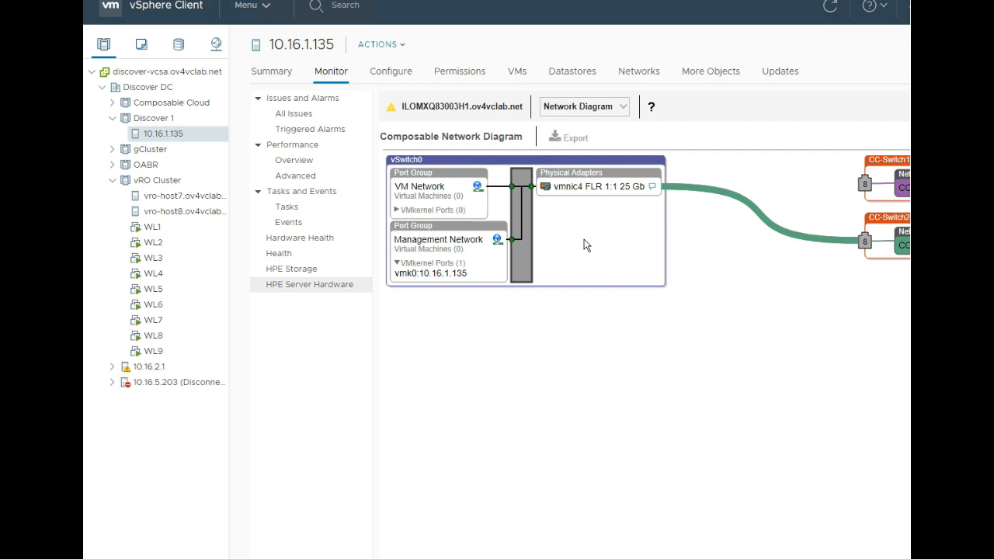
{"action": "mouse_move", "coordinate": [605, 430]}
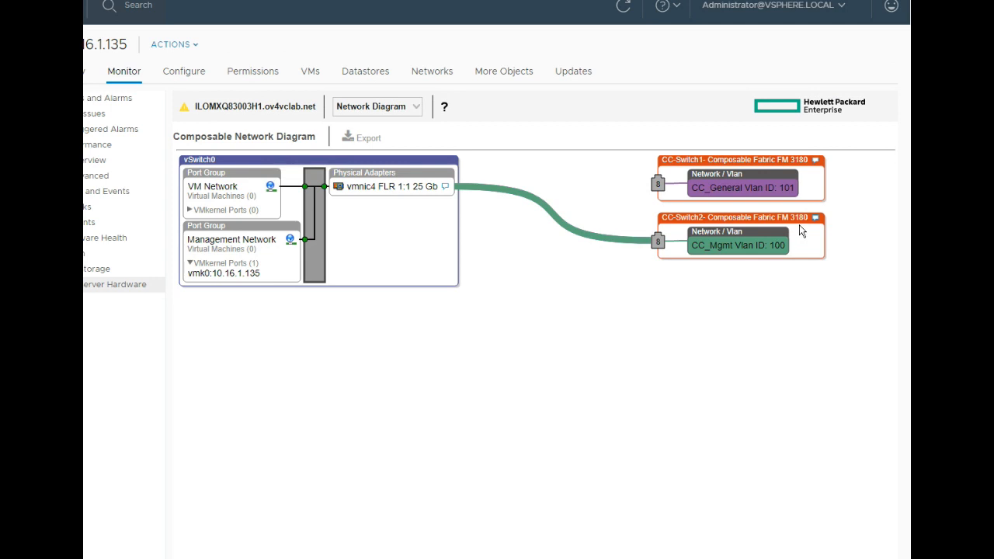
{"action": "mouse_move", "coordinate": [657, 240]}
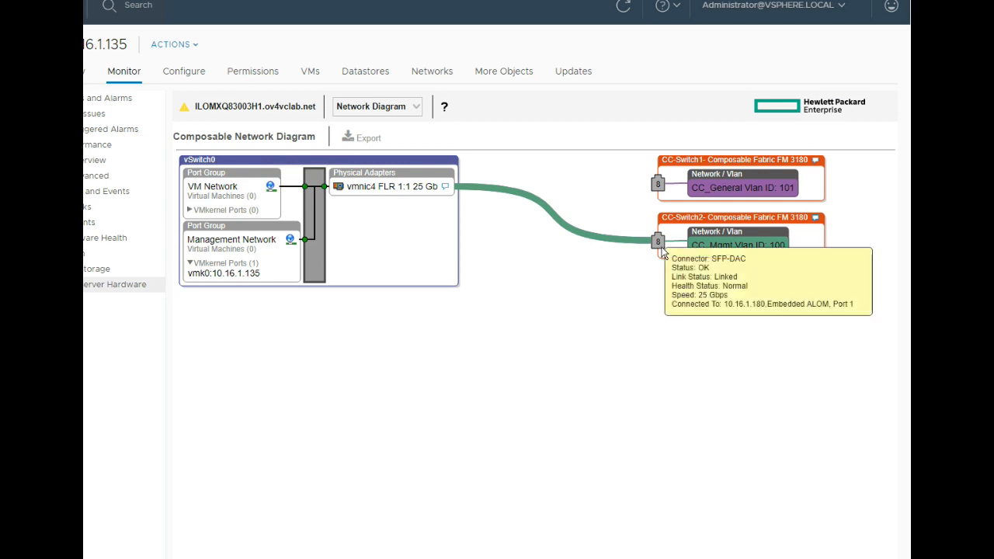
{"action": "mouse_move", "coordinate": [586, 342]}
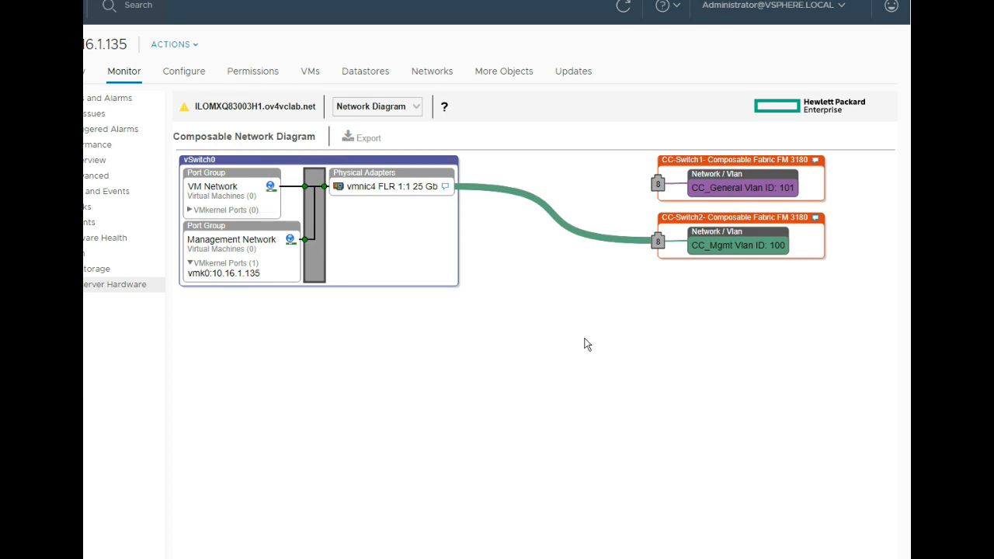
{"action": "mouse_move", "coordinate": [374, 125]}
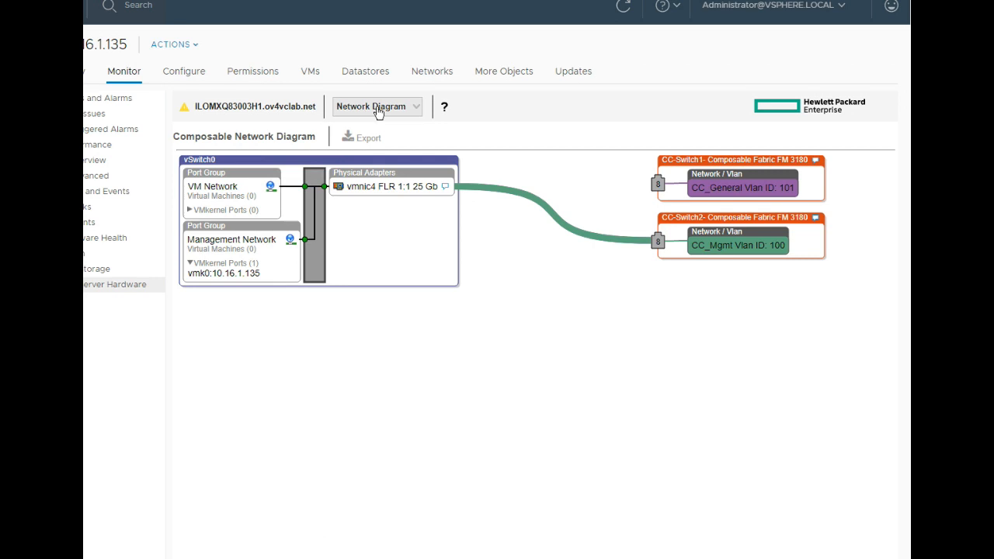
Show vro-host7's related objects and select the VRO C7000 enclosure.
{"action": "left_click", "coordinate": [377, 106]}
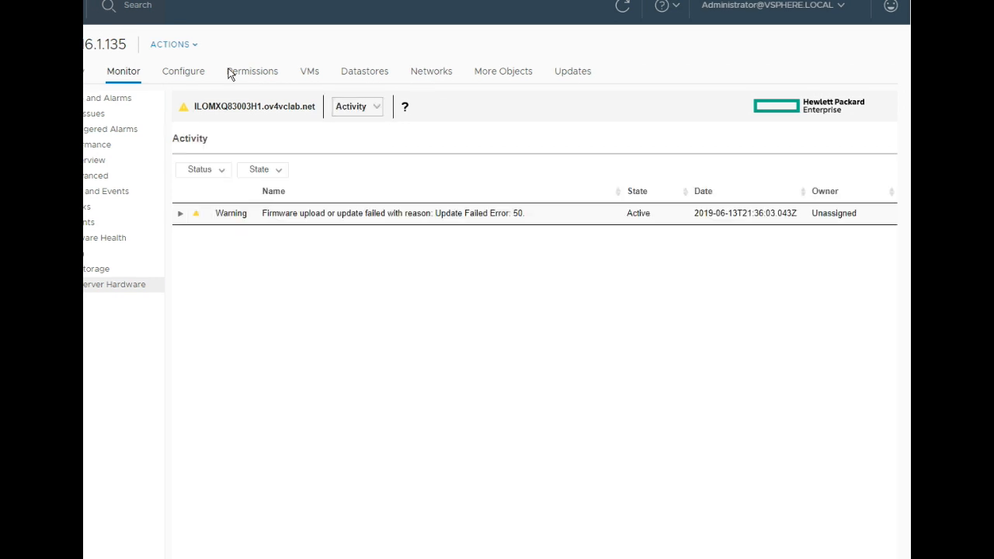
{"action": "mouse_move", "coordinate": [242, 493]}
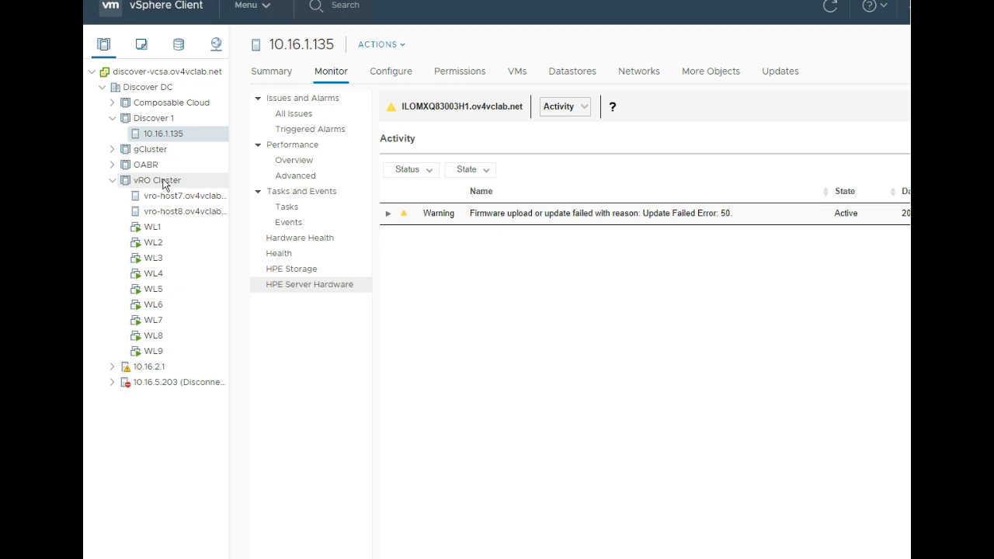
{"action": "mouse_move", "coordinate": [167, 200]}
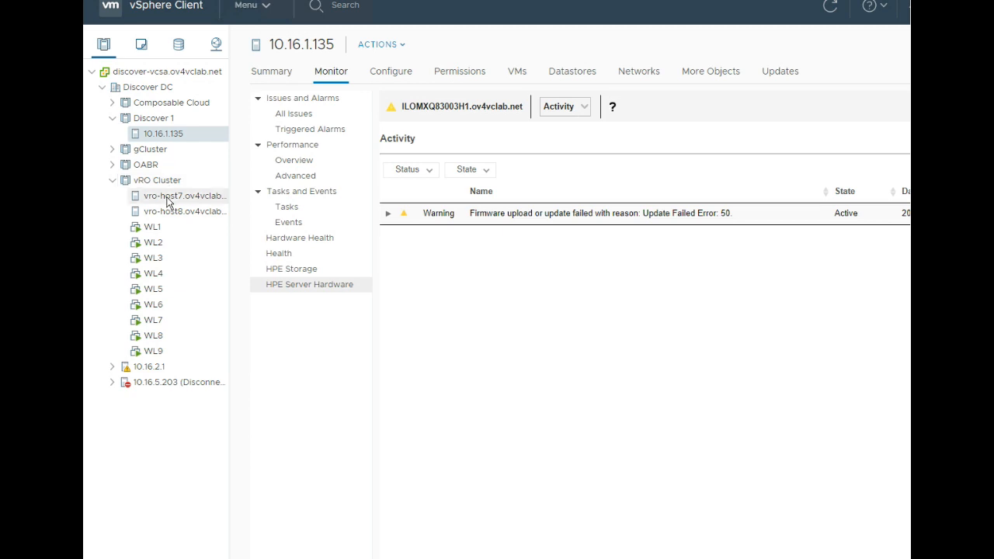
{"action": "left_click", "coordinate": [184, 195]}
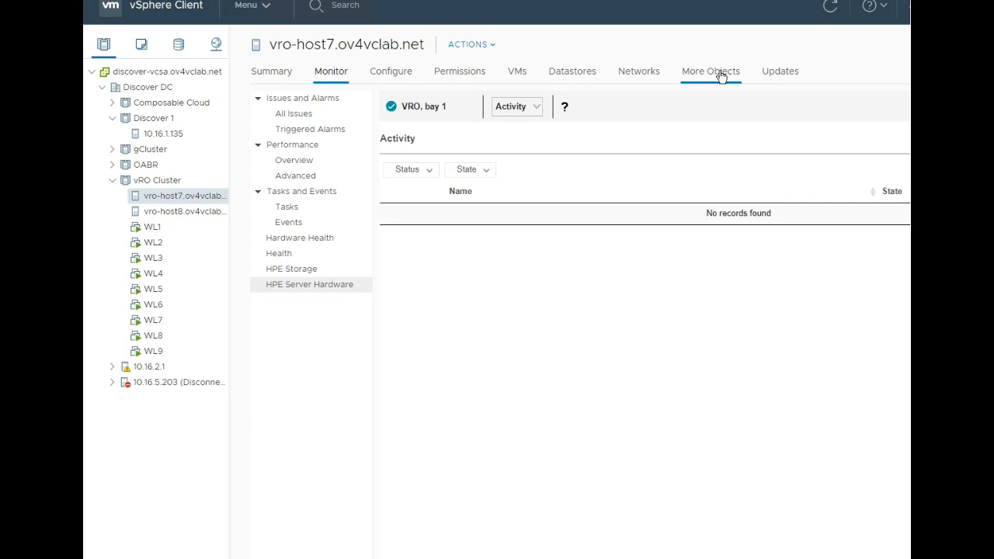
{"action": "left_click", "coordinate": [710, 70]}
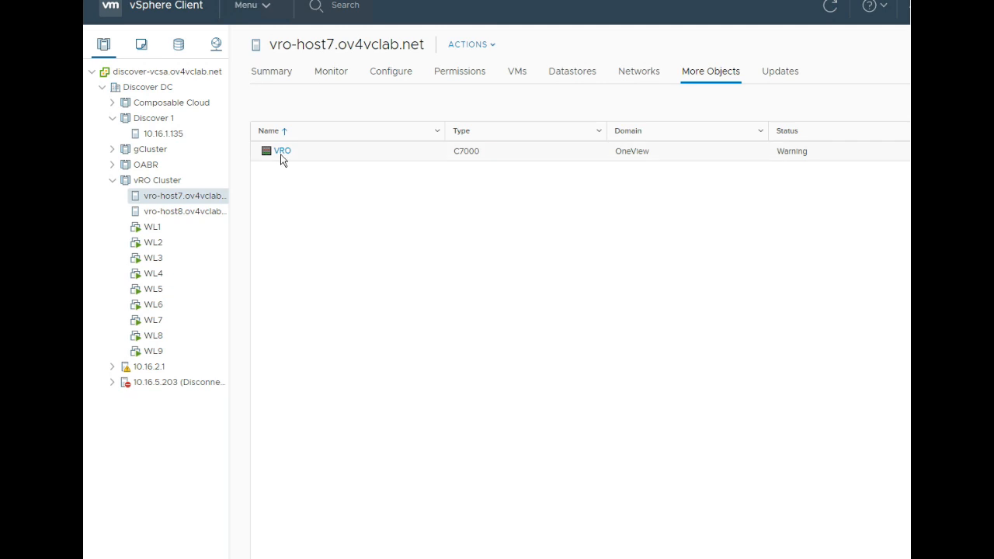
{"action": "left_click", "coordinate": [283, 151]}
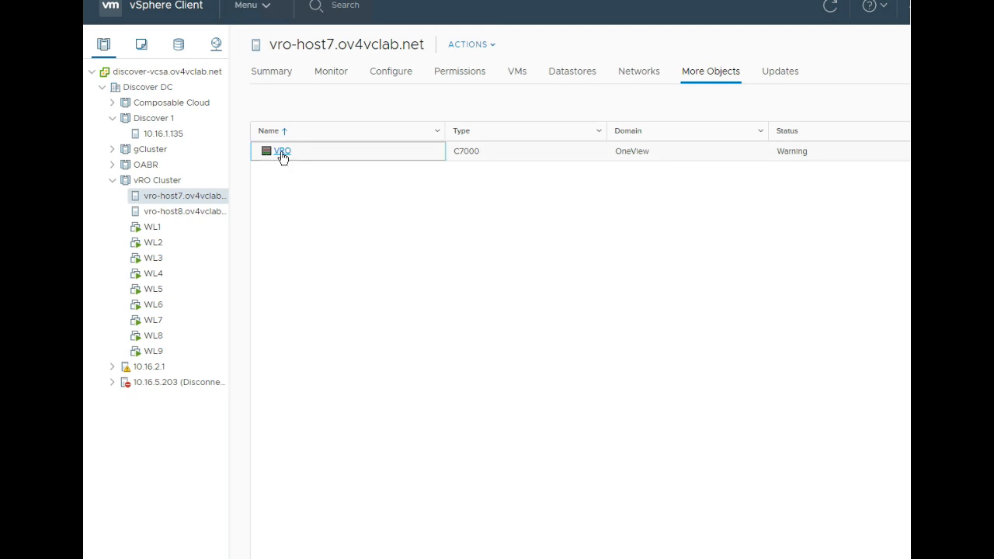
Open the VRO c7000 G3 enclosure summary and scroll through devices, fans, interconnects and power supplies.
{"action": "left_click", "coordinate": [283, 151]}
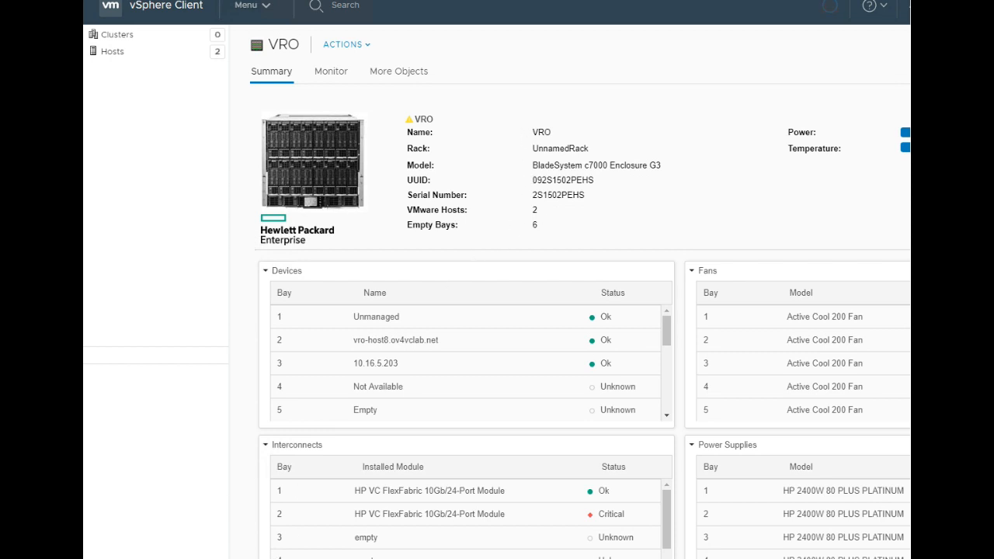
{"action": "left_click", "coordinate": [117, 34]}
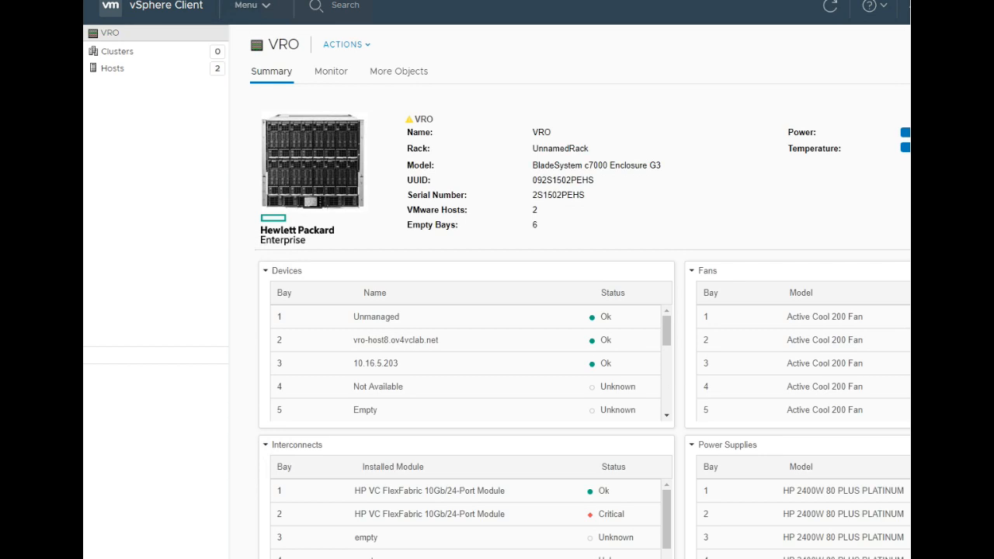
{"action": "mouse_move", "coordinate": [383, 347]}
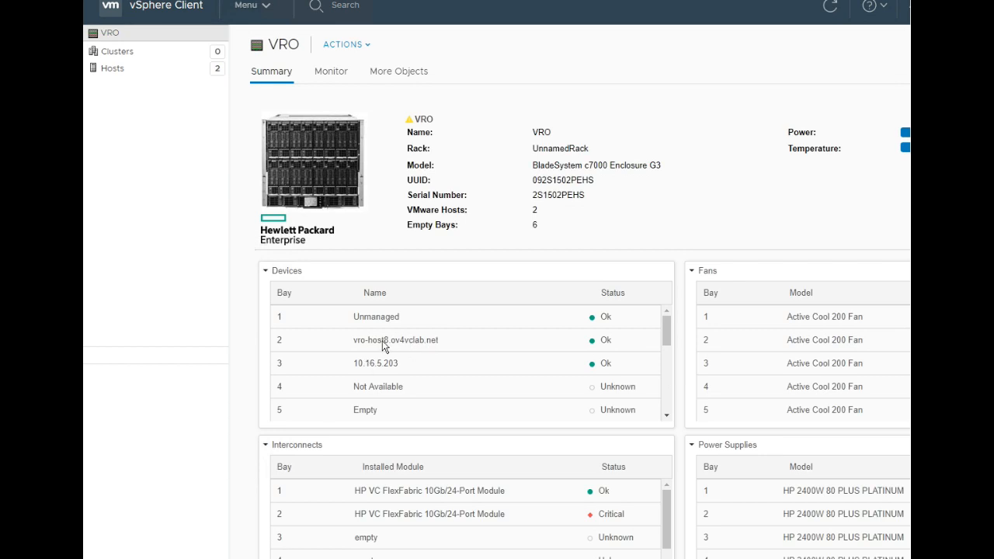
{"action": "mouse_move", "coordinate": [424, 372]}
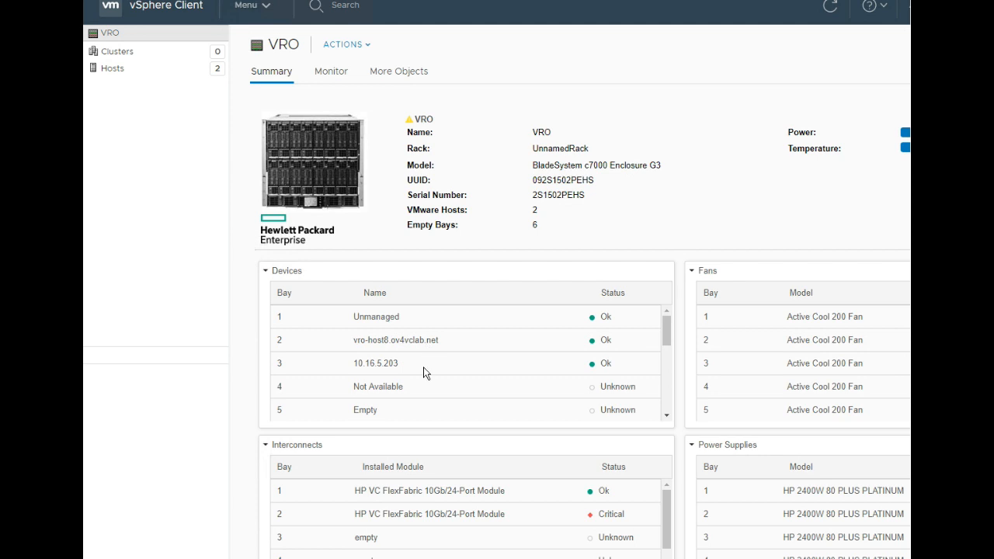
{"action": "mouse_move", "coordinate": [438, 553]}
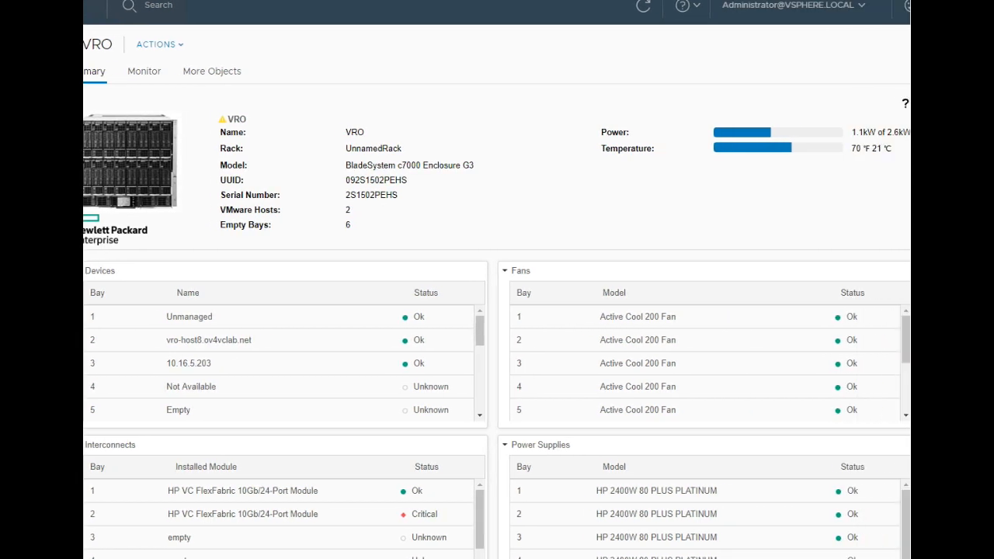
{"action": "scroll", "scroll_direction": "down", "scroll_amount": 3}
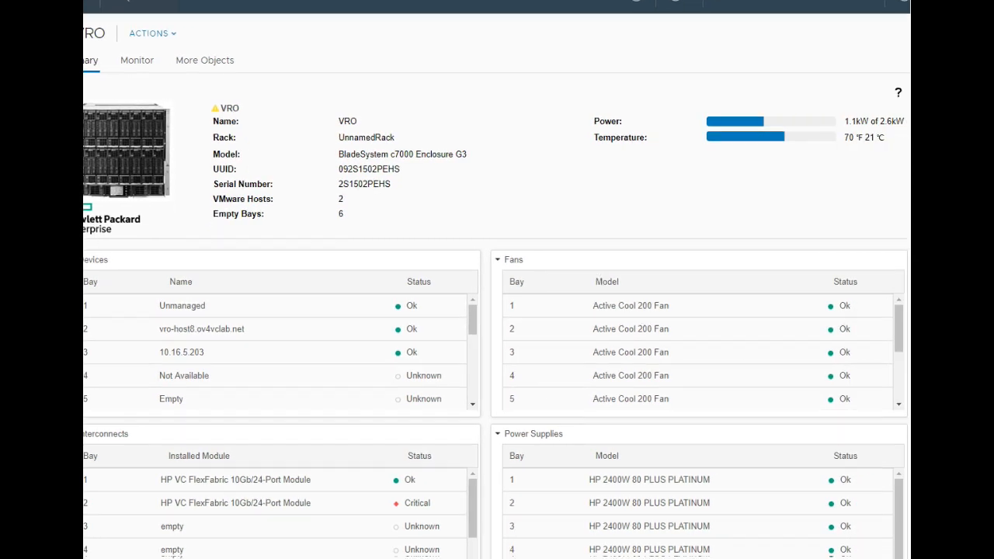
{"action": "scroll", "scroll_direction": "down", "scroll_amount": 3}
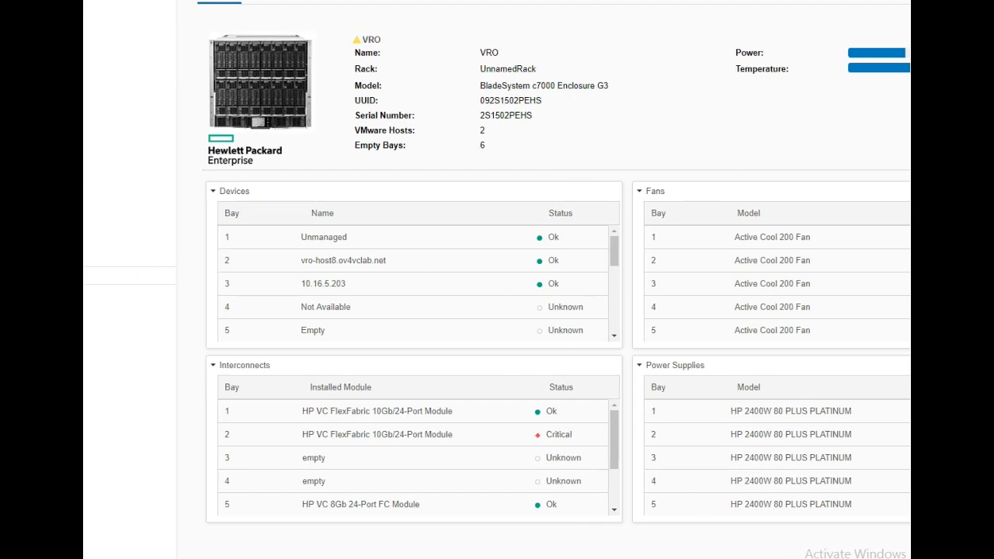
{"action": "mouse_move", "coordinate": [553, 292]}
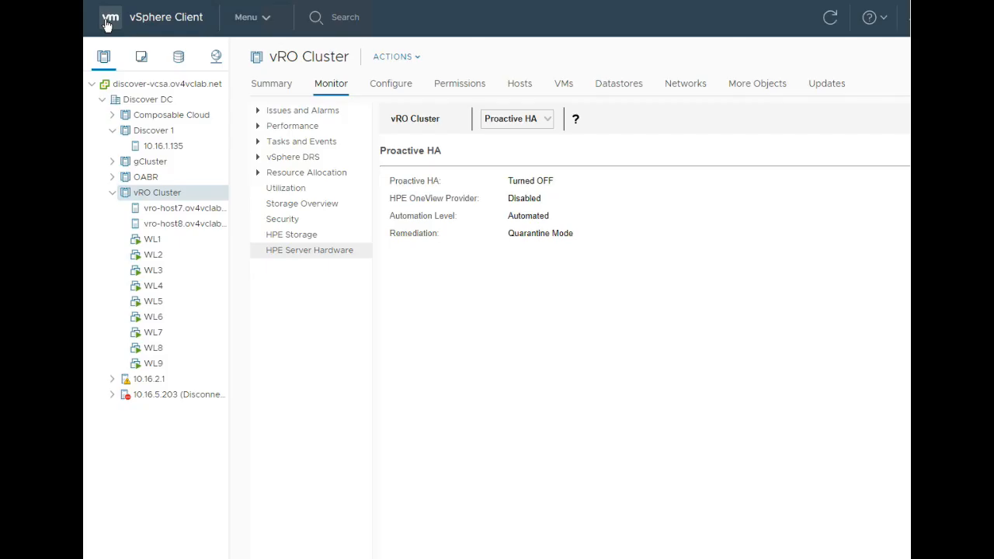
{"action": "mouse_move", "coordinate": [159, 92]}
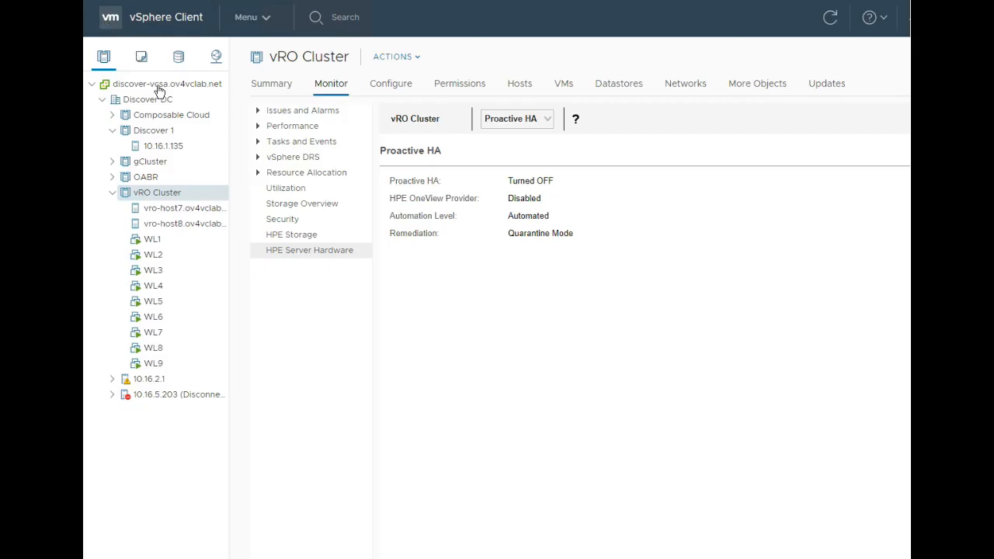
{"action": "mouse_move", "coordinate": [283, 279]}
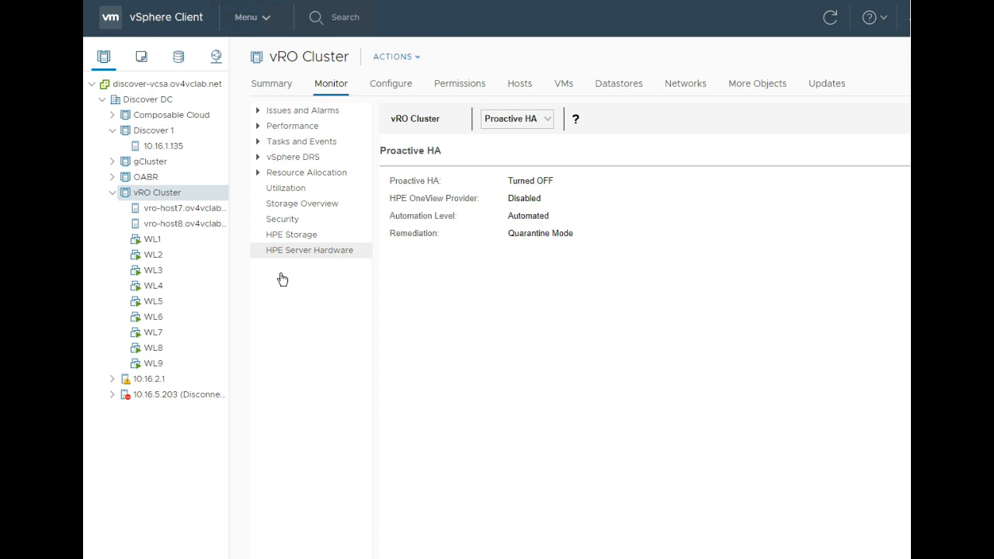
{"action": "mouse_move", "coordinate": [288, 291]}
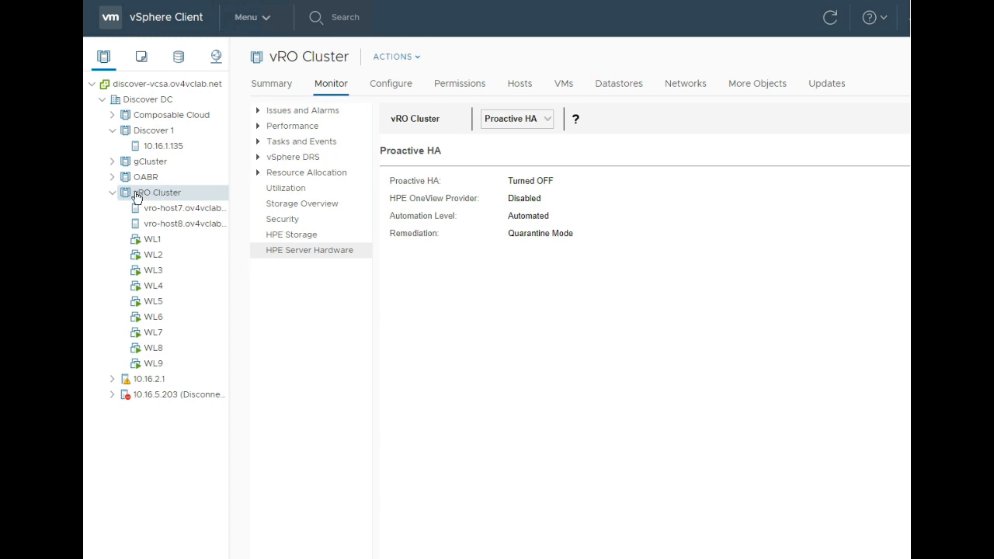
{"action": "mouse_move", "coordinate": [179, 194]}
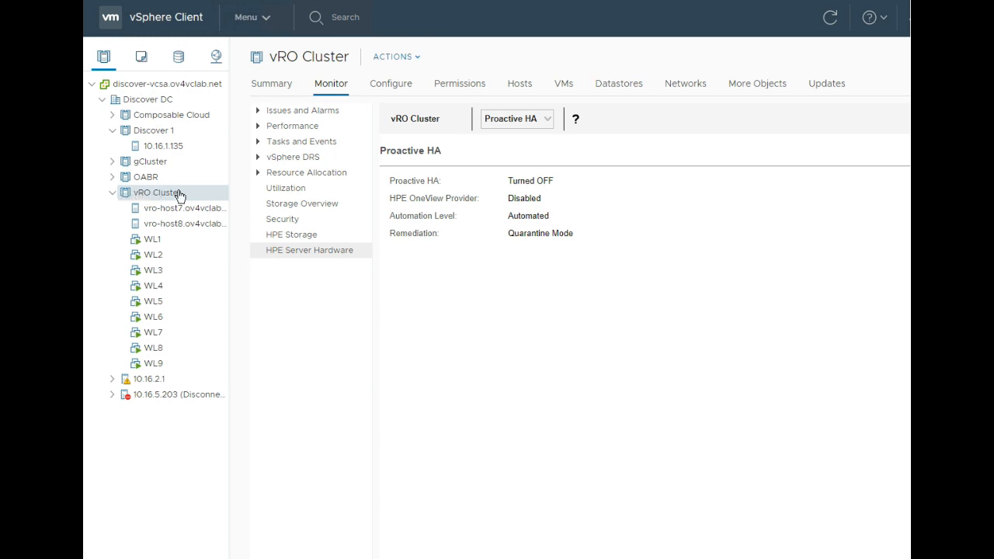
{"action": "mouse_move", "coordinate": [339, 89]}
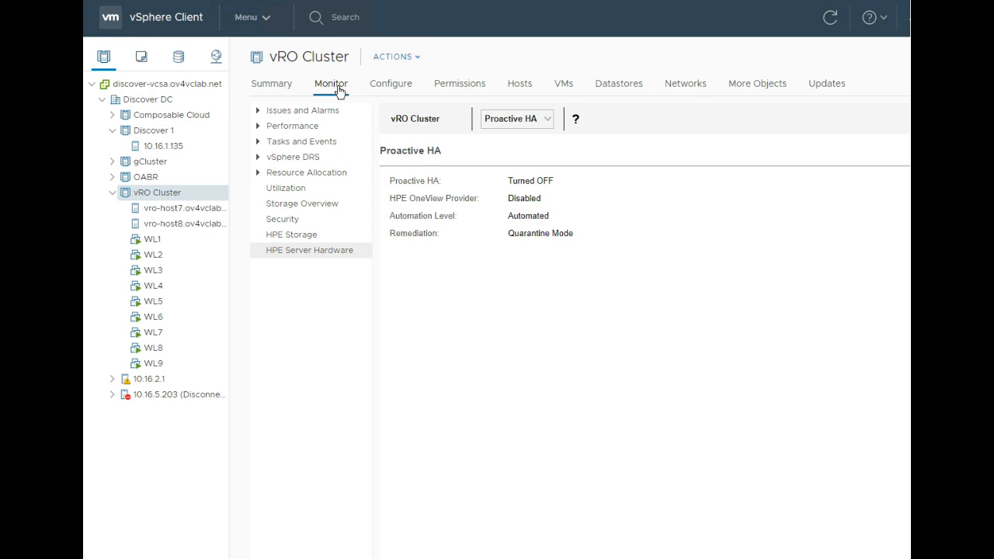
{"action": "mouse_move", "coordinate": [305, 259]}
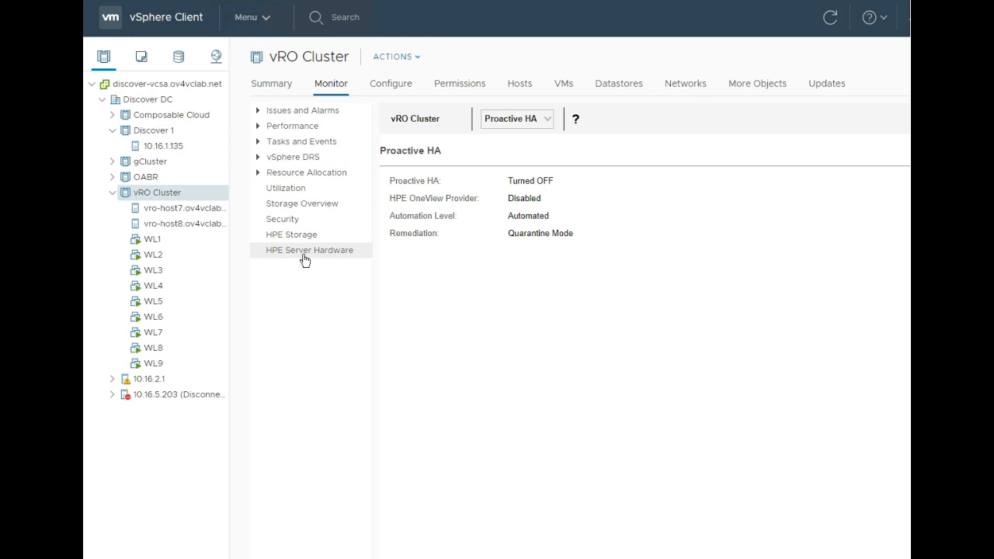
{"action": "mouse_move", "coordinate": [451, 261]}
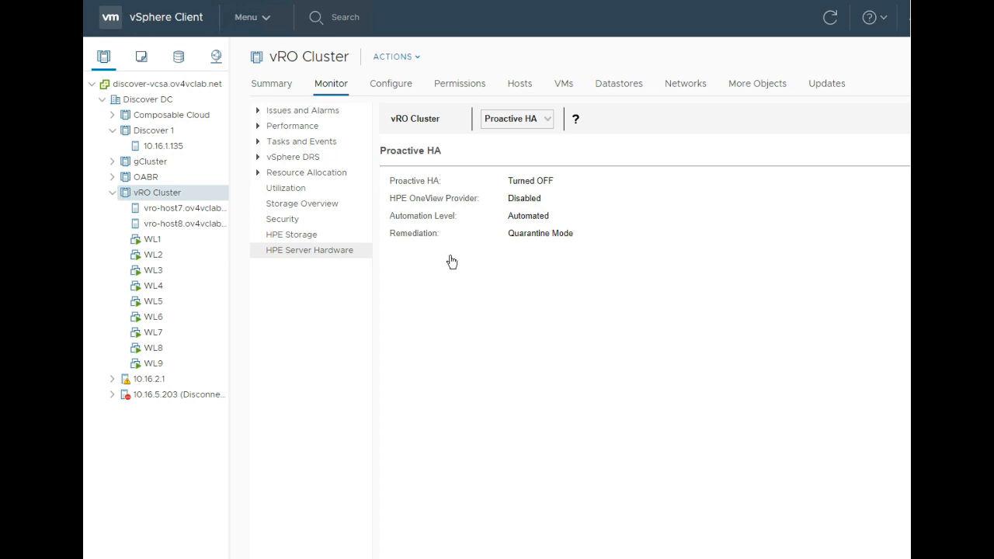
{"action": "mouse_move", "coordinate": [479, 252]}
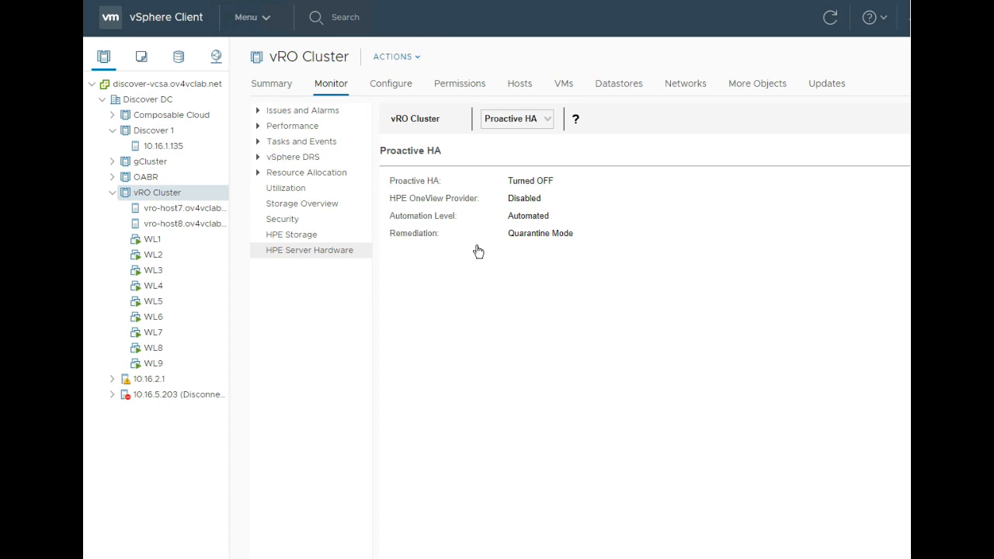
{"action": "mouse_move", "coordinate": [487, 268]}
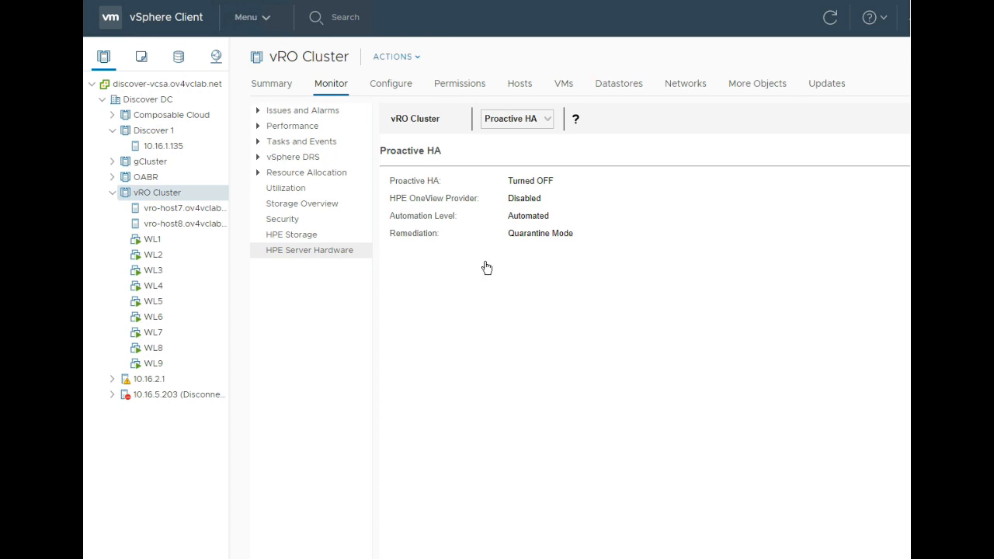
{"action": "mouse_move", "coordinate": [391, 87]}
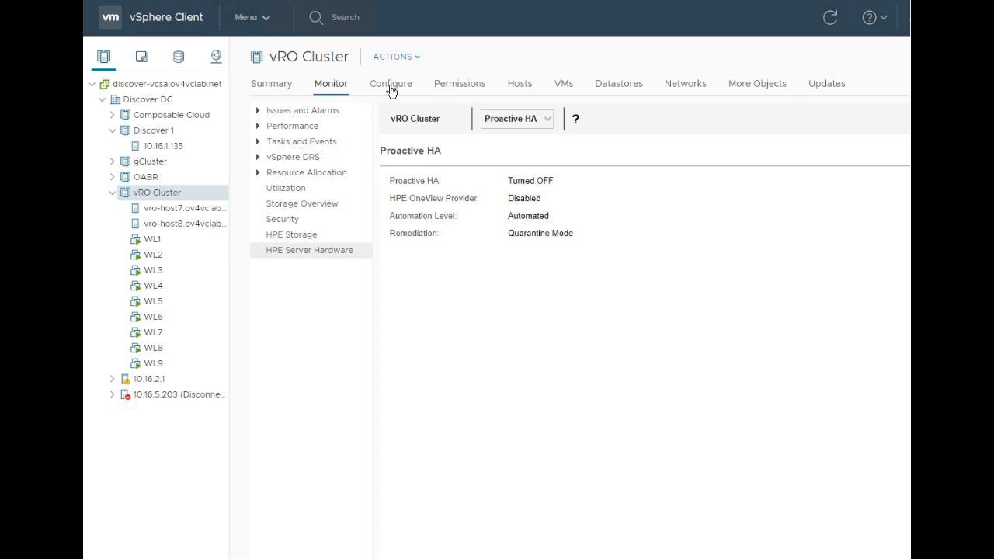
Show vRO Cluster's HPE Server Hardware consistency table against the vRO SPT template.
{"action": "left_click", "coordinate": [391, 83]}
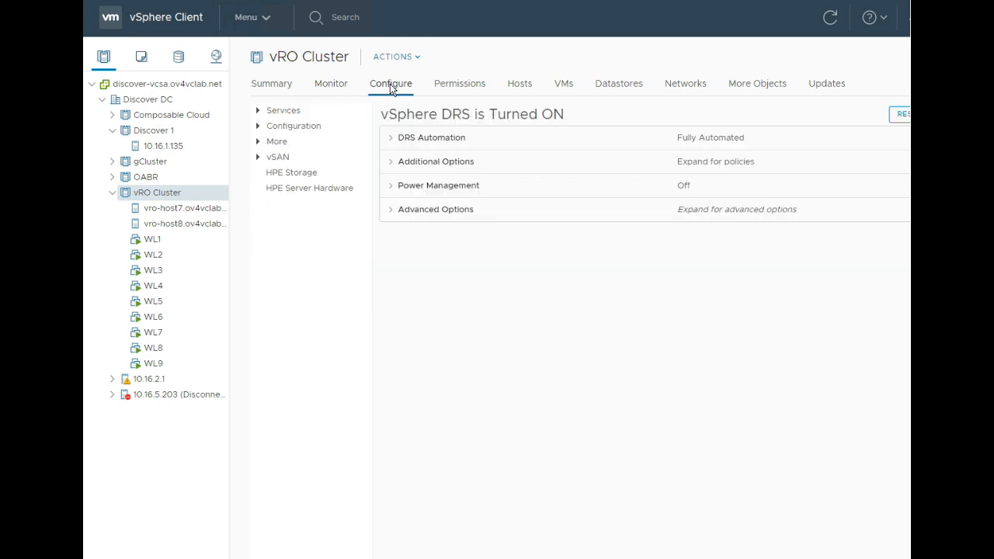
{"action": "mouse_move", "coordinate": [309, 188]}
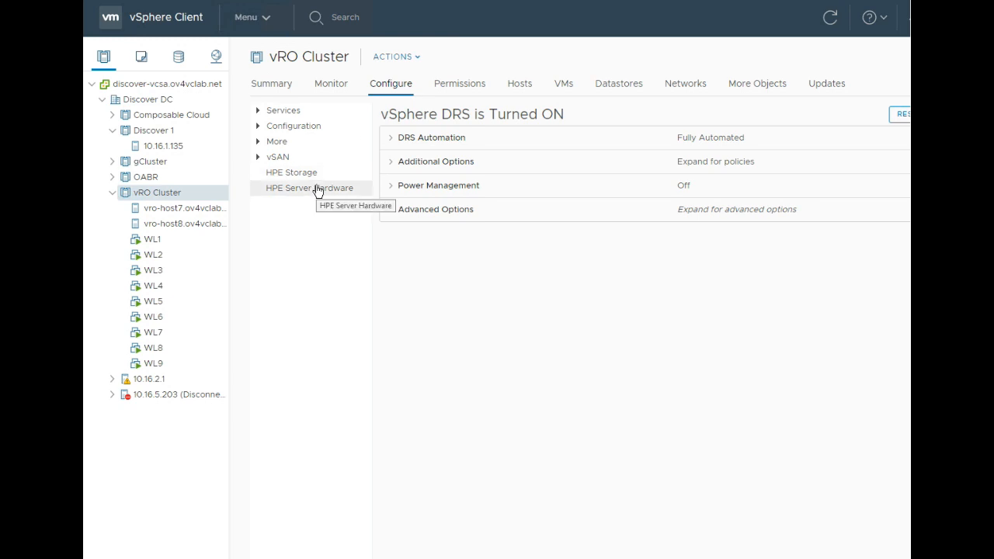
{"action": "left_click", "coordinate": [309, 187]}
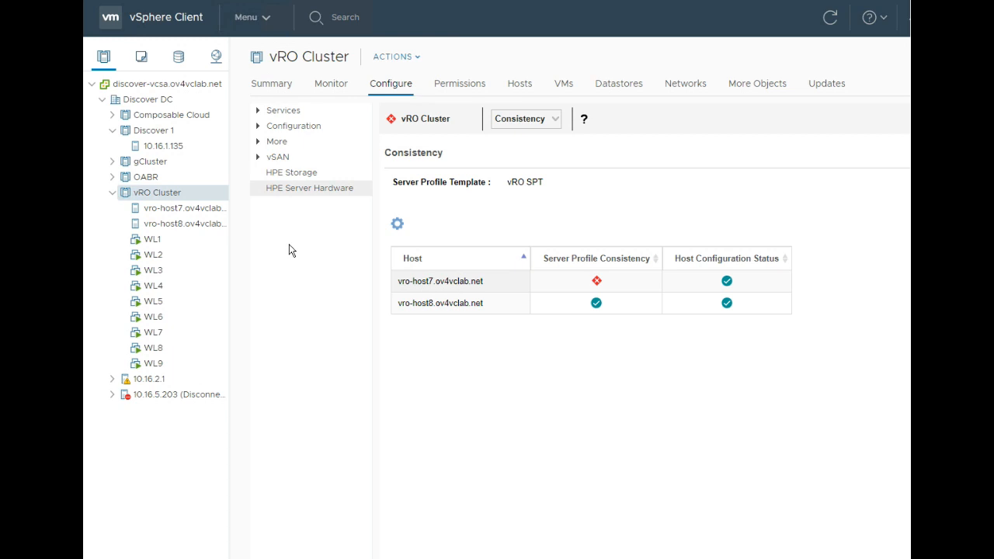
{"action": "mouse_move", "coordinate": [627, 240]}
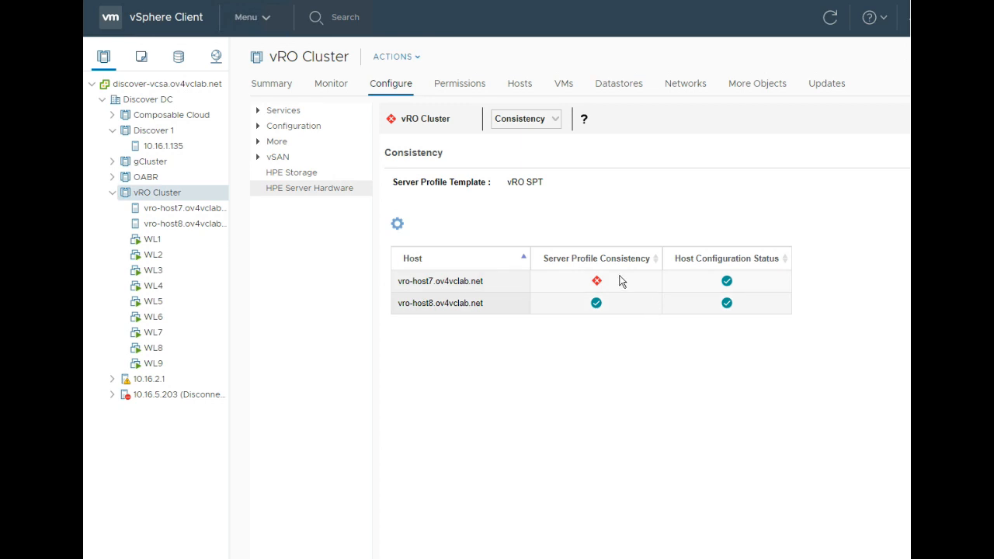
{"action": "mouse_move", "coordinate": [621, 271]}
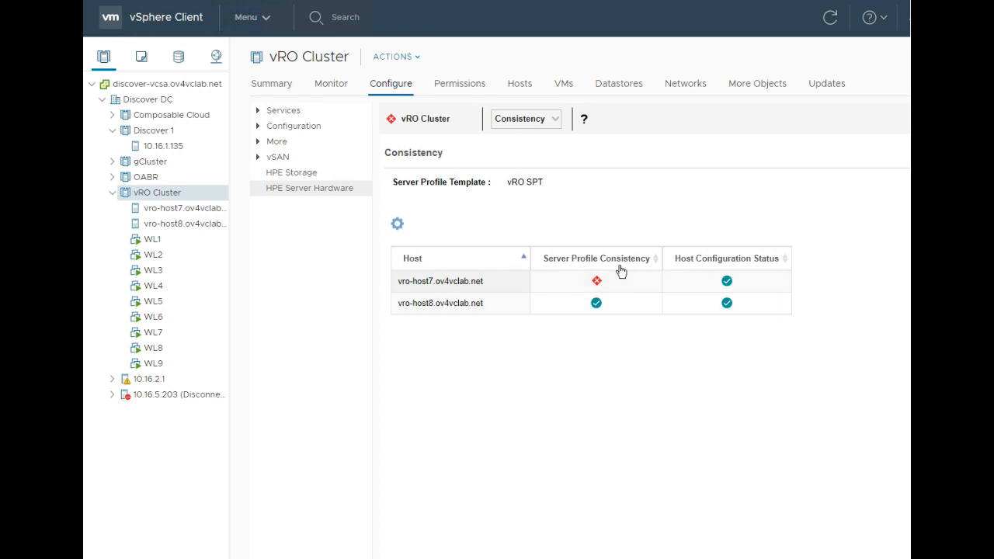
{"action": "mouse_move", "coordinate": [711, 267]}
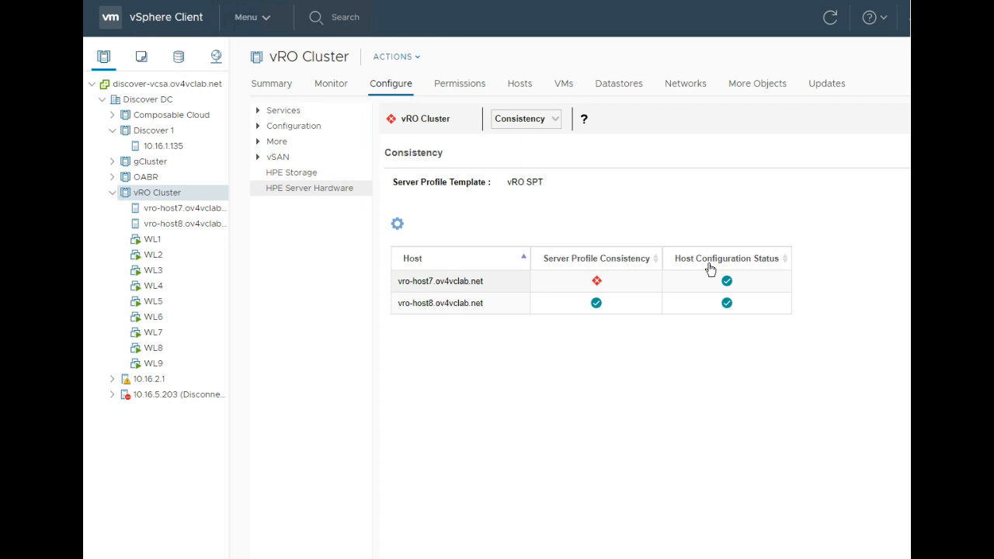
{"action": "mouse_move", "coordinate": [640, 285]}
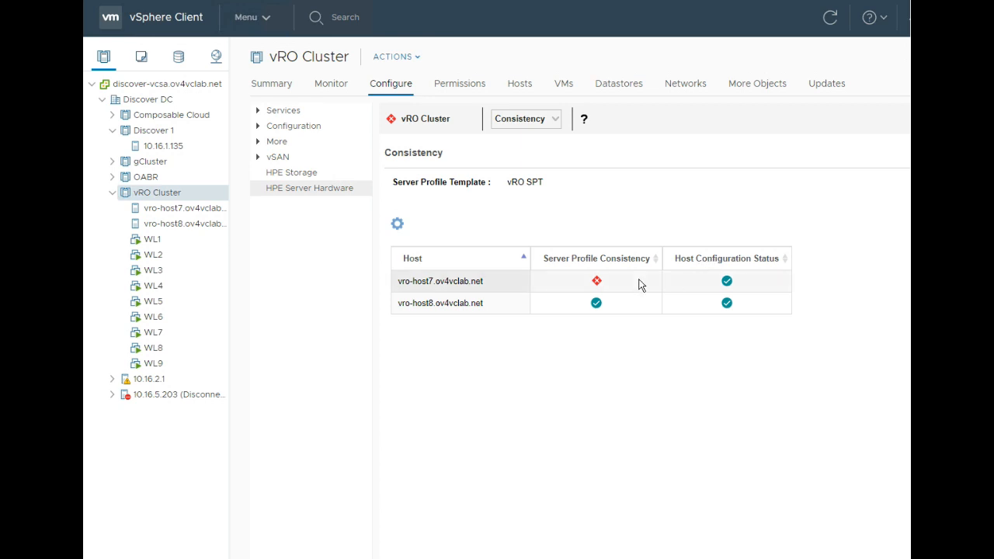
{"action": "mouse_move", "coordinate": [613, 290]}
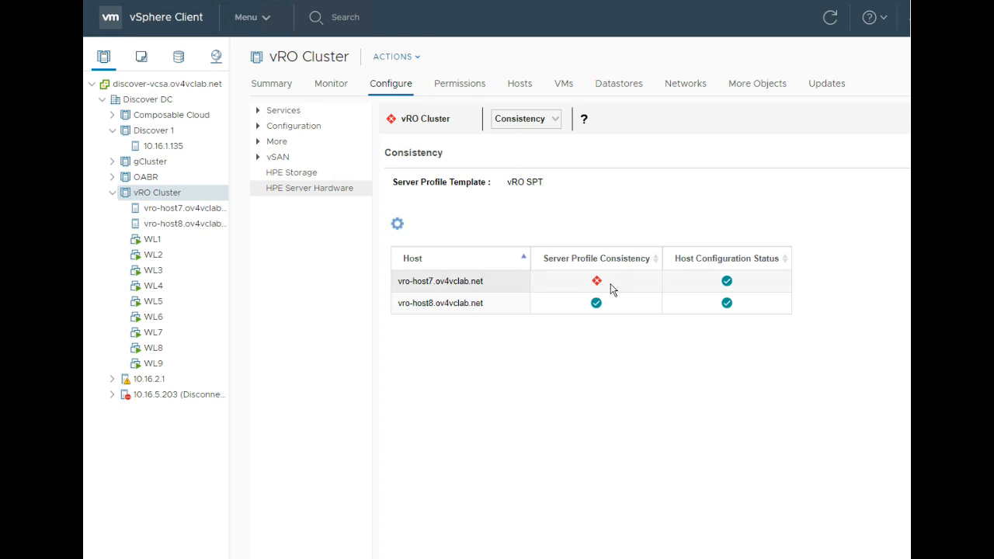
{"action": "mouse_move", "coordinate": [606, 289]}
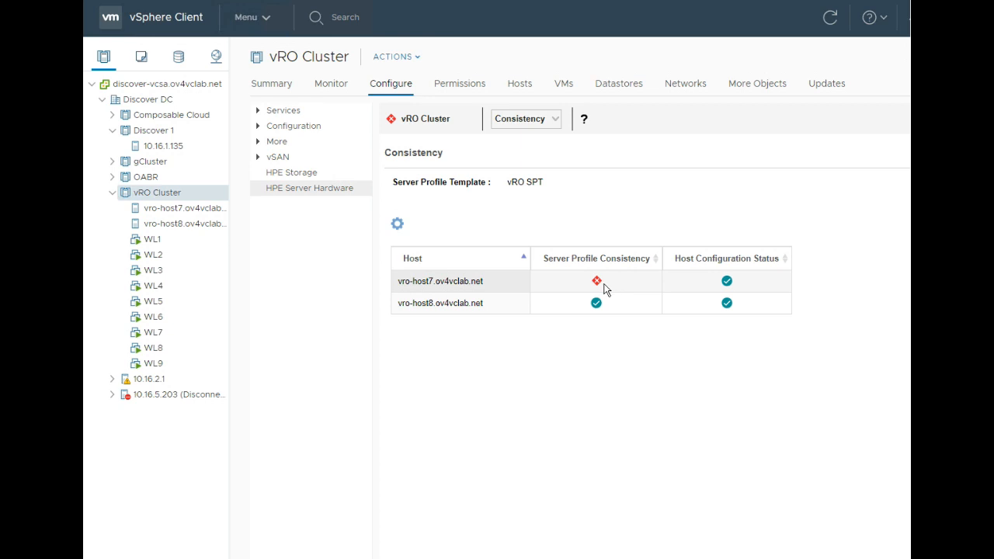
{"action": "mouse_move", "coordinate": [485, 289]}
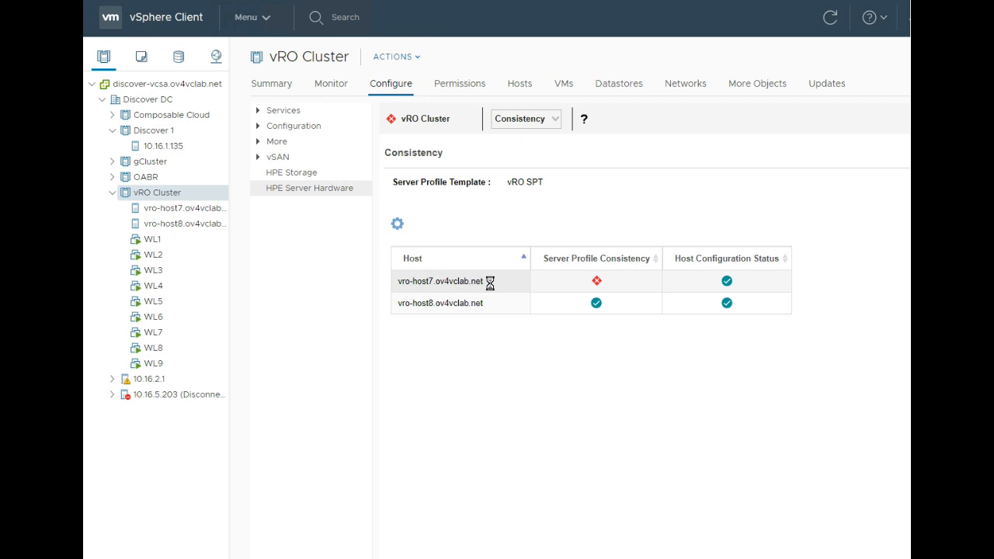
Show vro-host7's recommended action: set connection 2 on FlexibleLOM 1:2-a to 3 Gb/s.
{"action": "left_click", "coordinate": [441, 281]}
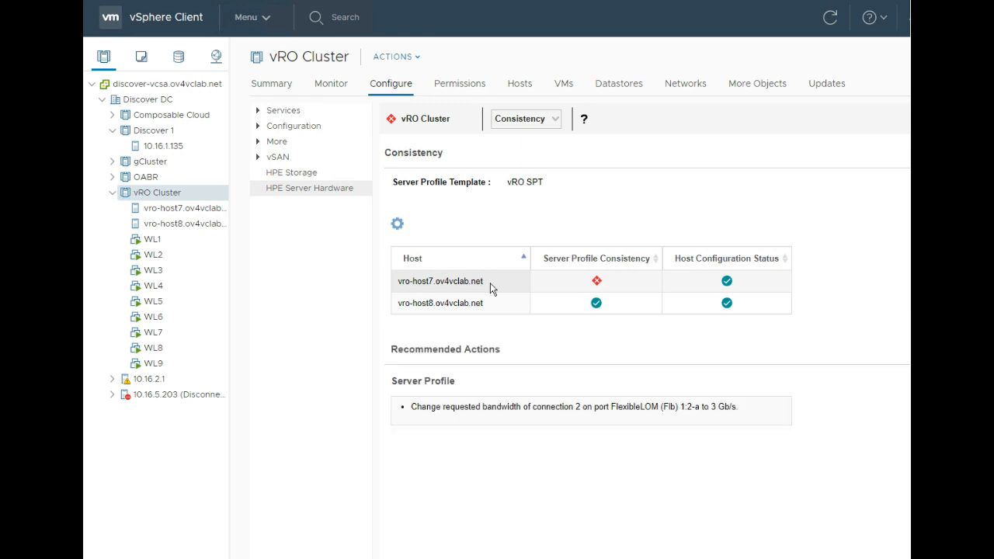
{"action": "mouse_move", "coordinate": [489, 370]}
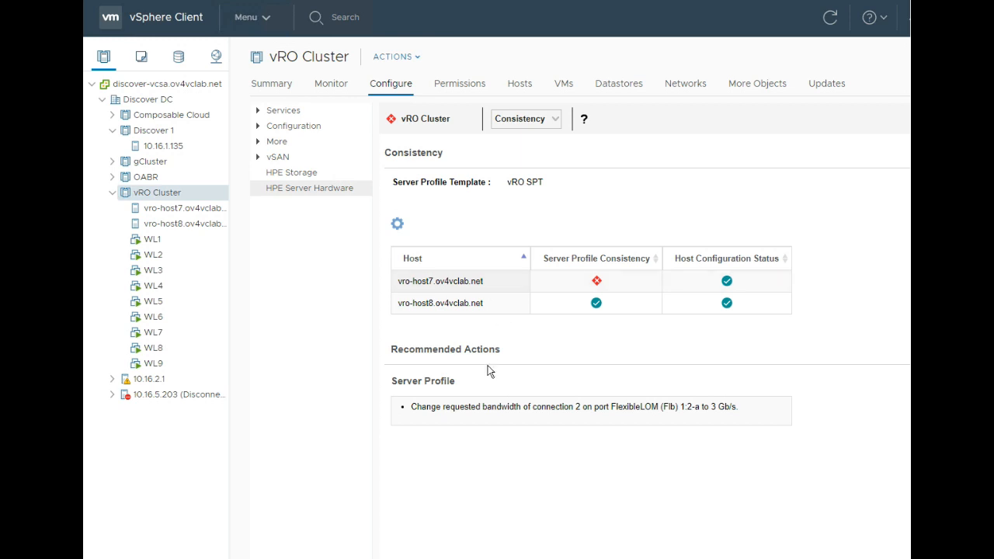
{"action": "mouse_move", "coordinate": [733, 421]}
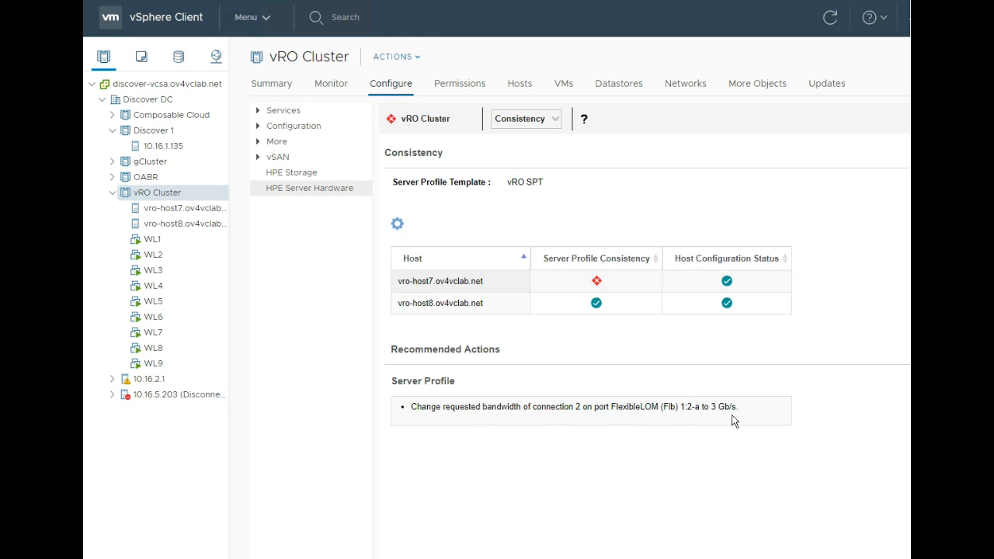
{"action": "mouse_move", "coordinate": [643, 420]}
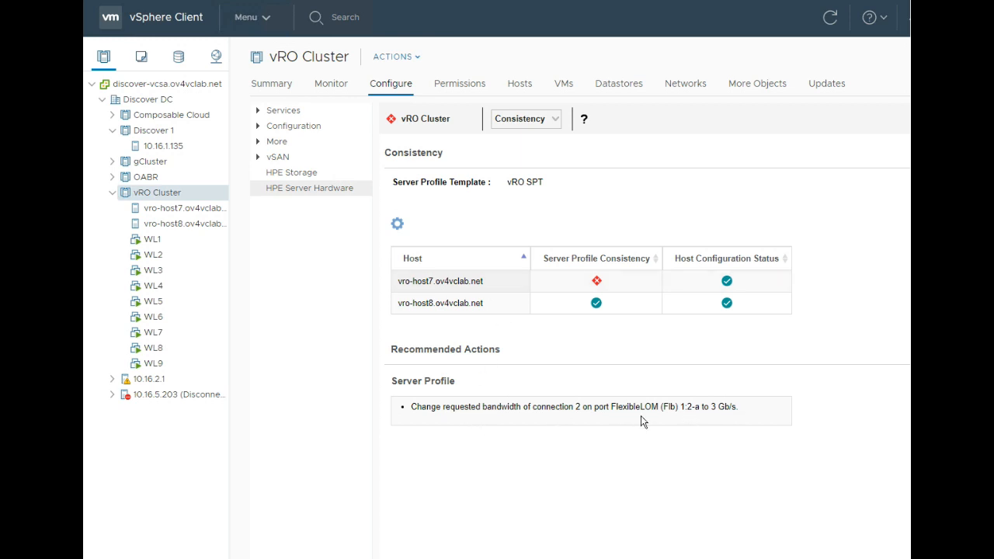
{"action": "mouse_move", "coordinate": [544, 419]}
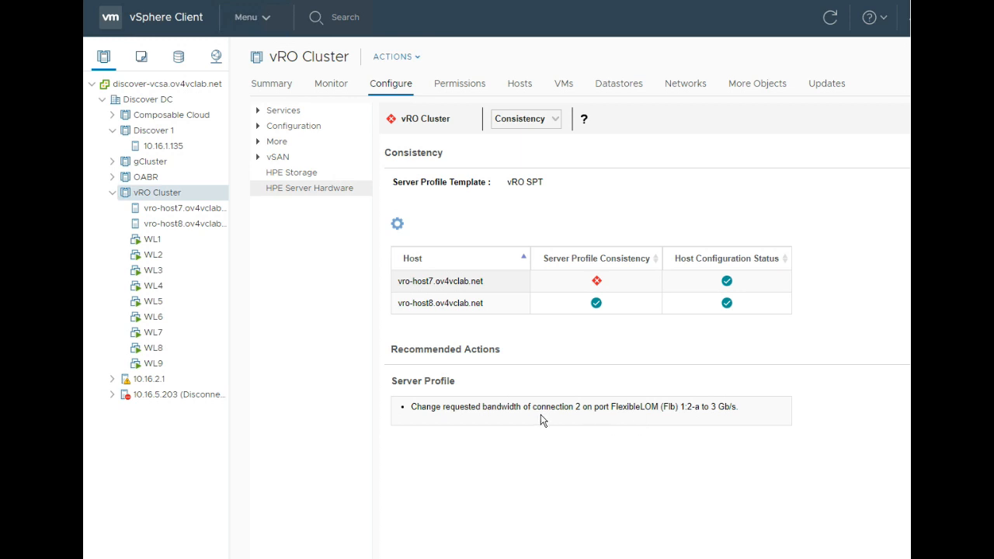
{"action": "mouse_move", "coordinate": [500, 399]}
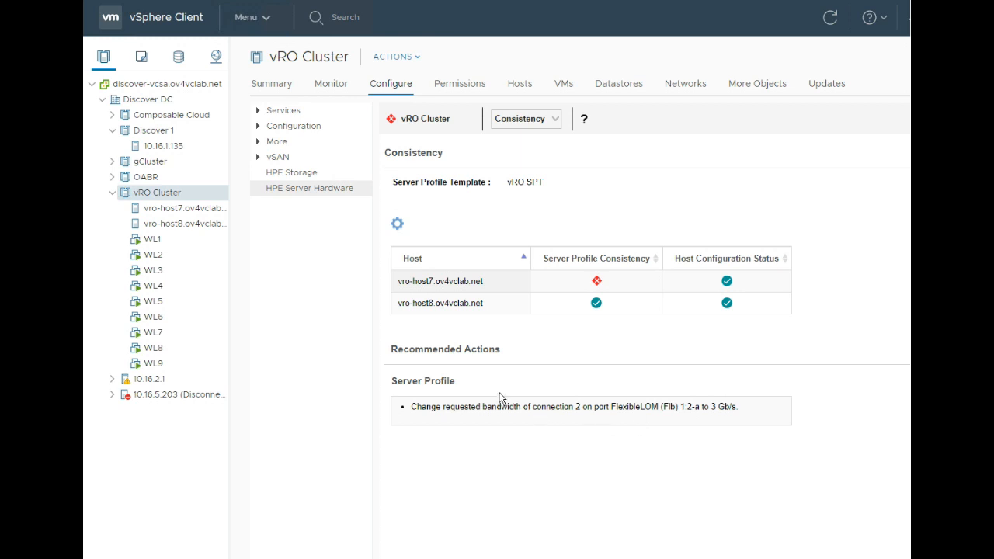
{"action": "mouse_move", "coordinate": [469, 414]}
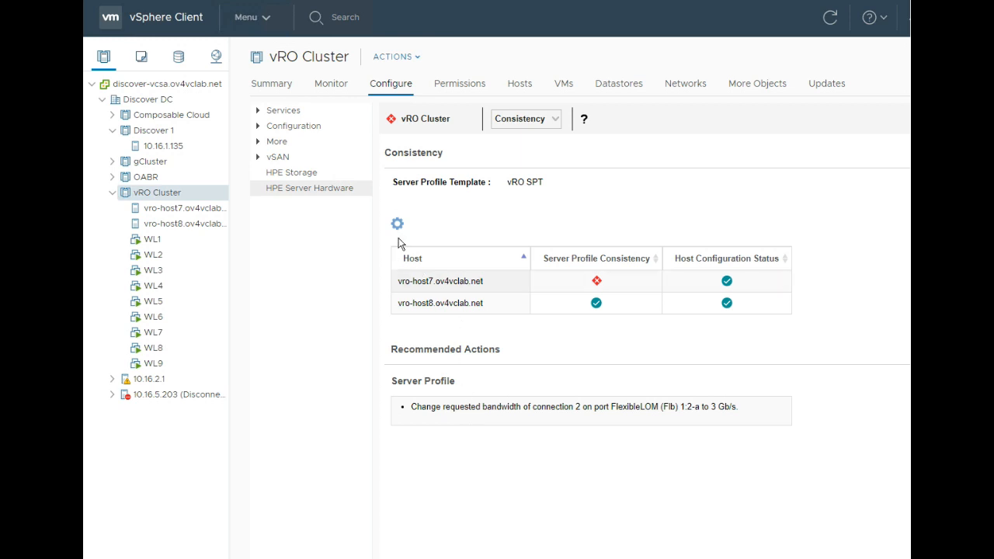
{"action": "mouse_move", "coordinate": [398, 224]}
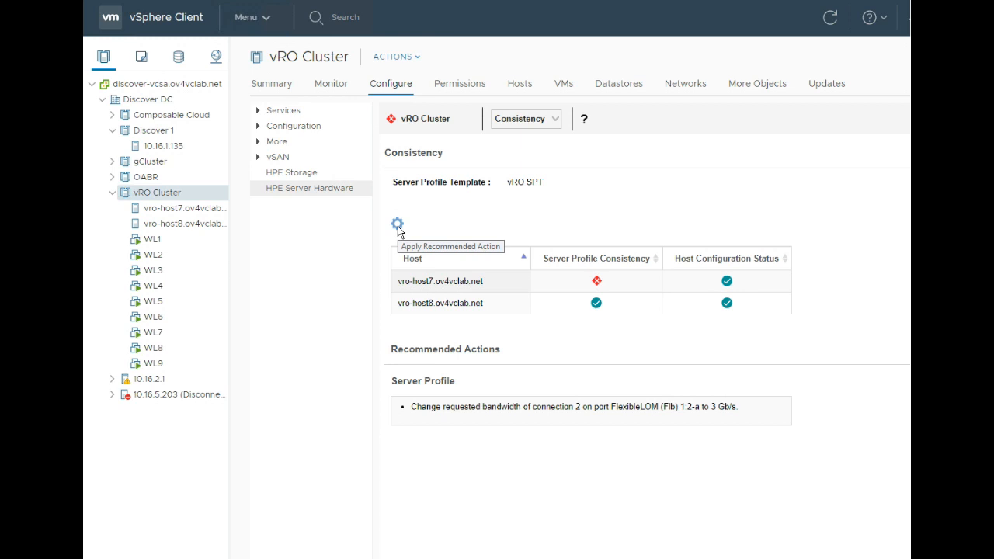
{"action": "mouse_move", "coordinate": [597, 286]}
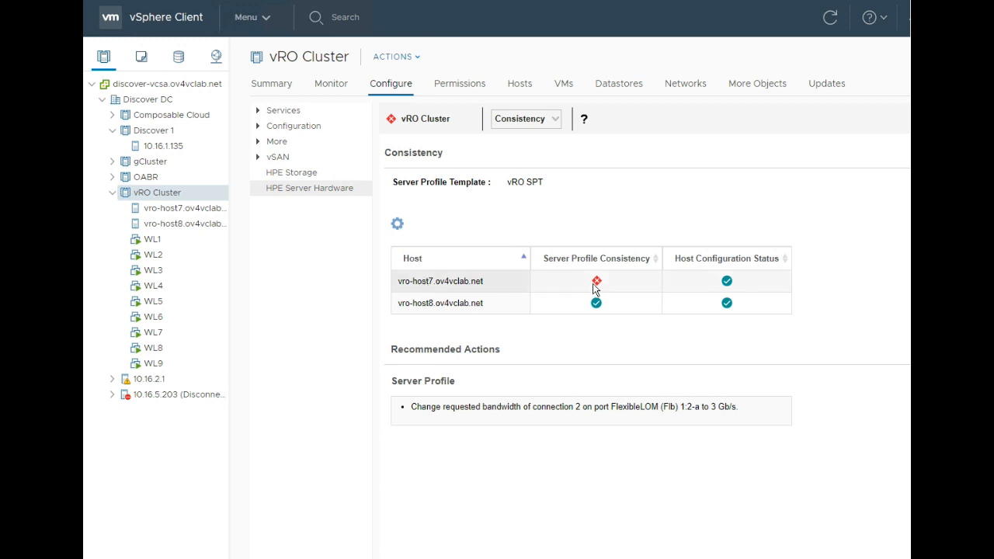
{"action": "mouse_move", "coordinate": [729, 410]}
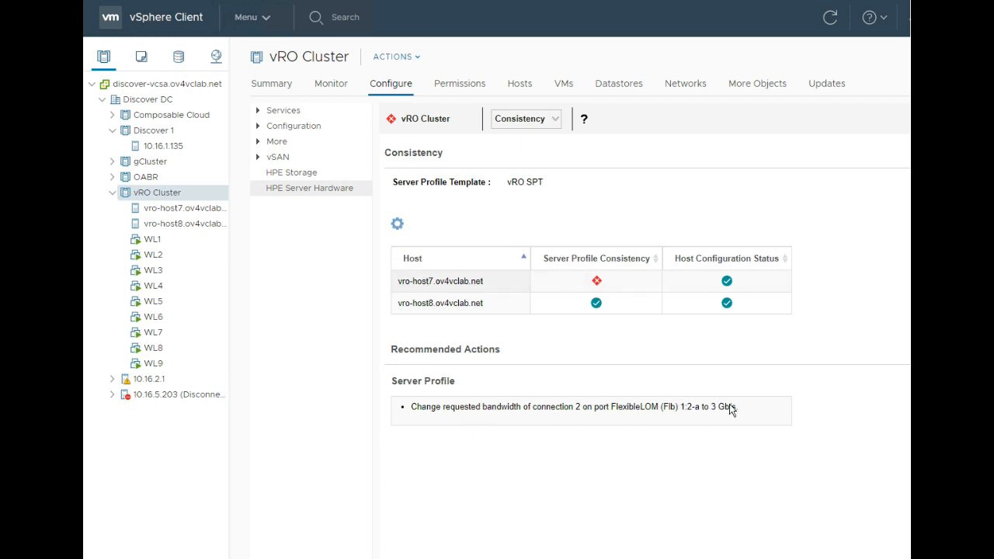
{"action": "mouse_move", "coordinate": [720, 411]}
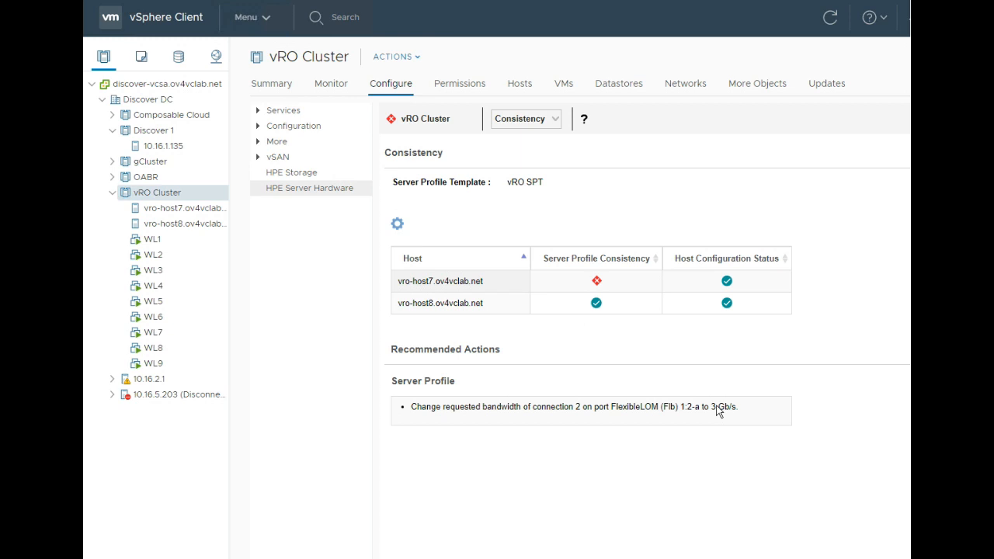
{"action": "mouse_move", "coordinate": [591, 199]}
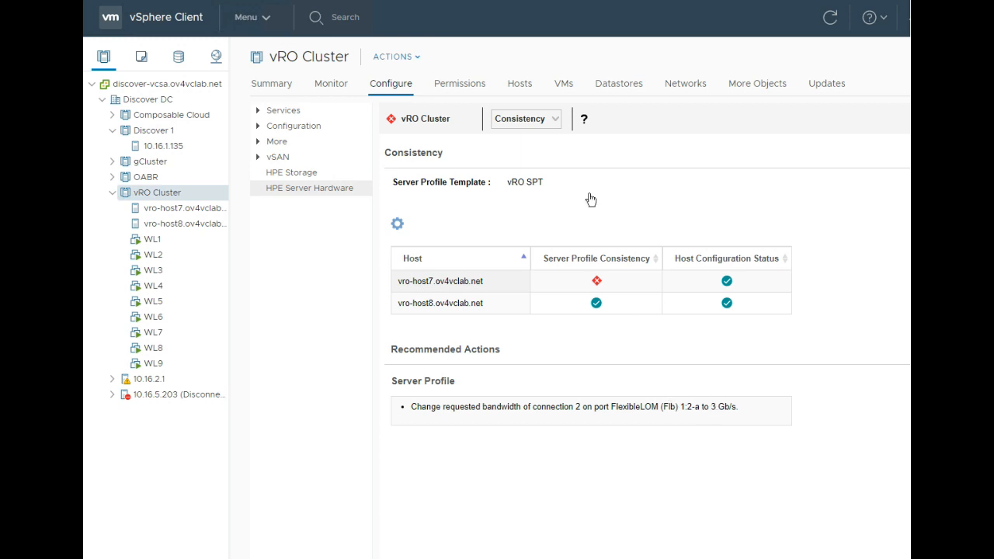
{"action": "mouse_move", "coordinate": [555, 119]}
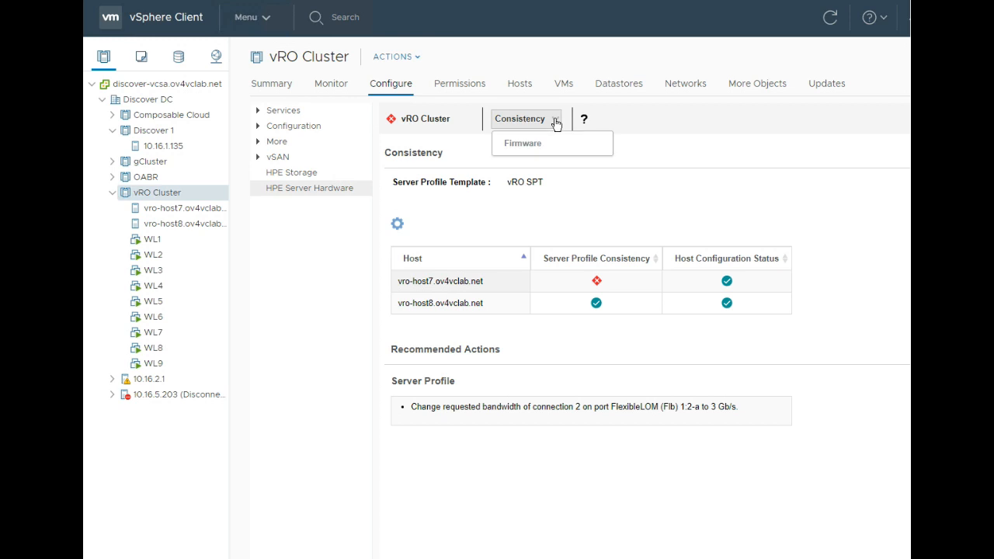
{"action": "mouse_move", "coordinate": [531, 143]}
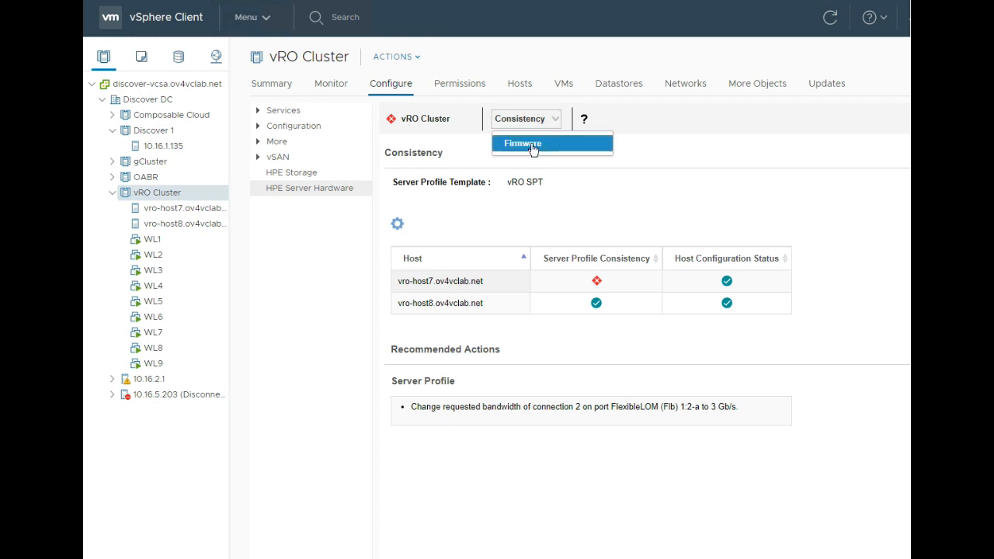
View vRO Cluster's firmware, browse the baseline list, and cancel, leaving it Managed Manually.
{"action": "left_click", "coordinate": [522, 143]}
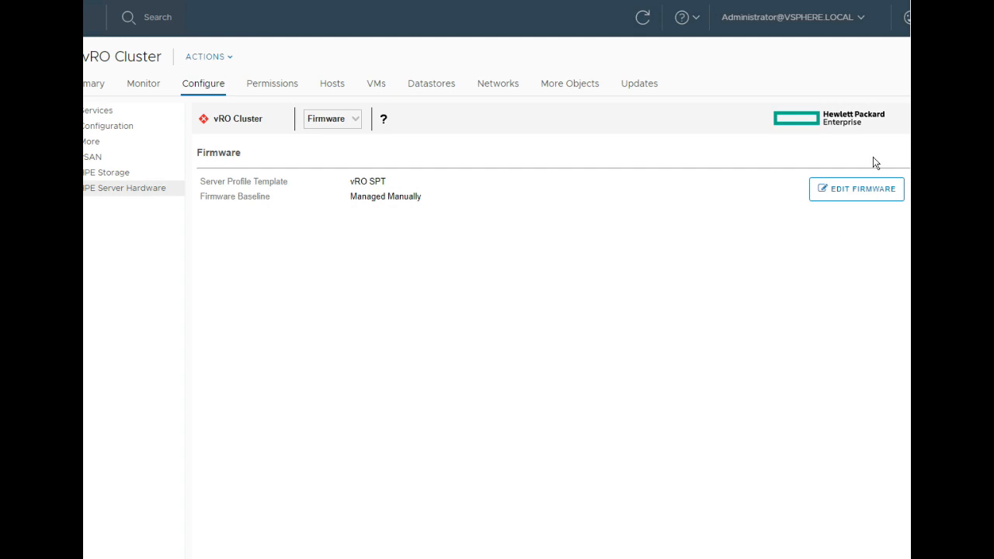
{"action": "left_click", "coordinate": [855, 189]}
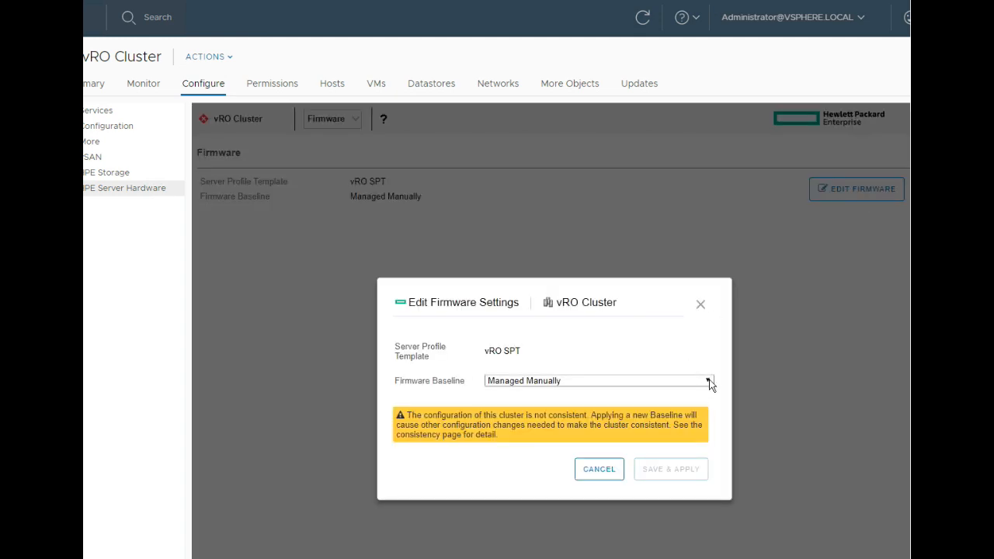
{"action": "left_click", "coordinate": [705, 380]}
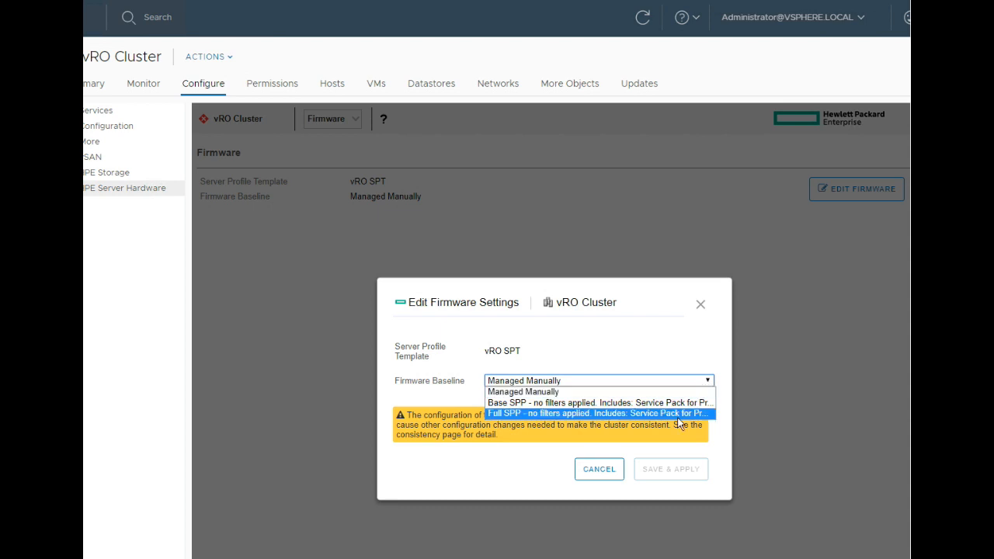
{"action": "mouse_move", "coordinate": [679, 413]}
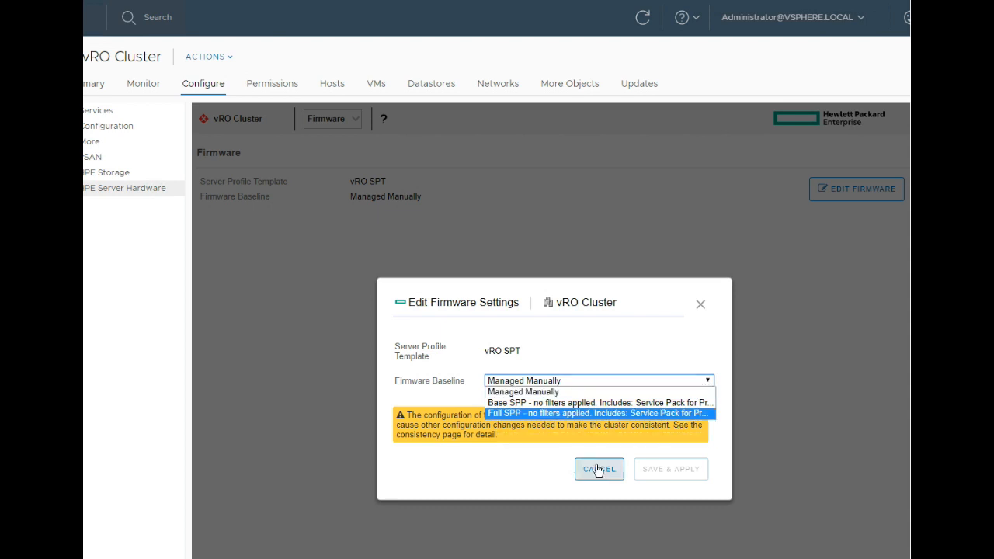
{"action": "left_click", "coordinate": [597, 469]}
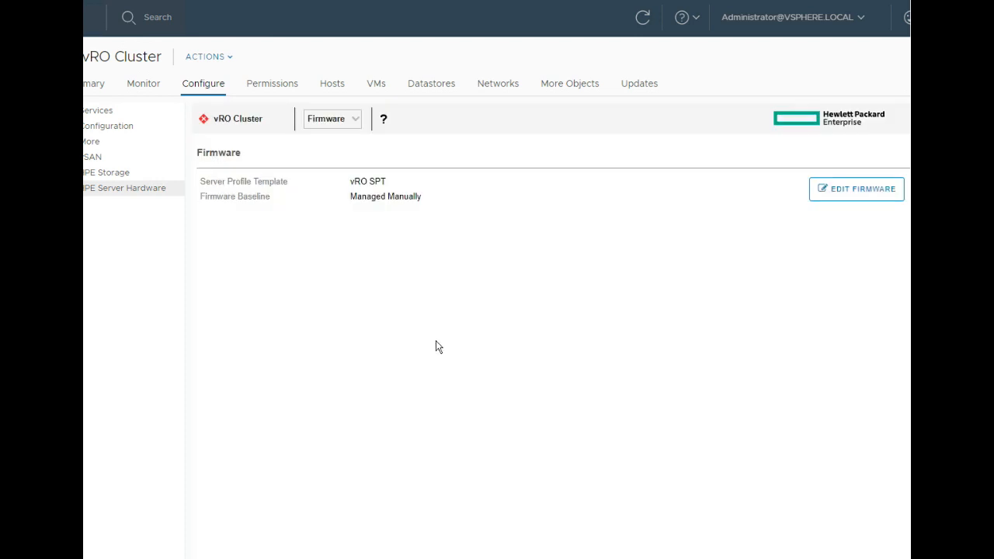
Switch vRO Cluster's hardware view back to Consistency, with vro-host7 still inconsistent.
{"action": "left_click", "coordinate": [332, 118]}
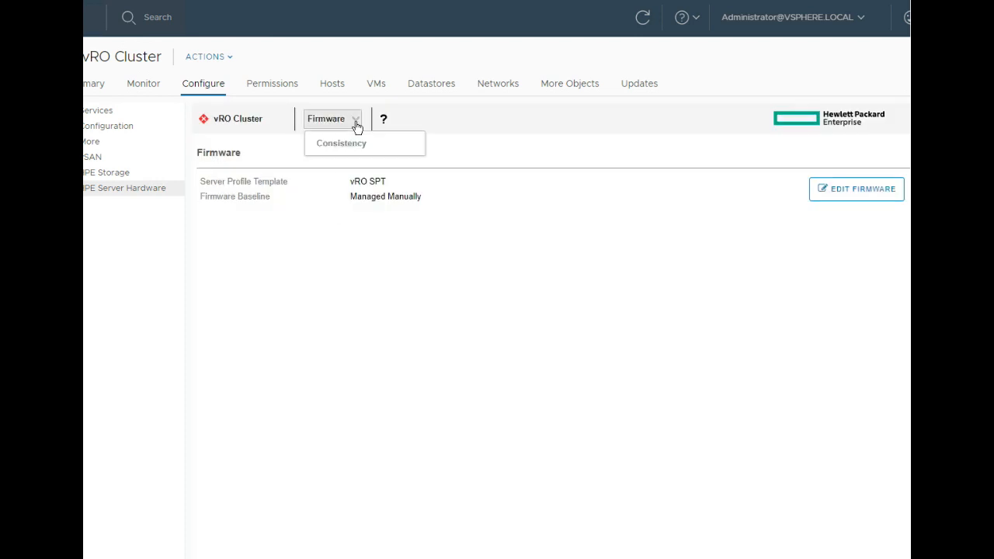
{"action": "left_click", "coordinate": [341, 143]}
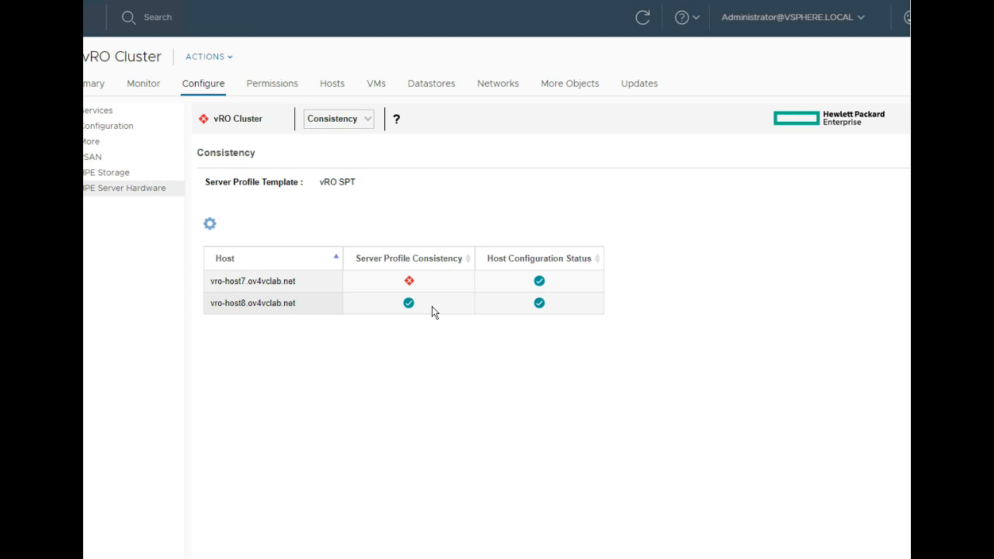
{"action": "mouse_move", "coordinate": [434, 308]}
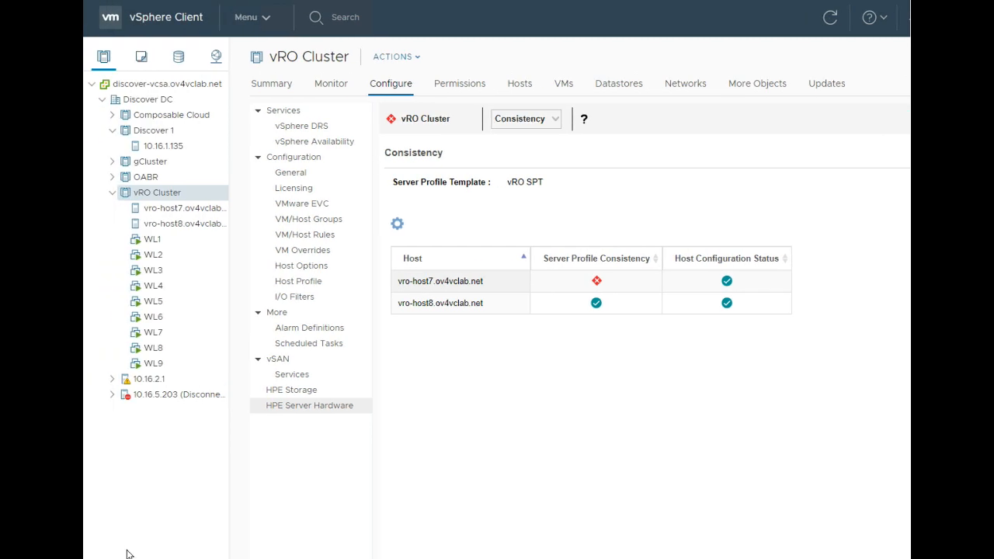
{"action": "mouse_move", "coordinate": [348, 77]}
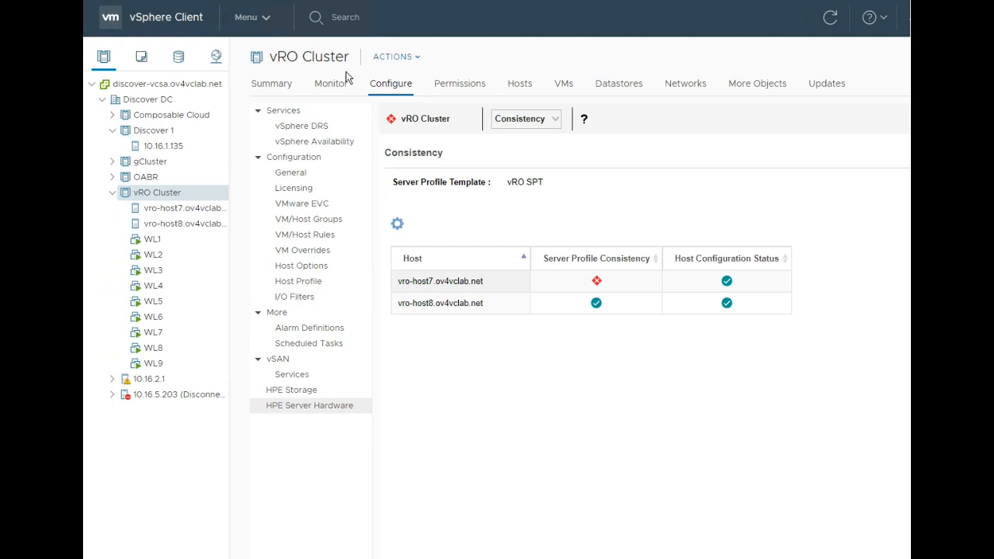
{"action": "mouse_move", "coordinate": [304, 99]}
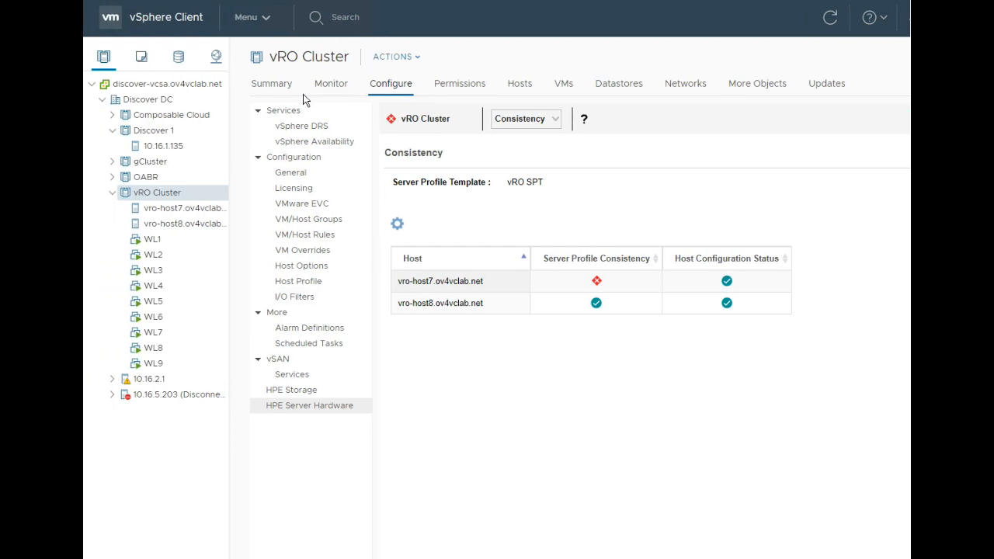
{"action": "mouse_move", "coordinate": [265, 21]}
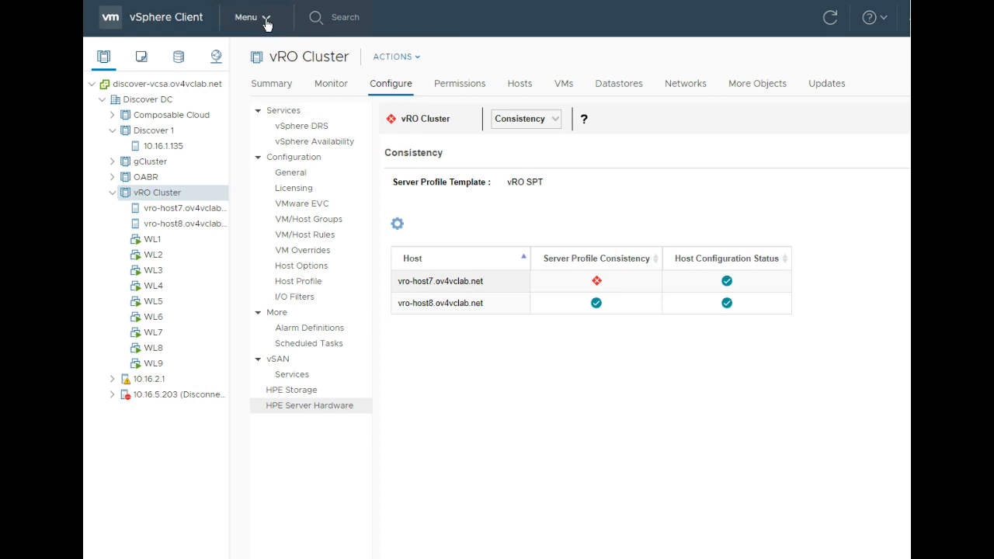
Go to Administration > HPE OneView > Deployment to view the ESXi 6.7 Scripted Install plan.
{"action": "left_click", "coordinate": [248, 17]}
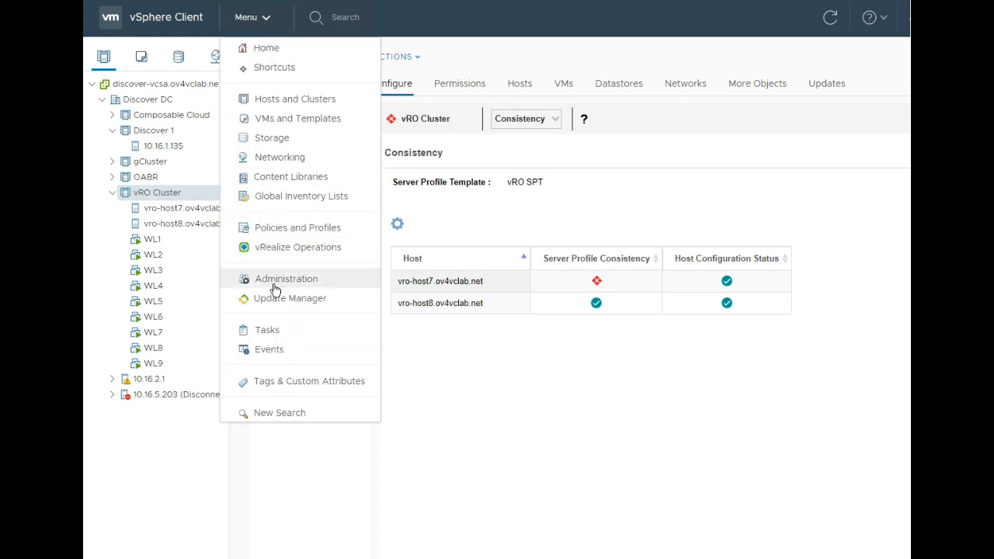
{"action": "left_click", "coordinate": [286, 278]}
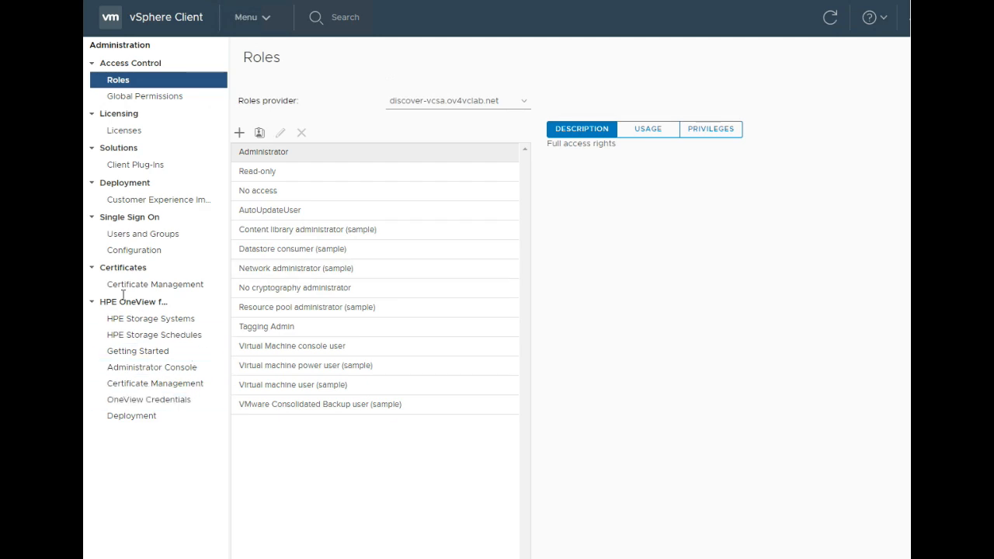
{"action": "left_click", "coordinate": [154, 382]}
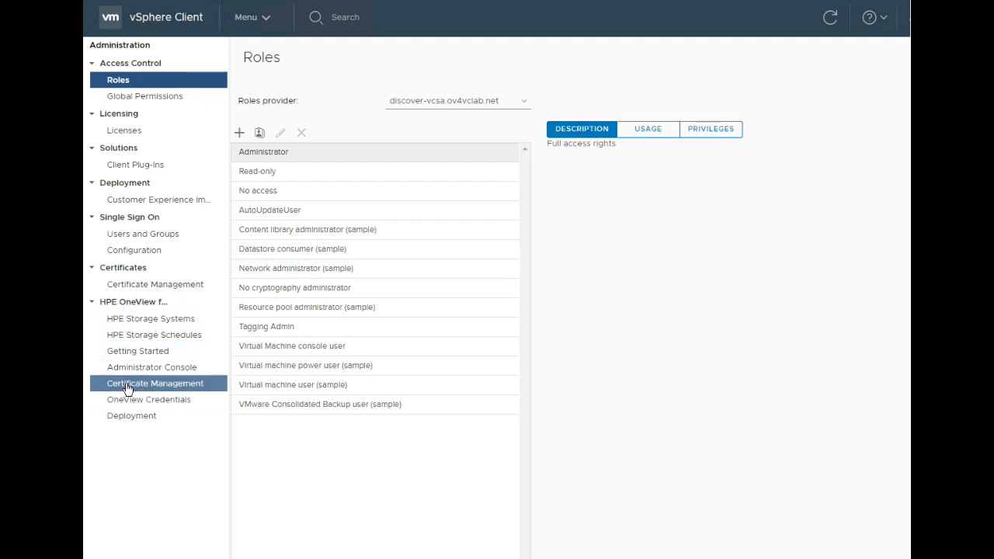
{"action": "left_click", "coordinate": [131, 415]}
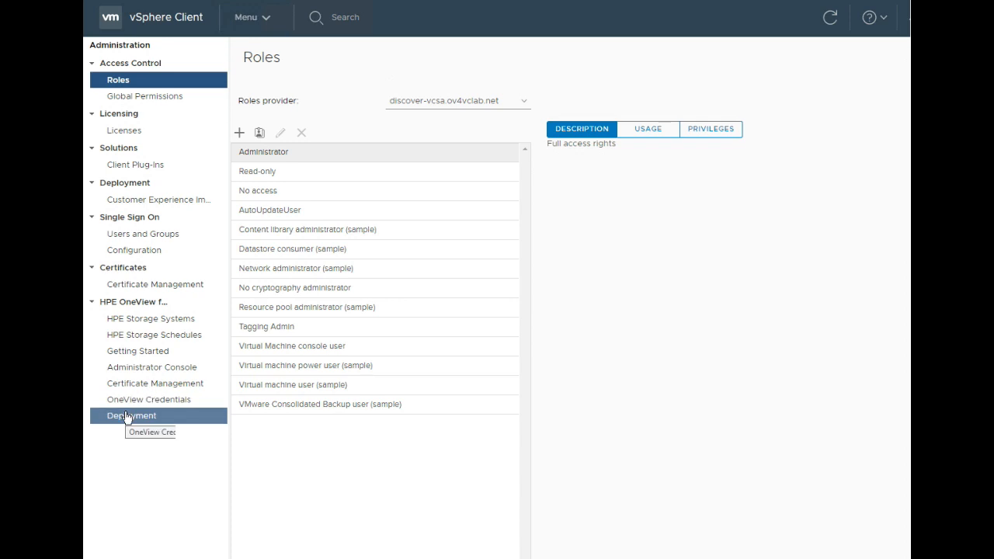
{"action": "left_click", "coordinate": [130, 415]}
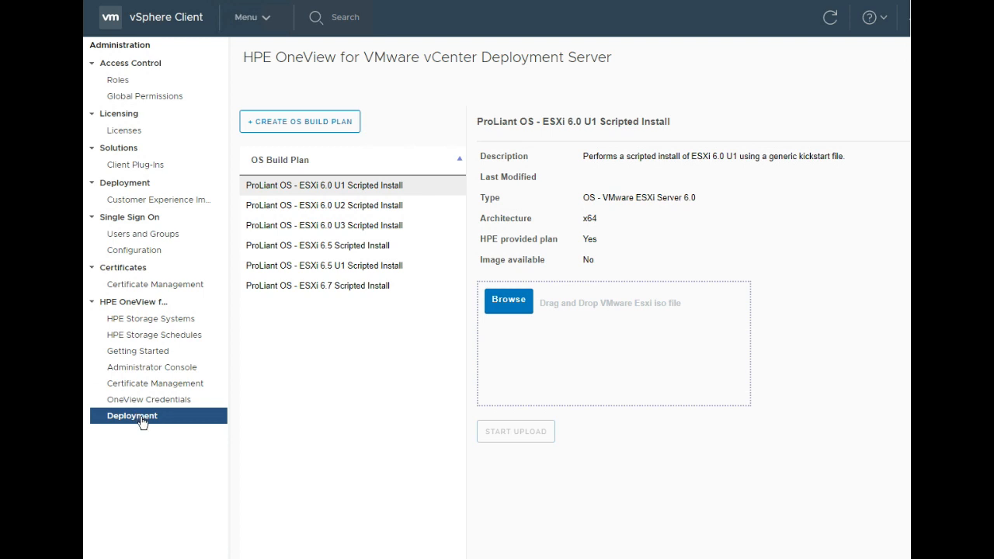
{"action": "mouse_move", "coordinate": [318, 359]}
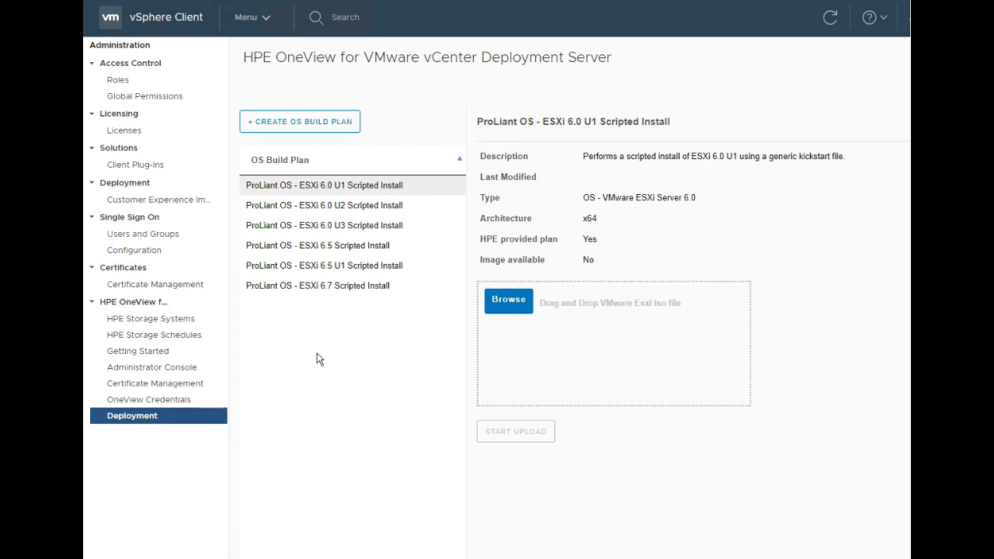
{"action": "mouse_move", "coordinate": [325, 356]}
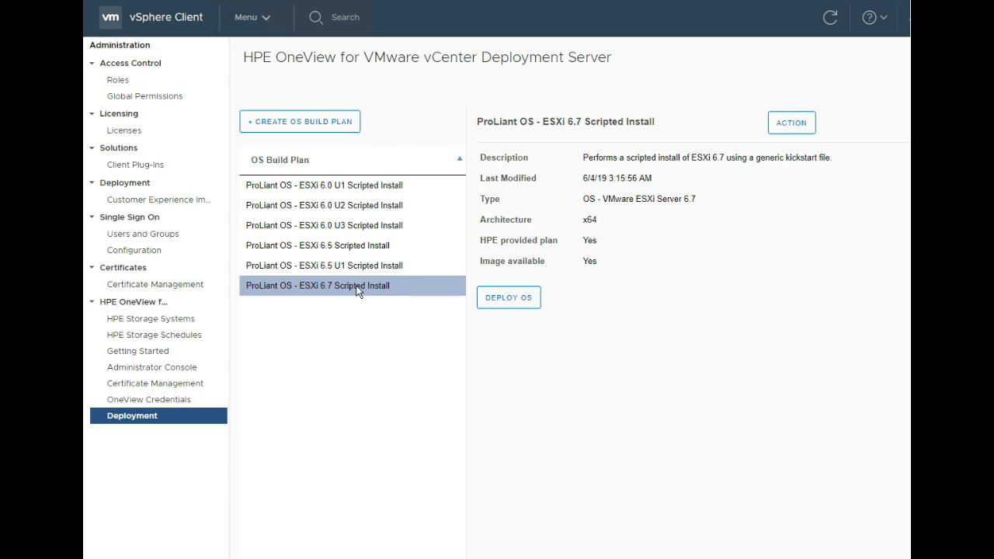
{"action": "mouse_move", "coordinate": [365, 299]}
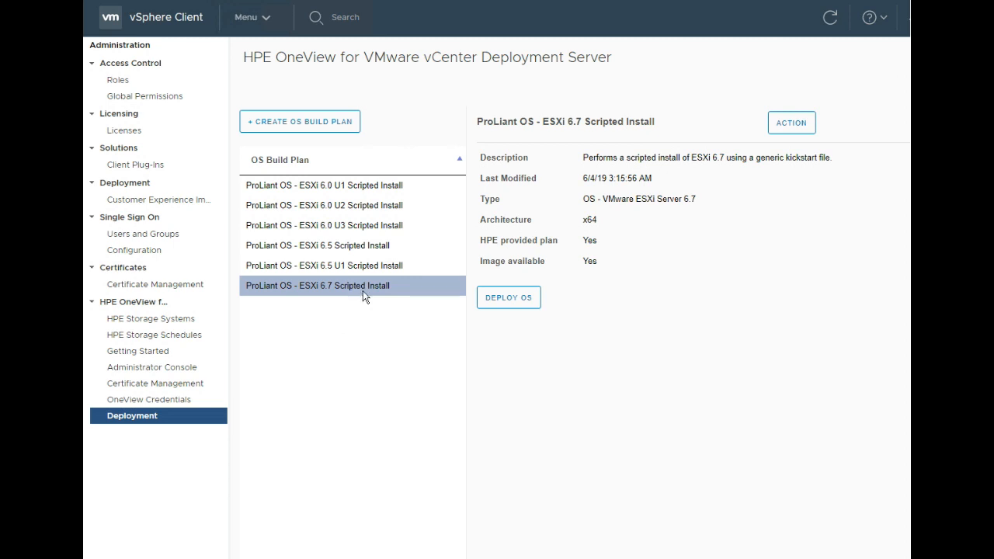
{"action": "mouse_move", "coordinate": [355, 289]}
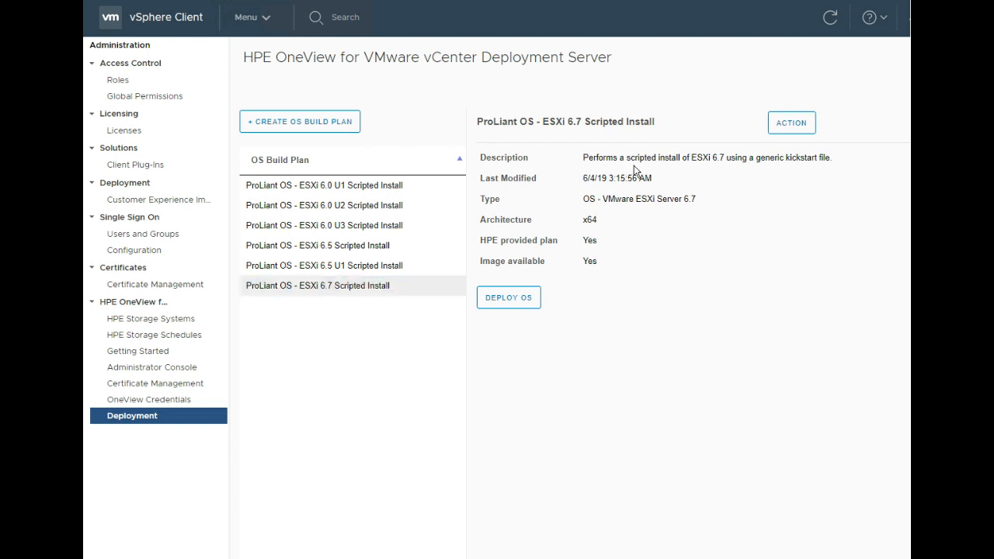
{"action": "mouse_move", "coordinate": [601, 266]}
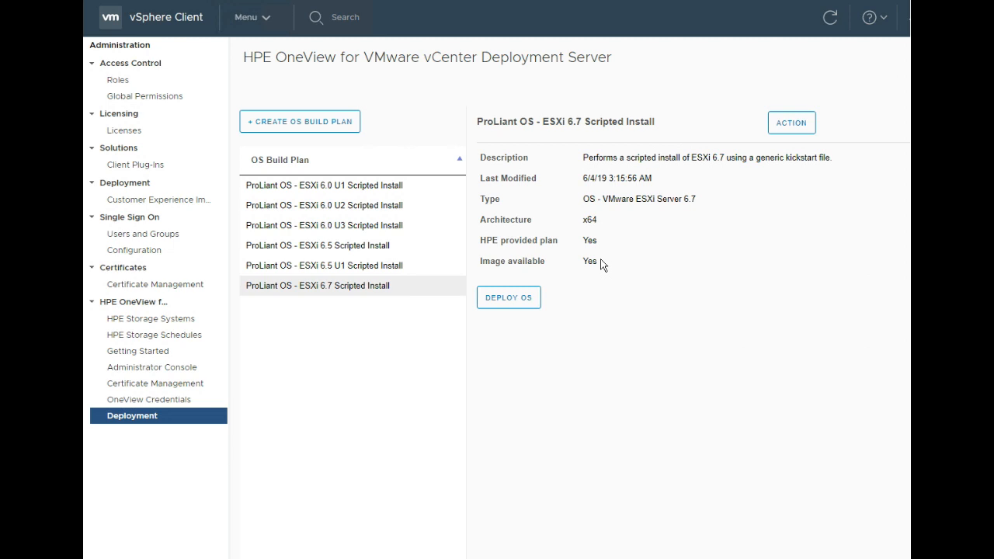
{"action": "mouse_move", "coordinate": [605, 297]}
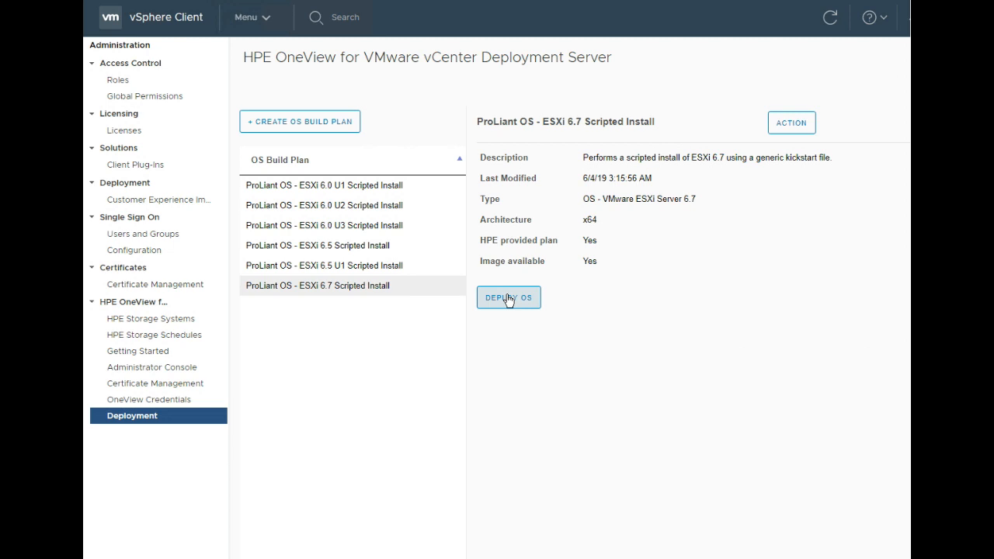
Fill in an ESXi 6.7 deployment to KingFisher bay 6 with DHCP, then cancel it.
{"action": "left_click", "coordinate": [508, 297]}
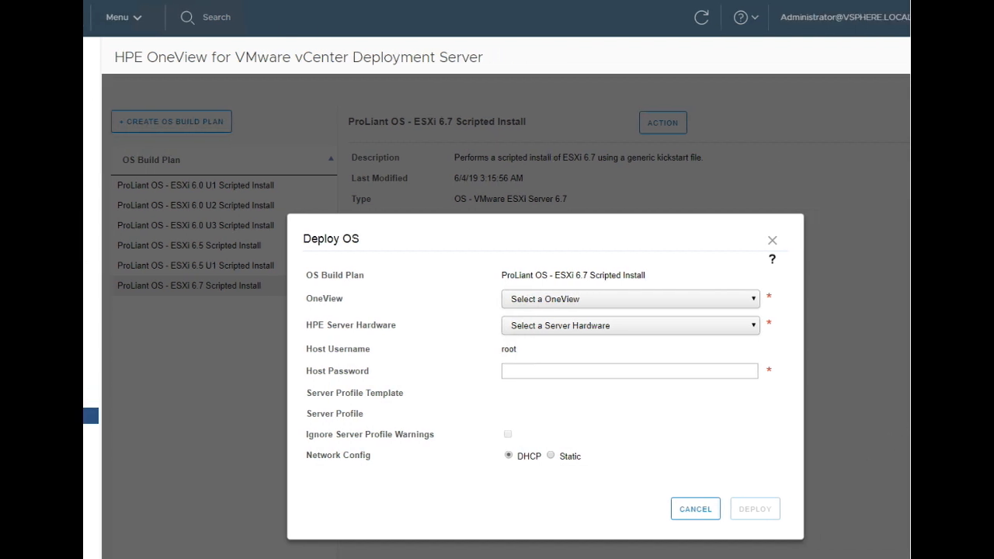
{"action": "scroll", "scroll_direction": "down", "scroll_amount": 3}
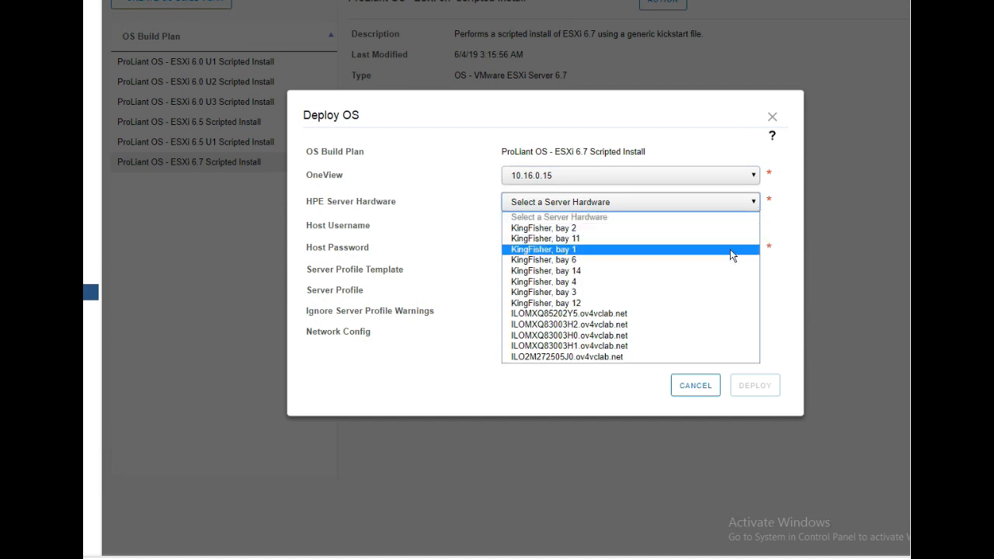
{"action": "left_click", "coordinate": [546, 259]}
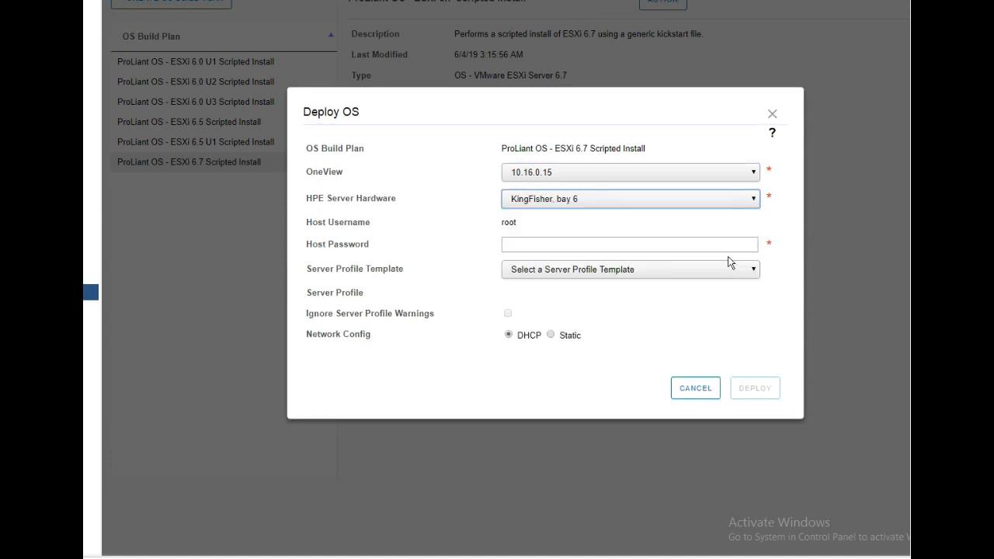
{"action": "left_click", "coordinate": [629, 244]}
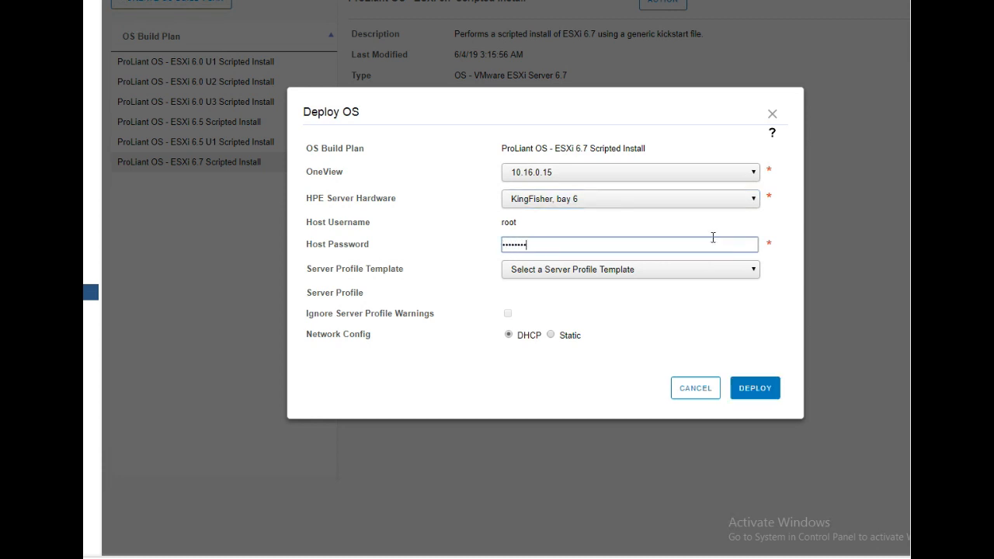
{"action": "mouse_move", "coordinate": [730, 291]}
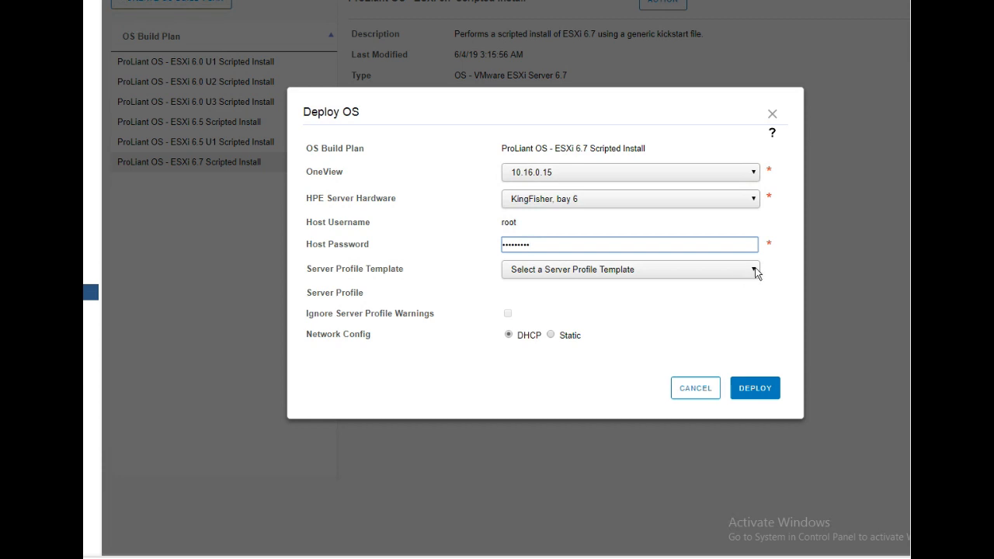
{"action": "left_click", "coordinate": [753, 269]}
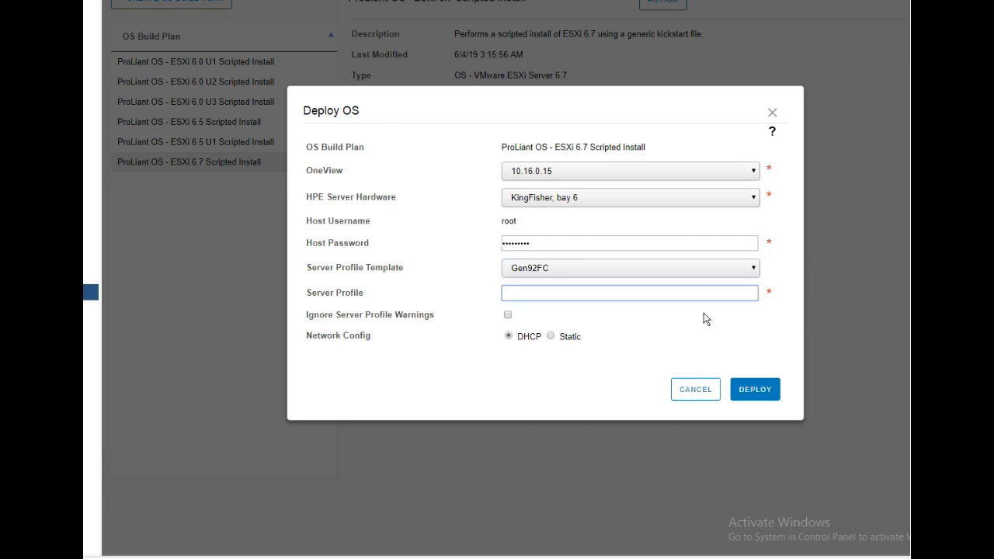
{"action": "type", "text": "template"}
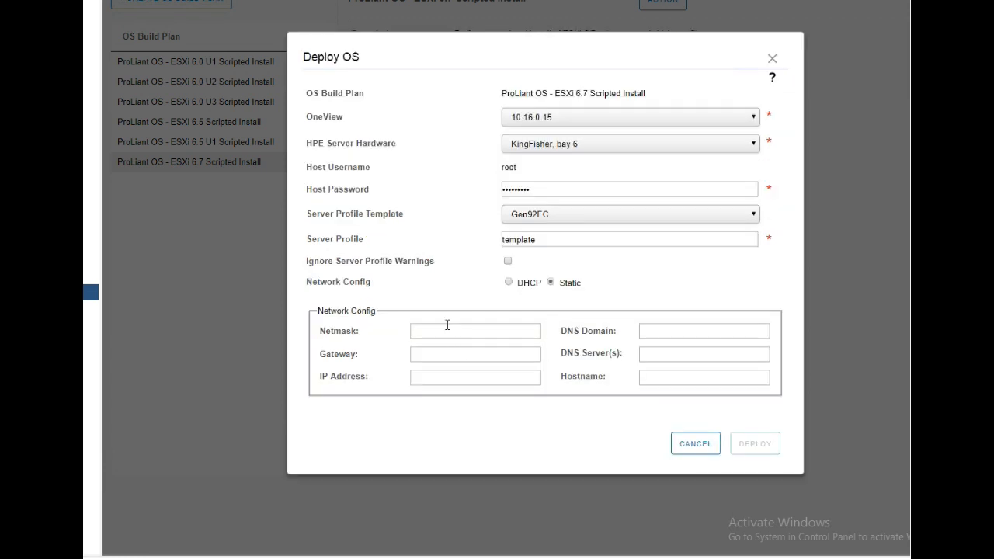
{"action": "mouse_move", "coordinate": [516, 290]}
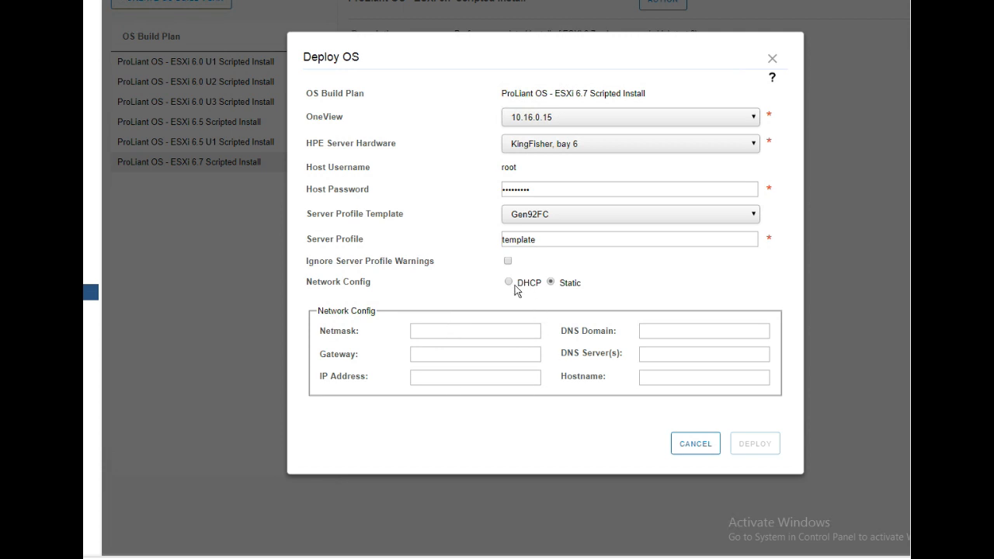
{"action": "left_click", "coordinate": [508, 282]}
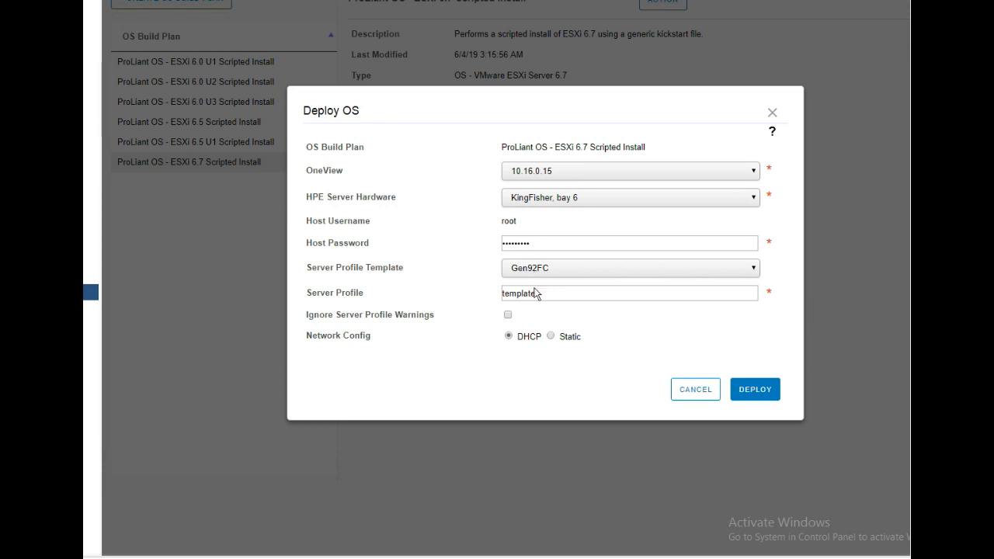
{"action": "mouse_move", "coordinate": [614, 156]}
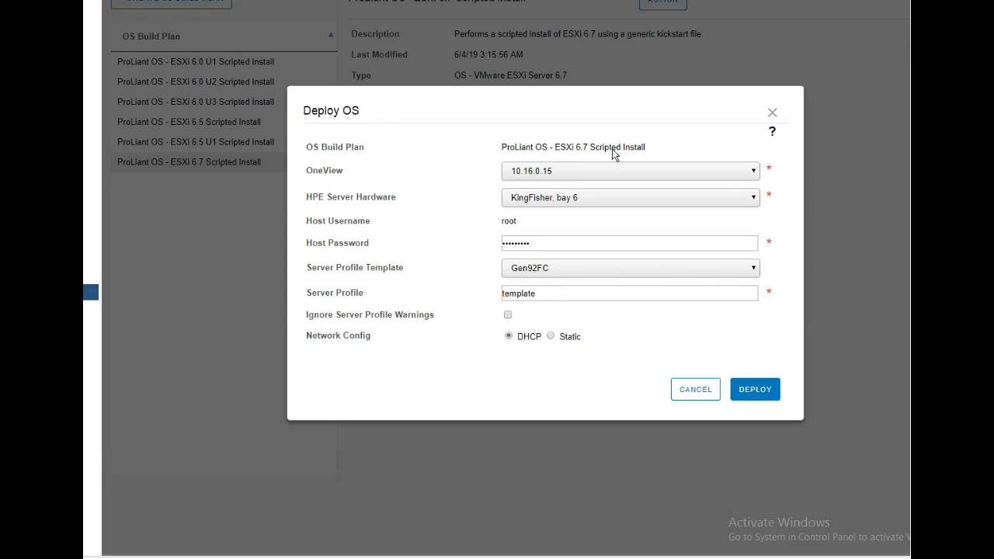
{"action": "mouse_move", "coordinate": [582, 204]}
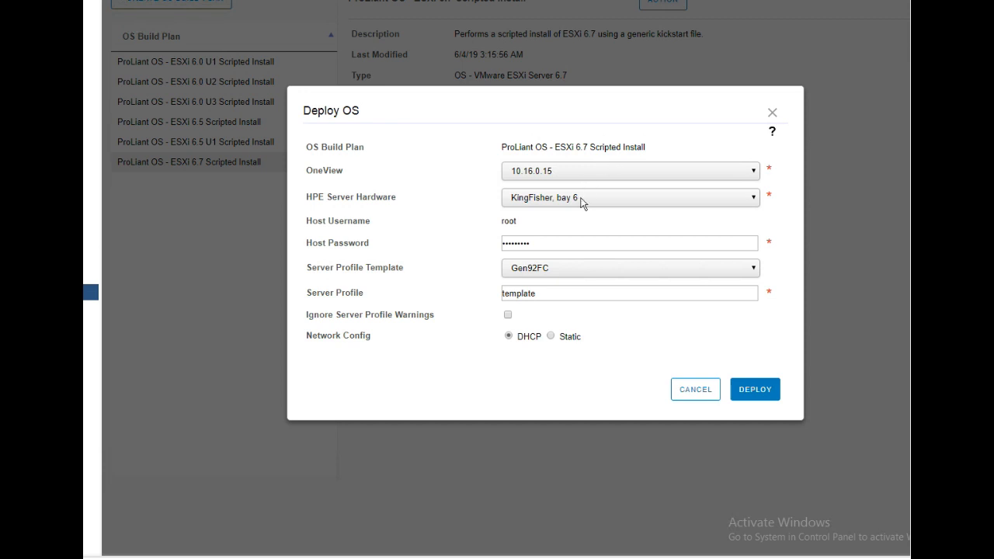
{"action": "mouse_move", "coordinate": [555, 172]}
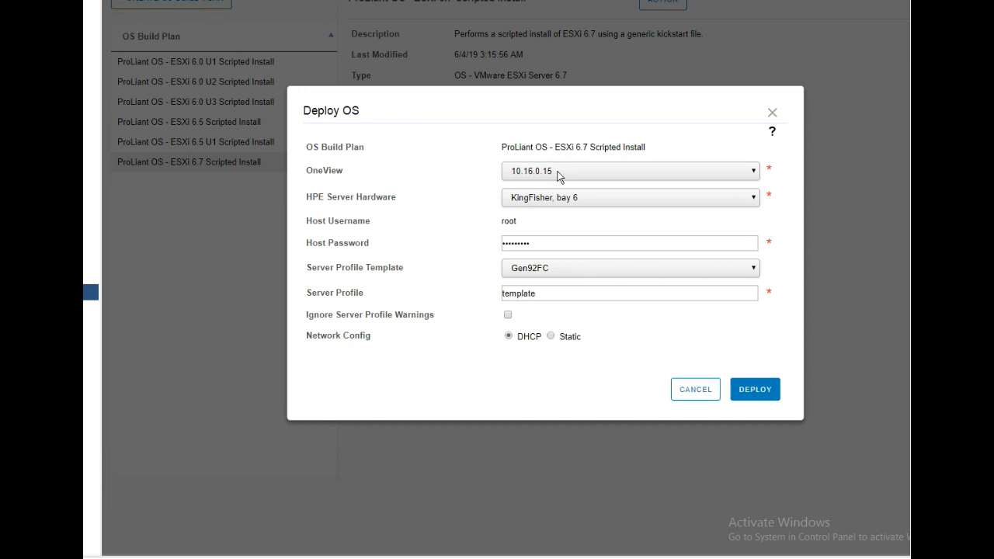
{"action": "mouse_move", "coordinate": [695, 389]}
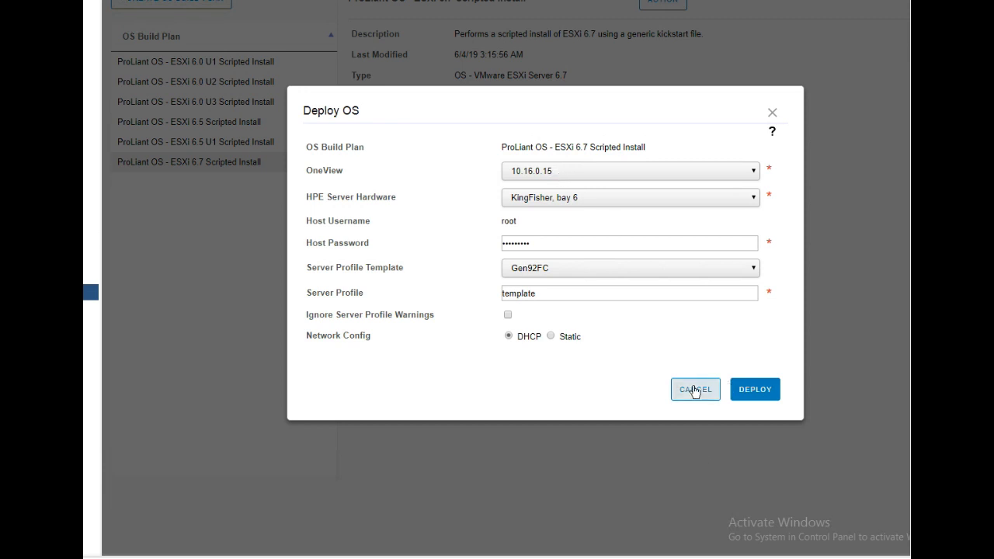
{"action": "left_click", "coordinate": [694, 389]}
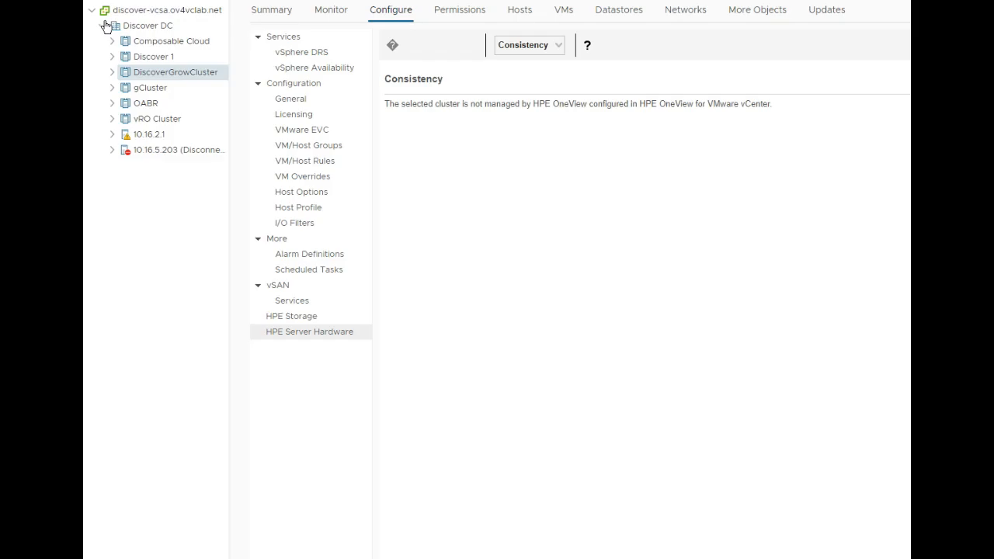
{"action": "mouse_move", "coordinate": [93, 34]}
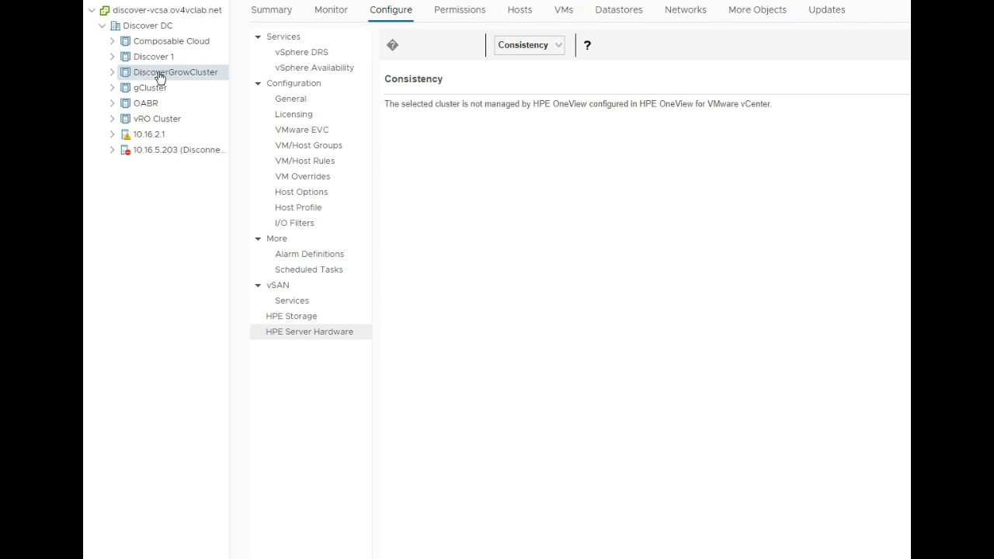
Right-click DiscoverGrowCluster to list its HPE Server Management Actions, including Grow Cluster.
{"action": "right_click", "coordinate": [177, 72]}
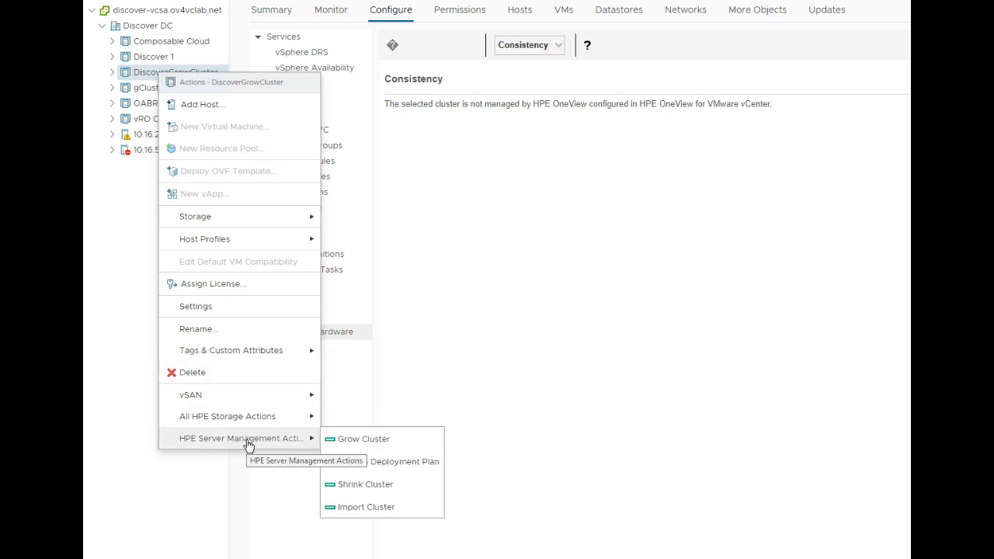
{"action": "mouse_move", "coordinate": [260, 444]}
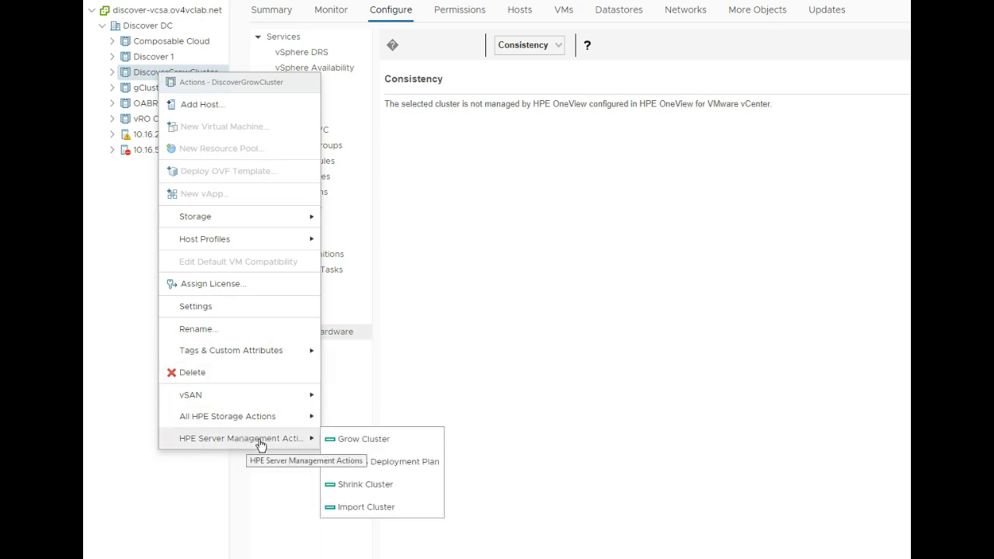
{"action": "mouse_move", "coordinate": [267, 467]}
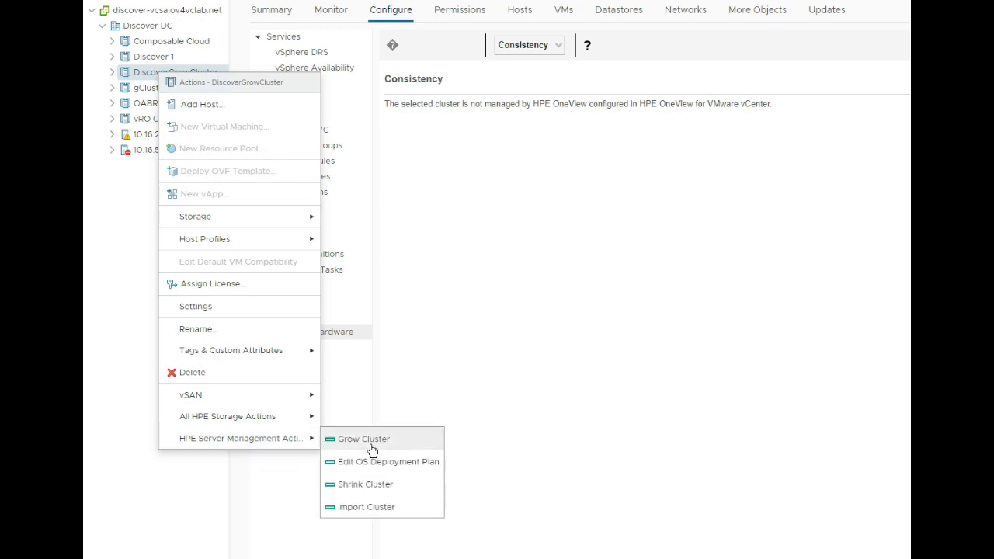
{"action": "mouse_move", "coordinate": [392, 509]}
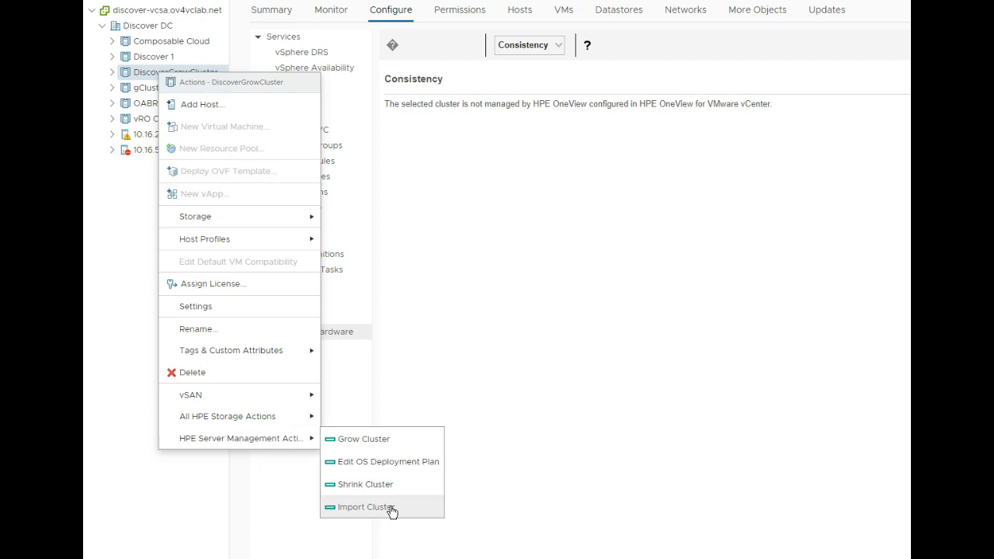
{"action": "mouse_move", "coordinate": [388, 484]}
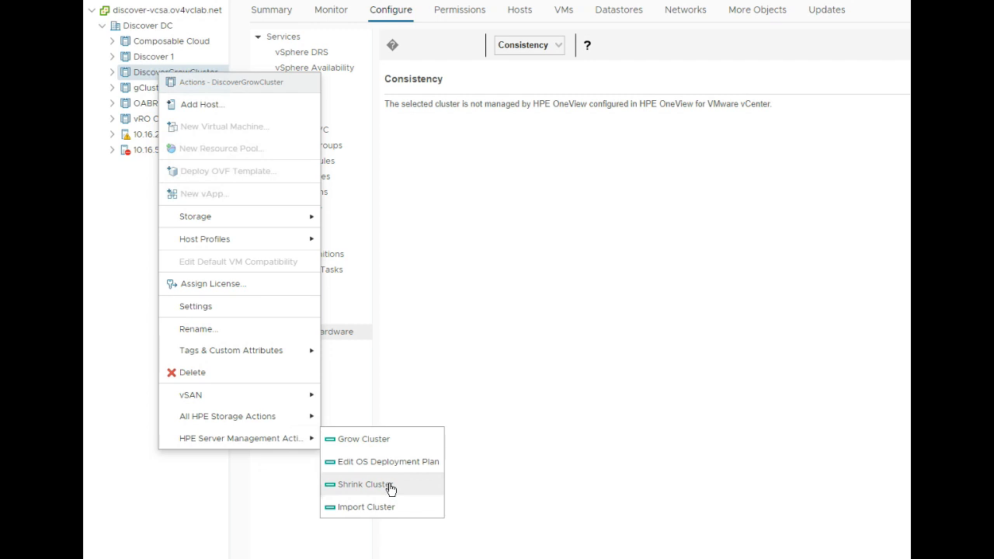
{"action": "mouse_move", "coordinate": [388, 461]}
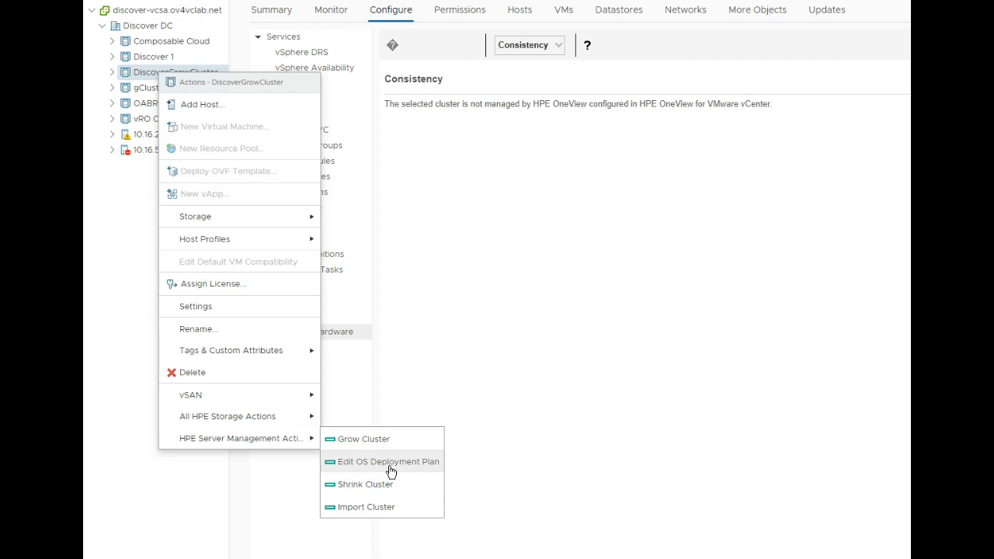
{"action": "mouse_move", "coordinate": [388, 462]}
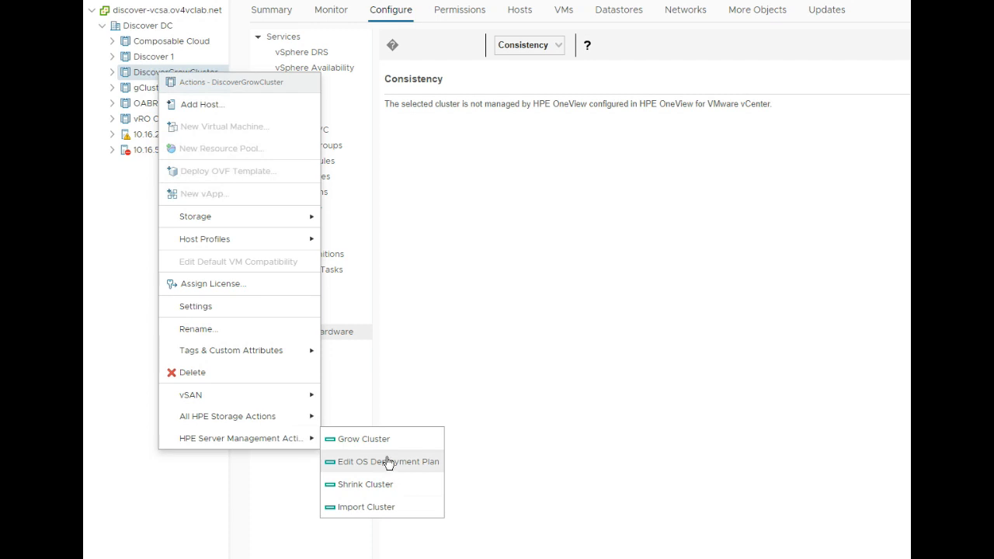
{"action": "mouse_move", "coordinate": [386, 445]}
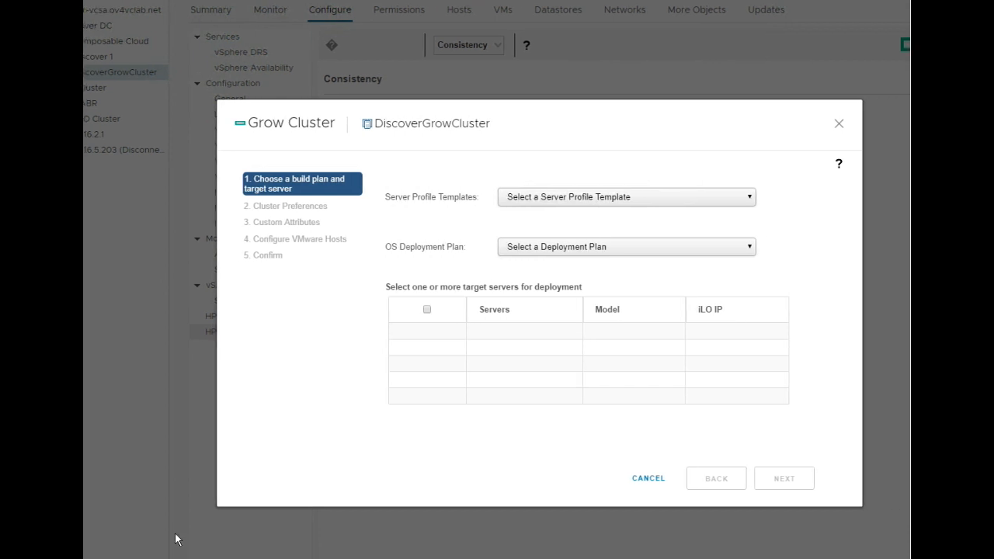
{"action": "mouse_move", "coordinate": [190, 519]}
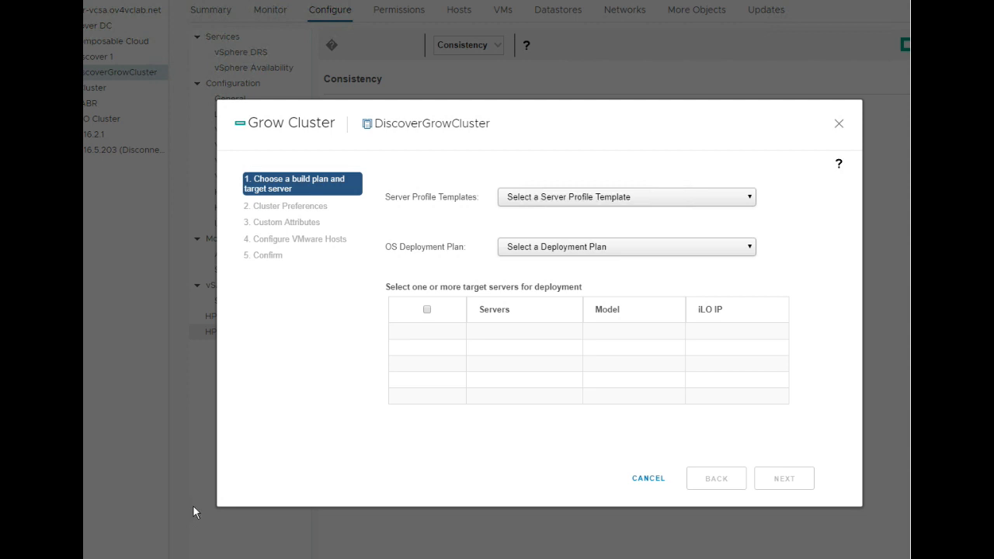
{"action": "mouse_move", "coordinate": [869, 198]}
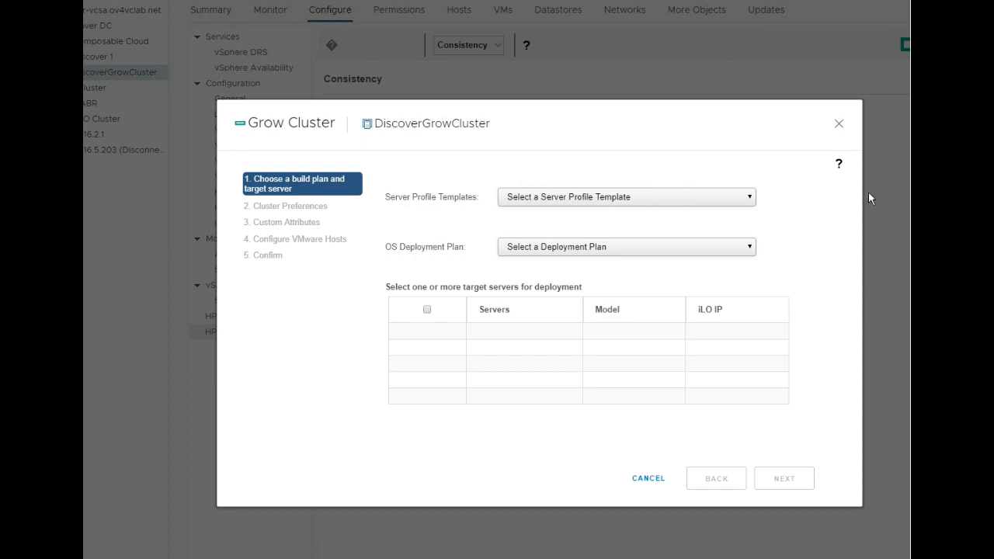
Choose Discover SPT, the ESXi 6.7 Scripted Install plan, and target server Discover, bay3.
{"action": "left_click", "coordinate": [625, 197]}
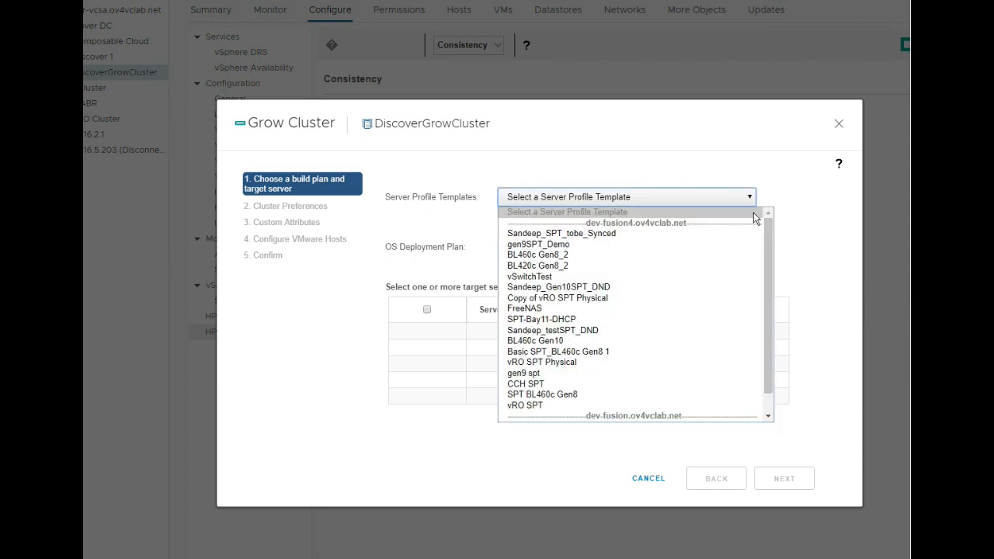
{"action": "mouse_move", "coordinate": [581, 409]}
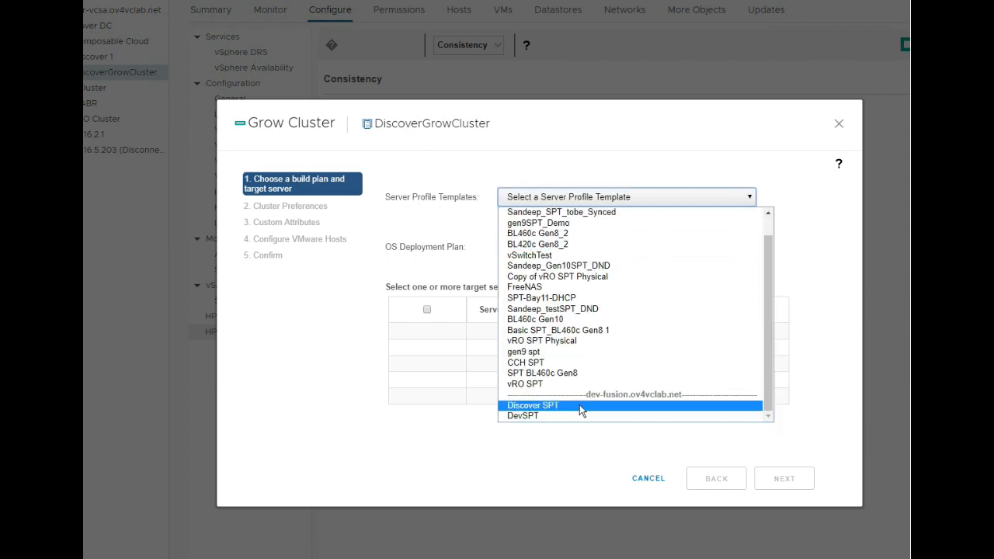
{"action": "left_click", "coordinate": [531, 405]}
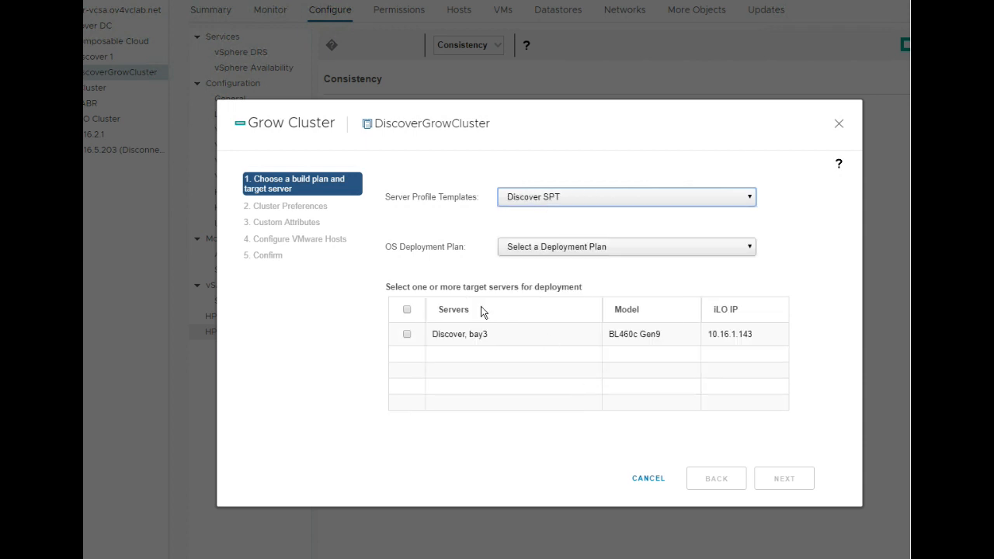
{"action": "mouse_move", "coordinate": [479, 258]}
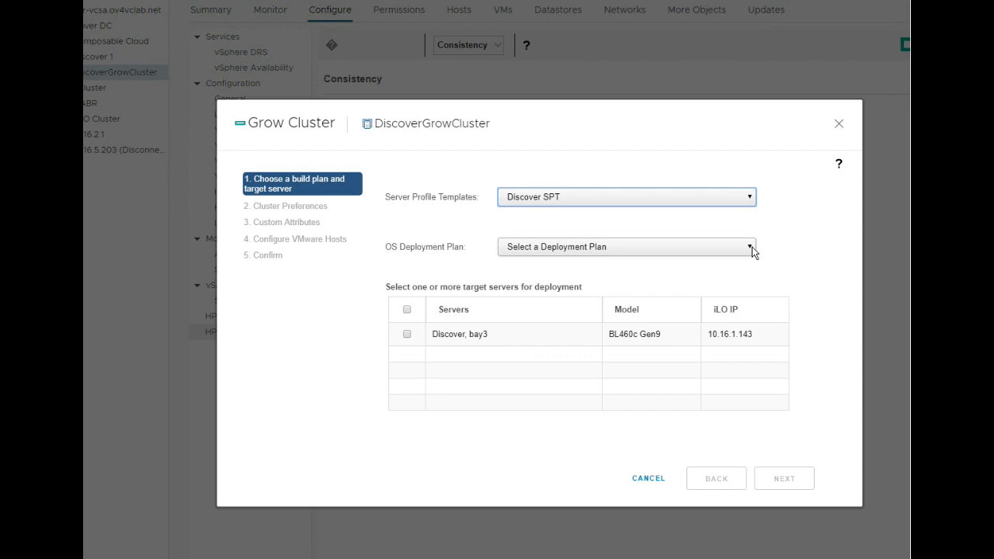
{"action": "left_click", "coordinate": [747, 246]}
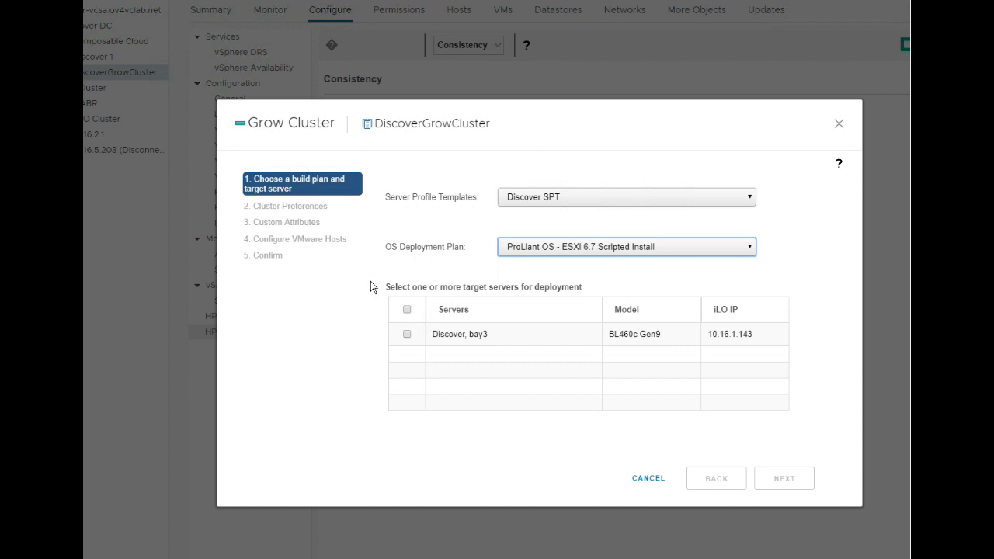
{"action": "mouse_move", "coordinate": [380, 298]}
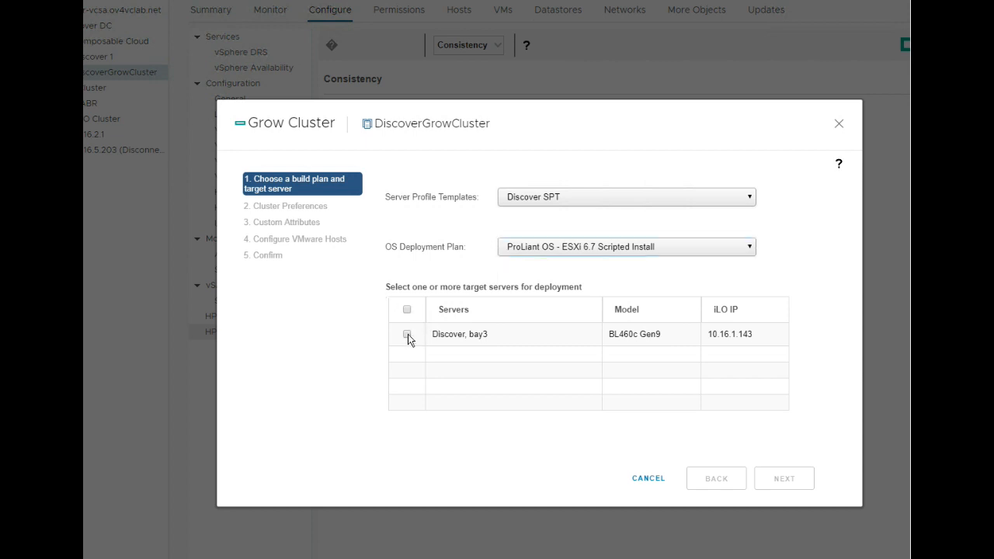
{"action": "left_click", "coordinate": [407, 334]}
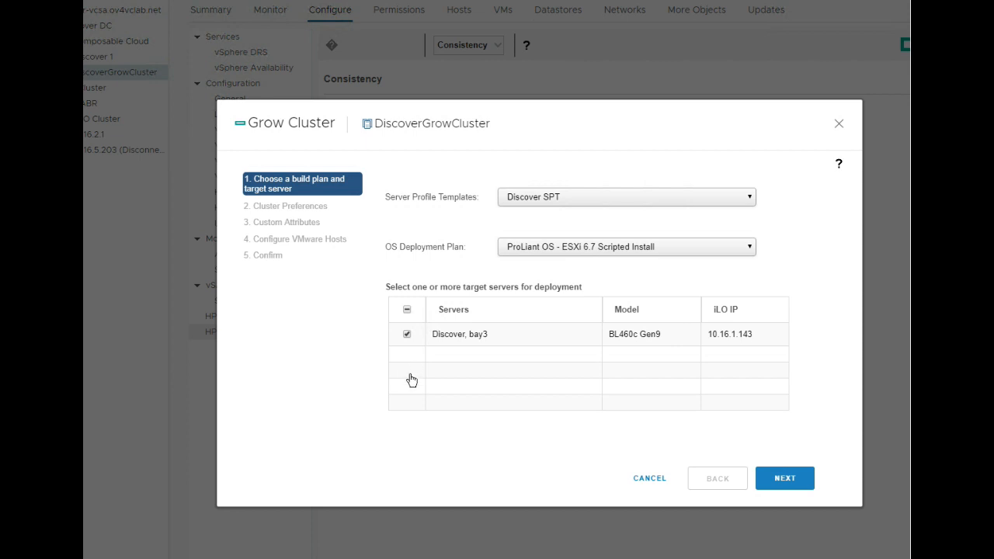
{"action": "mouse_move", "coordinate": [408, 382]}
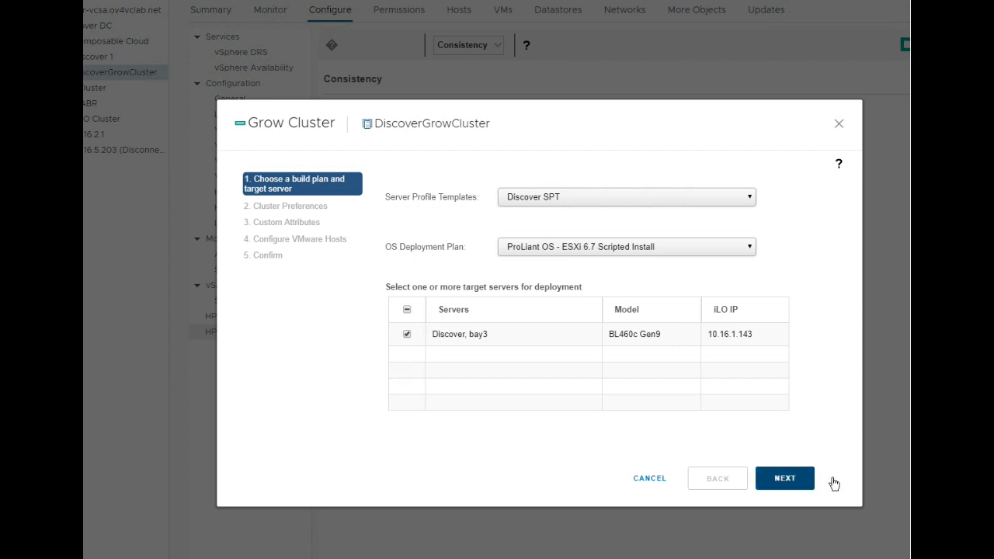
Accept the default Cluster Preferences and advance to the Custom Attributes page.
{"action": "left_click", "coordinate": [784, 477]}
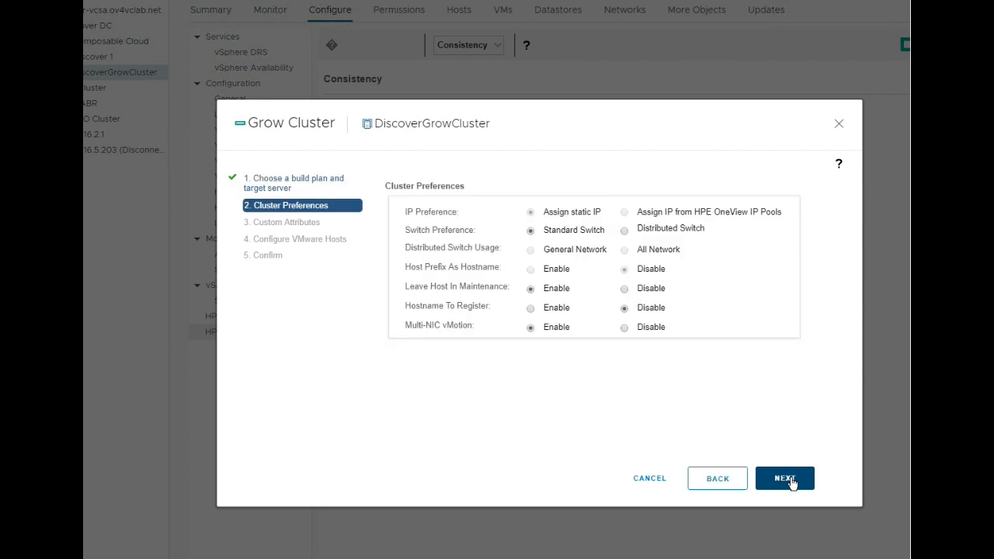
{"action": "mouse_move", "coordinate": [791, 482]}
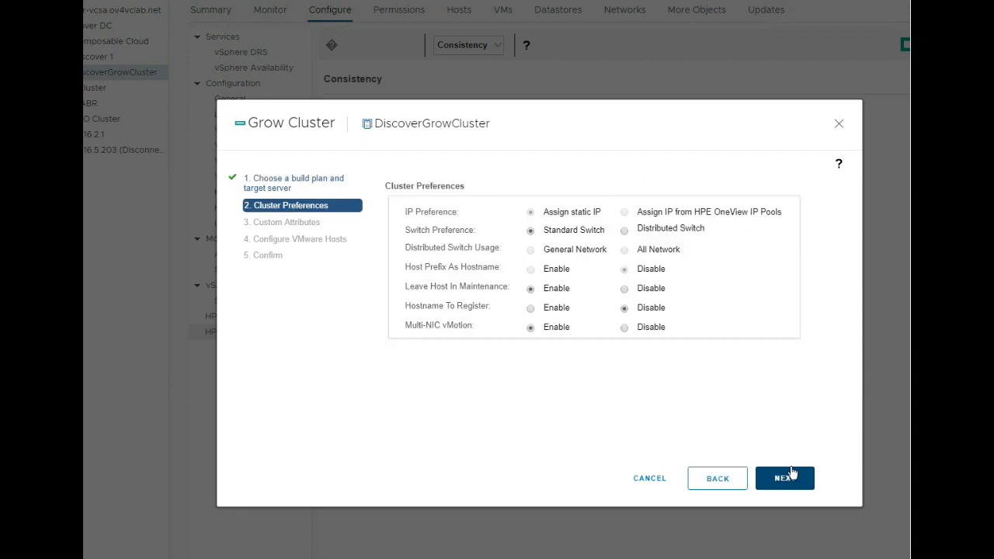
{"action": "mouse_move", "coordinate": [610, 208]}
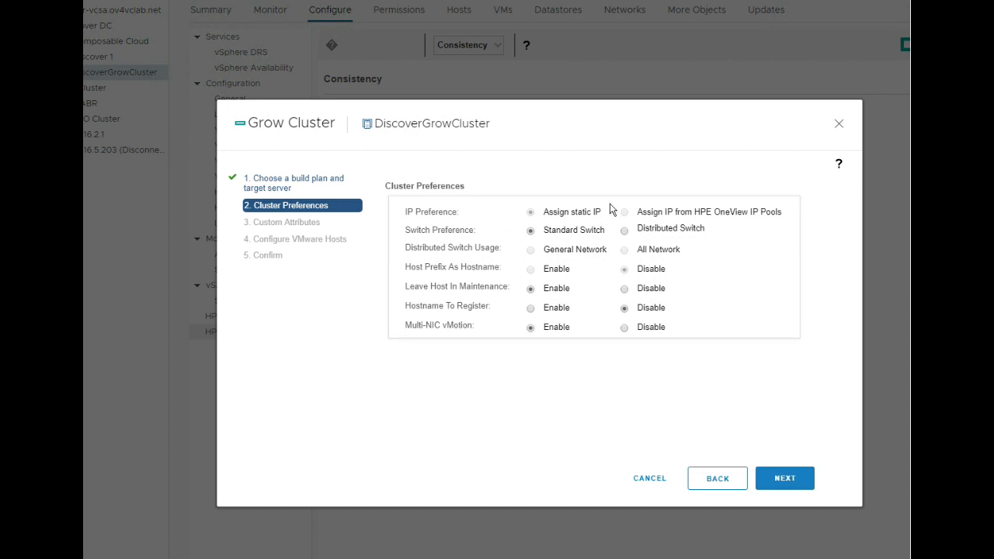
{"action": "mouse_move", "coordinate": [707, 240]}
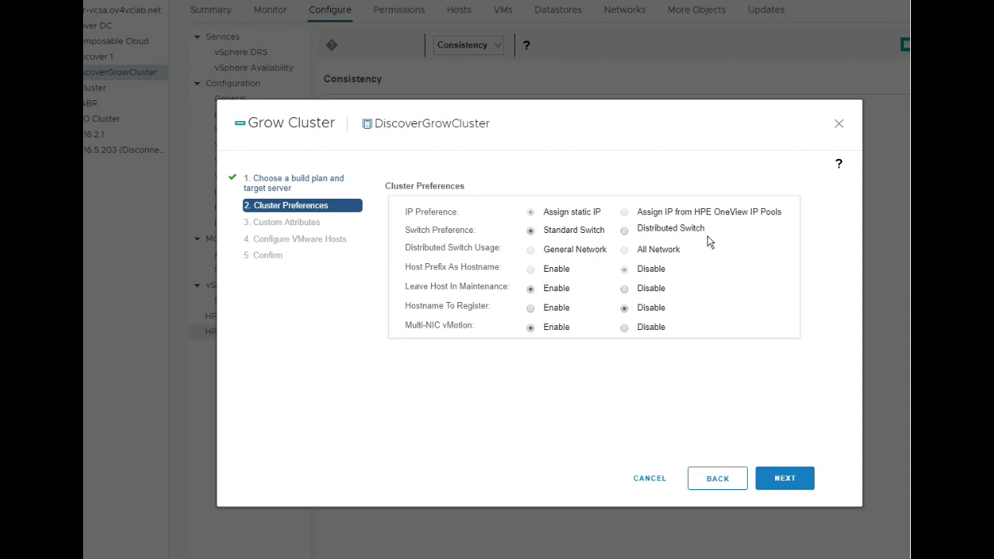
{"action": "mouse_move", "coordinate": [699, 261]}
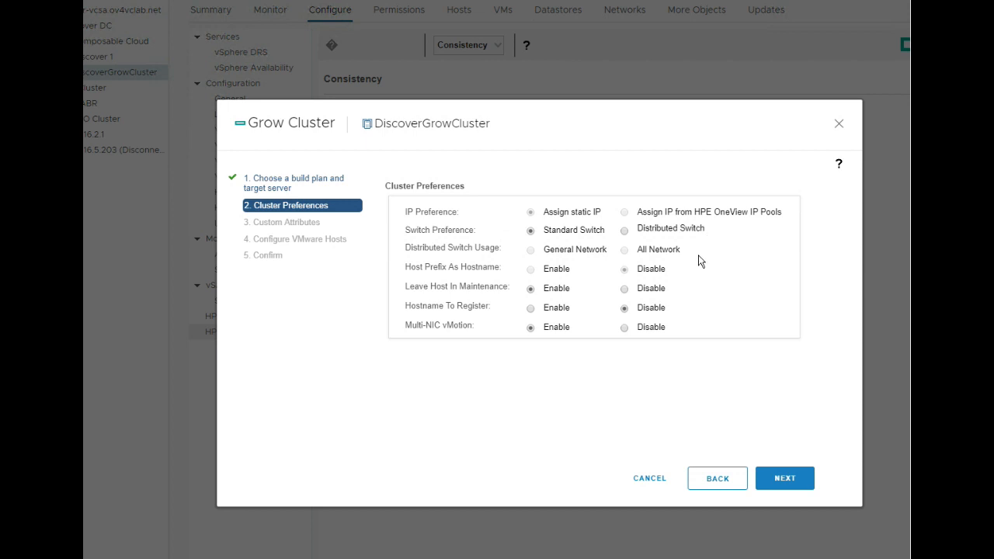
{"action": "mouse_move", "coordinate": [454, 278]}
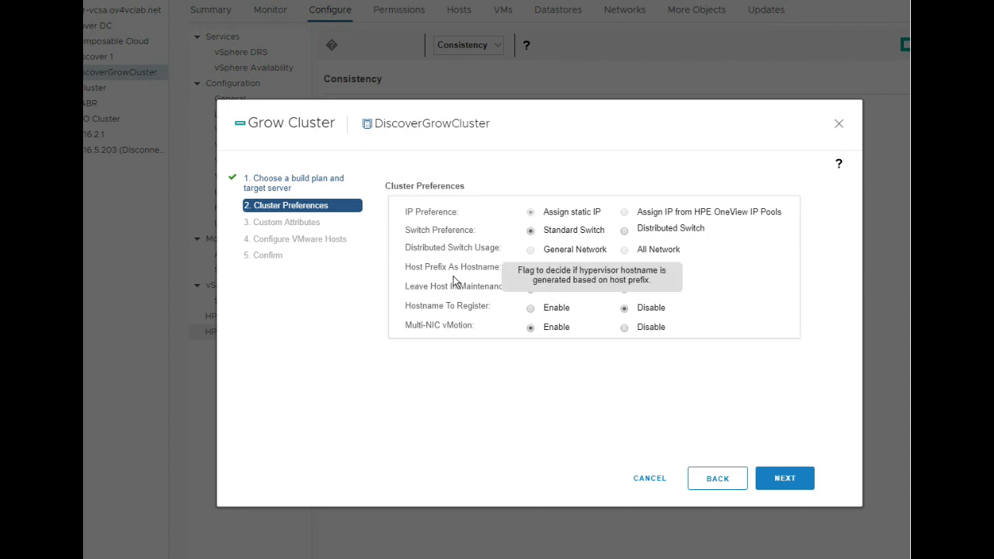
{"action": "mouse_move", "coordinate": [462, 394]}
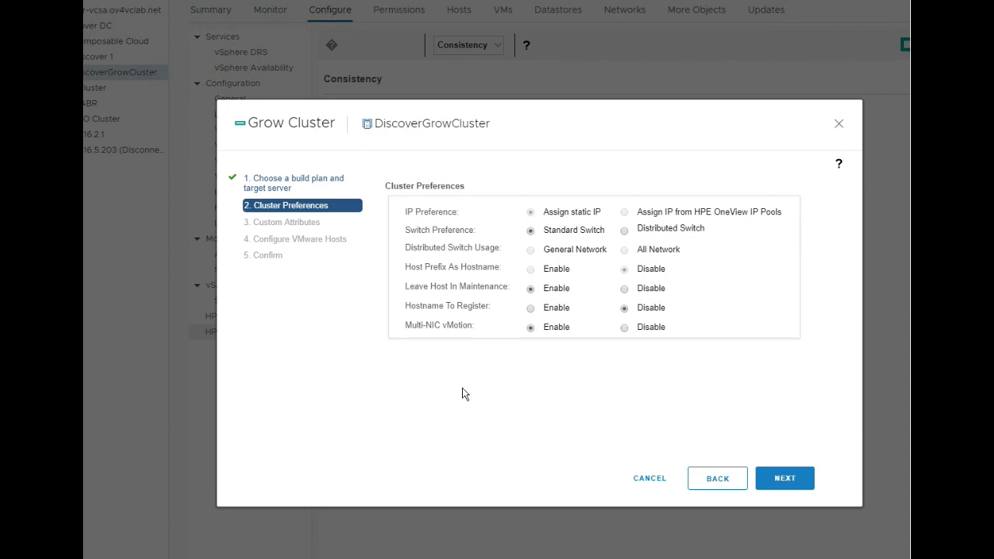
{"action": "mouse_move", "coordinate": [482, 396]}
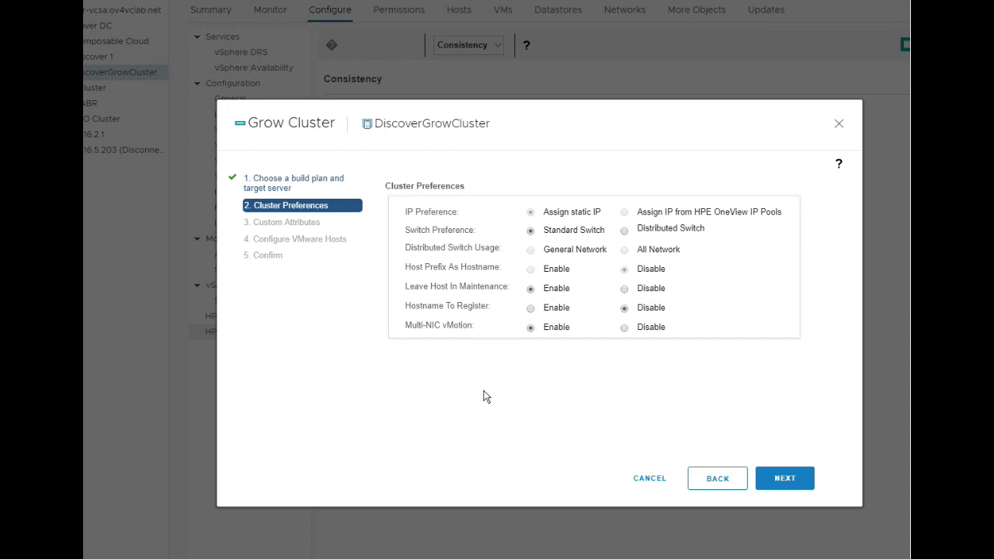
{"action": "mouse_move", "coordinate": [731, 399]}
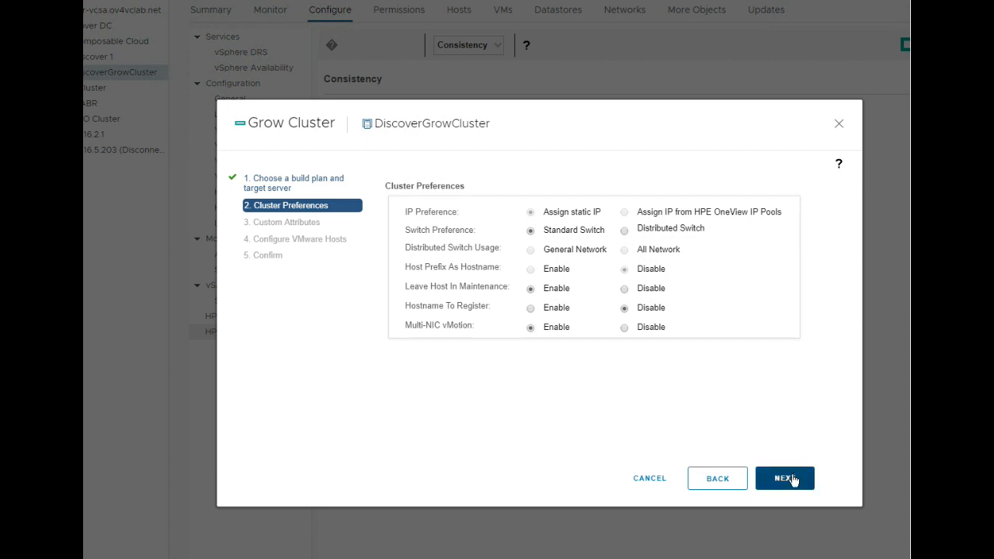
{"action": "left_click", "coordinate": [783, 477]}
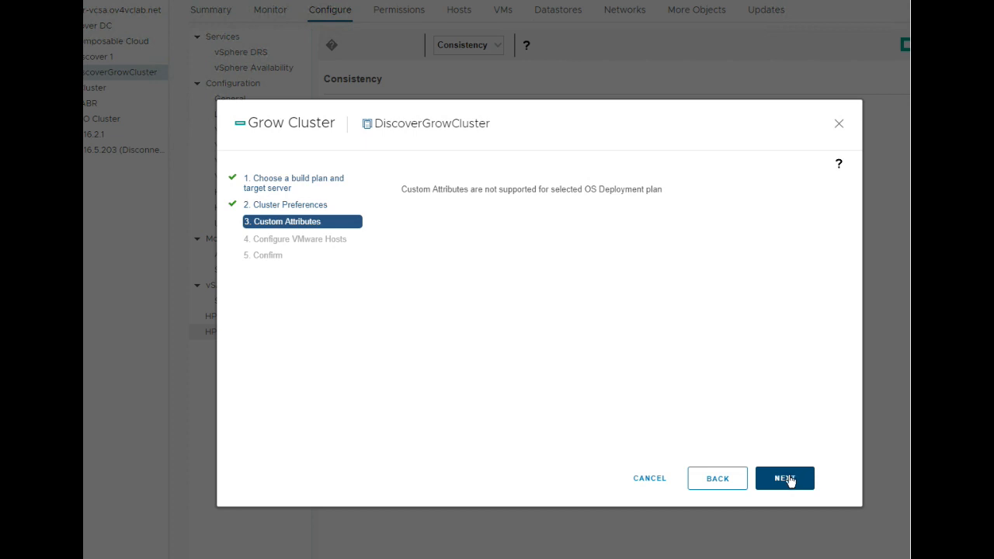
Advance past Custom Attributes to host configuration for server Discover, bay3 (iLO 10.16.1.143).
{"action": "left_click", "coordinate": [783, 477]}
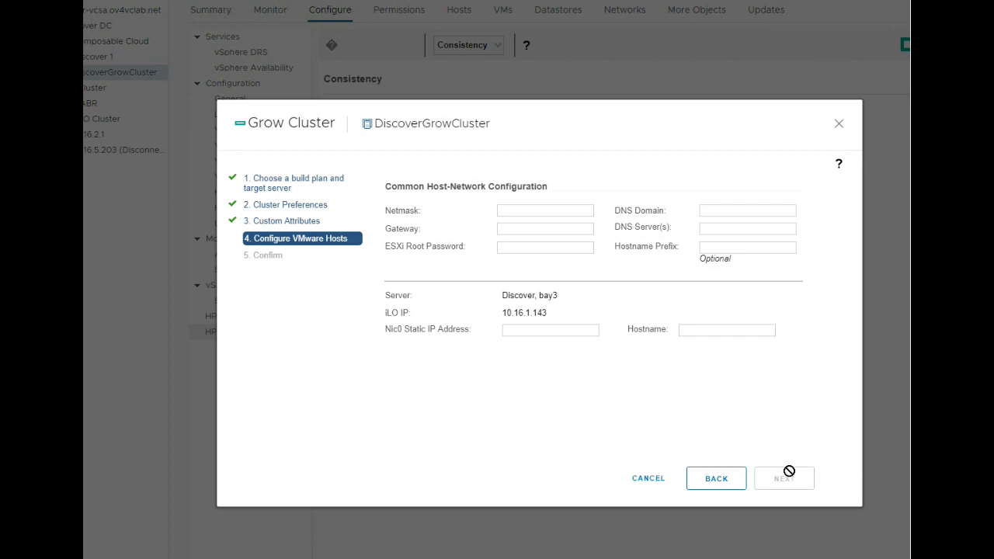
{"action": "mouse_move", "coordinate": [743, 428]}
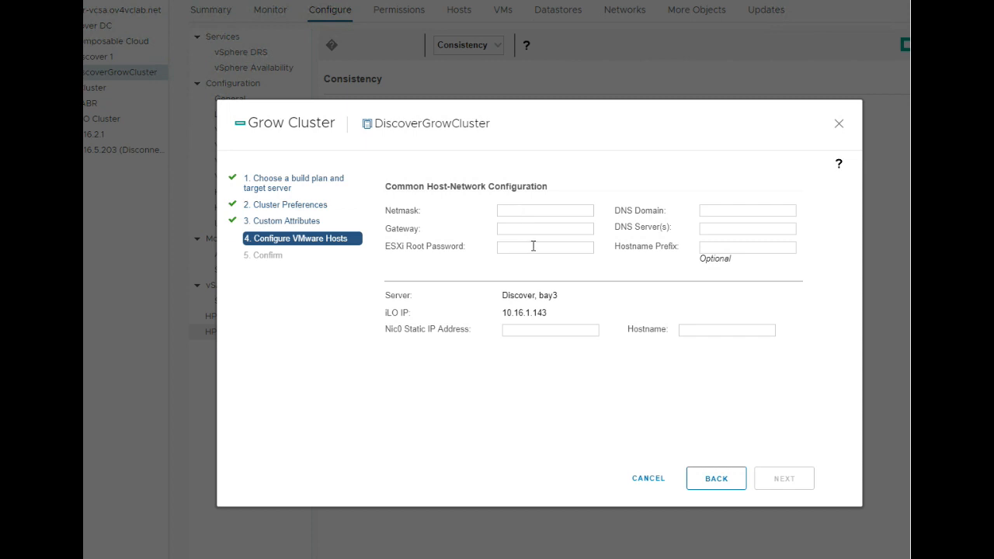
{"action": "mouse_move", "coordinate": [671, 214]}
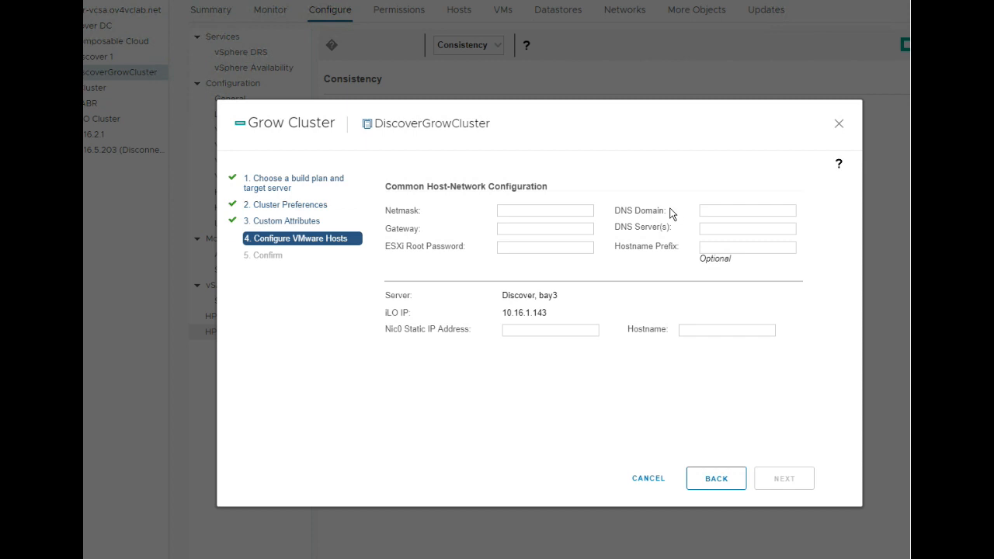
{"action": "mouse_move", "coordinate": [653, 264]}
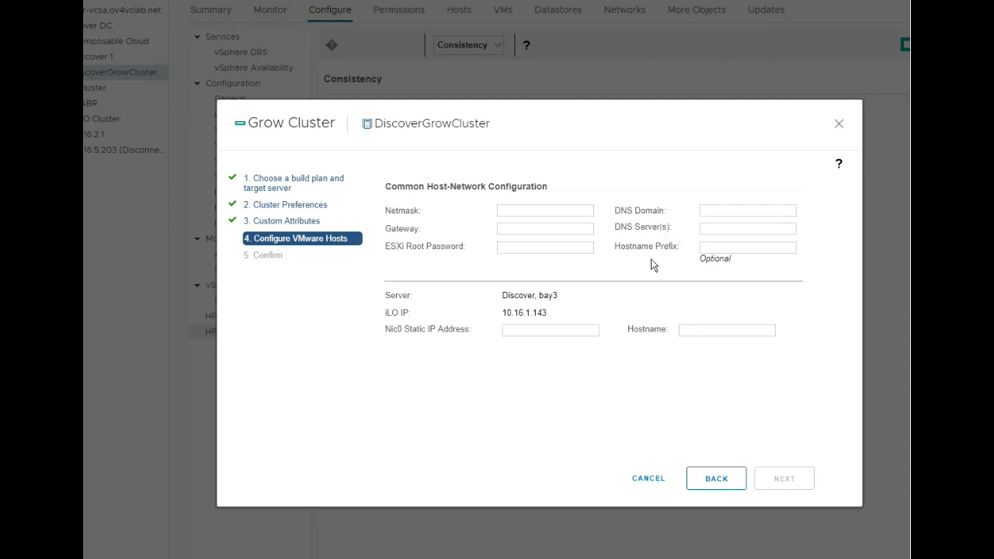
{"action": "mouse_move", "coordinate": [656, 256]}
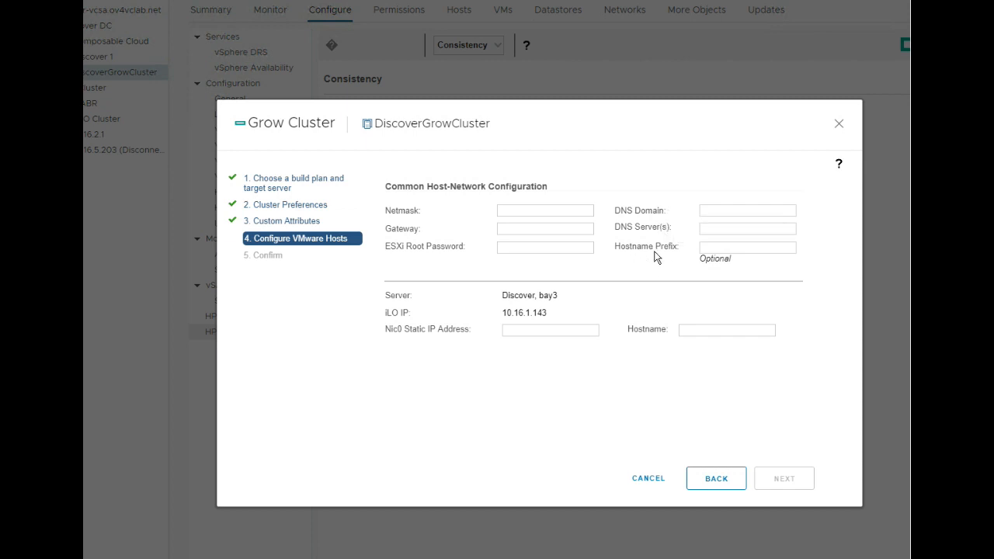
{"action": "mouse_move", "coordinate": [522, 365]}
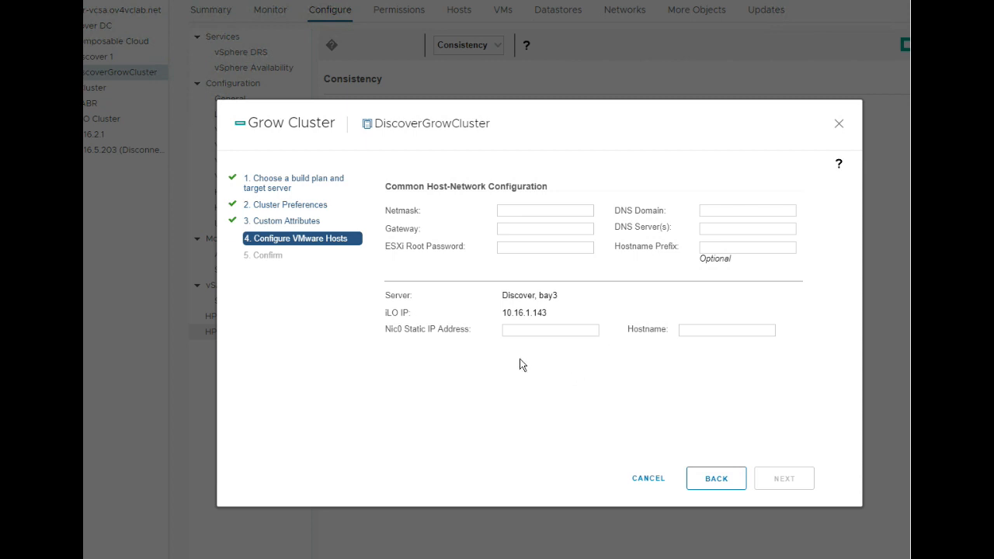
{"action": "mouse_move", "coordinate": [458, 348]}
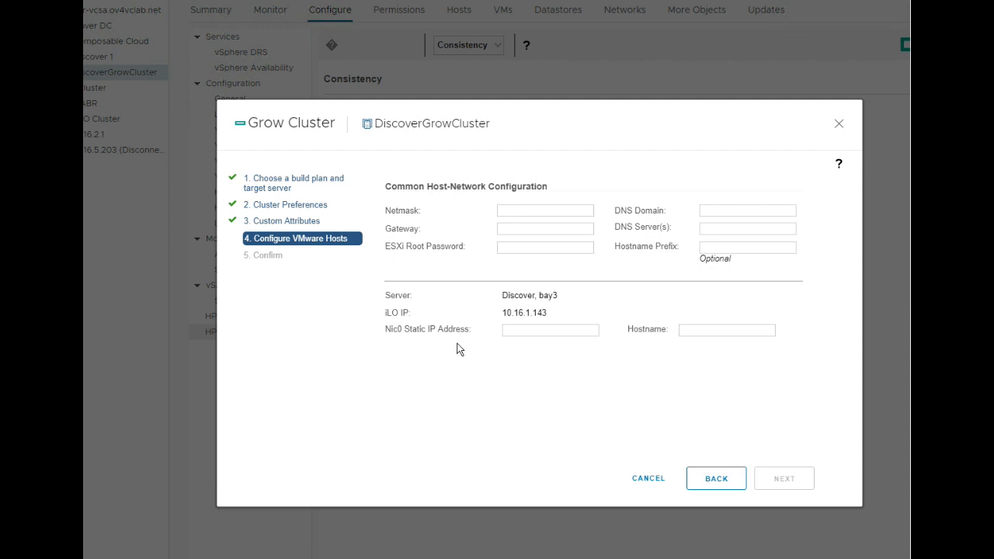